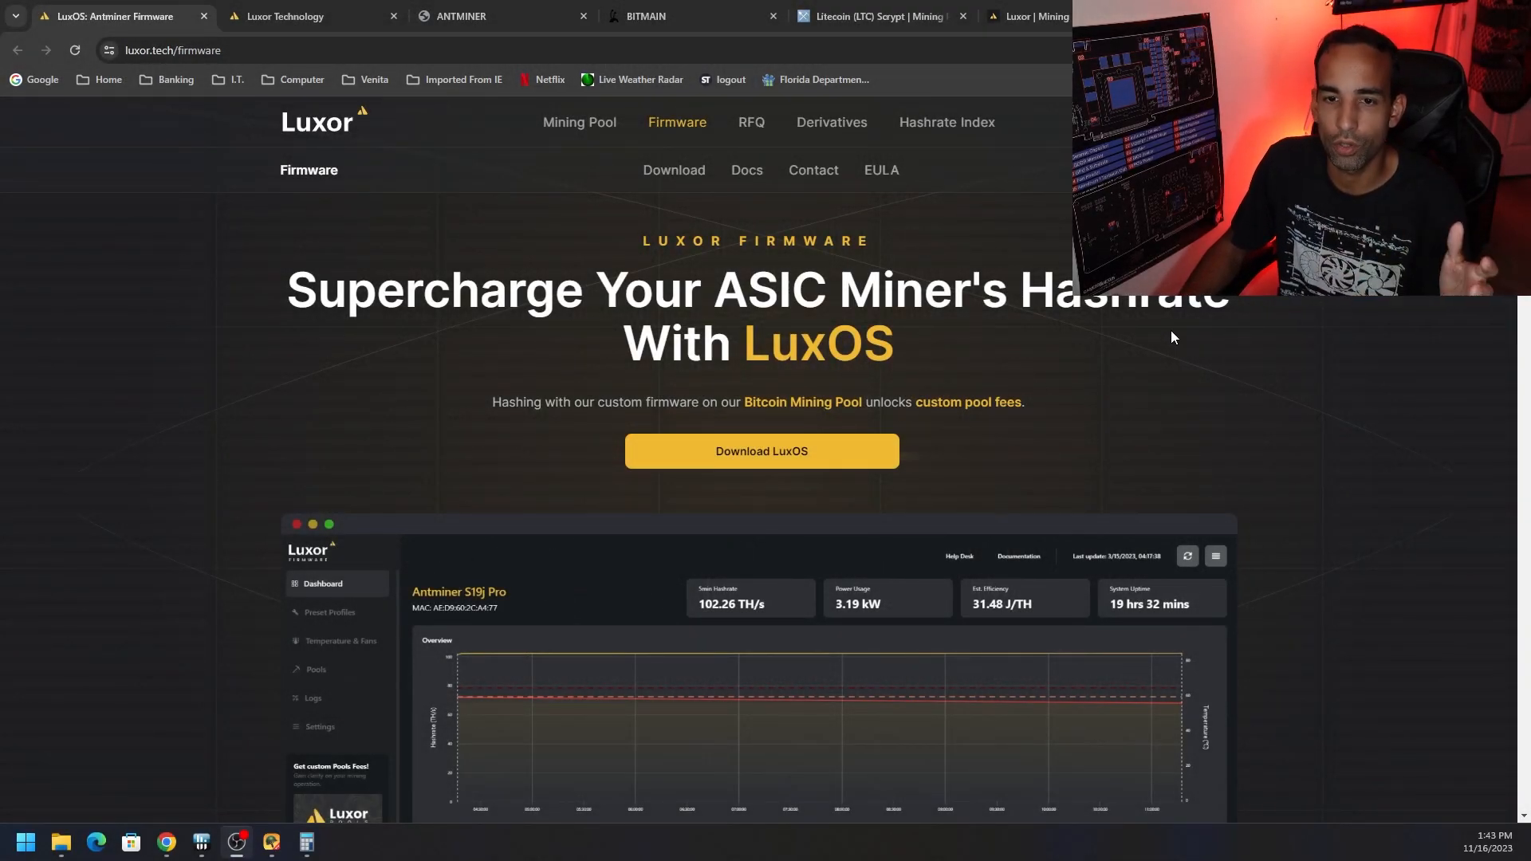
mouse_move(1330, 397)
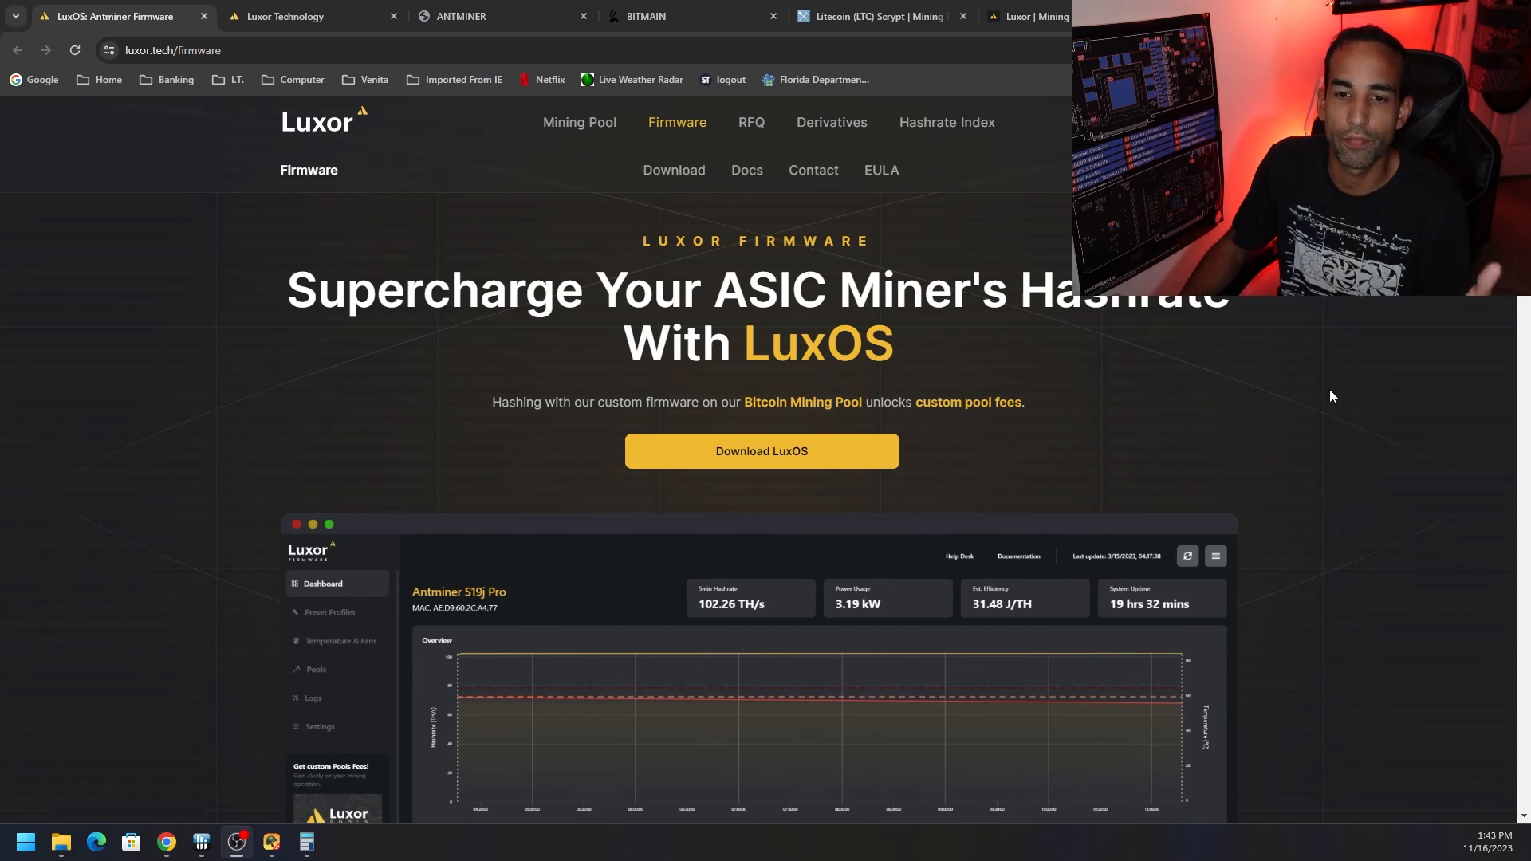
- Scroll the LuxOS firmware page past the dashboard preview and features to the fees model table
scroll(down, 3)
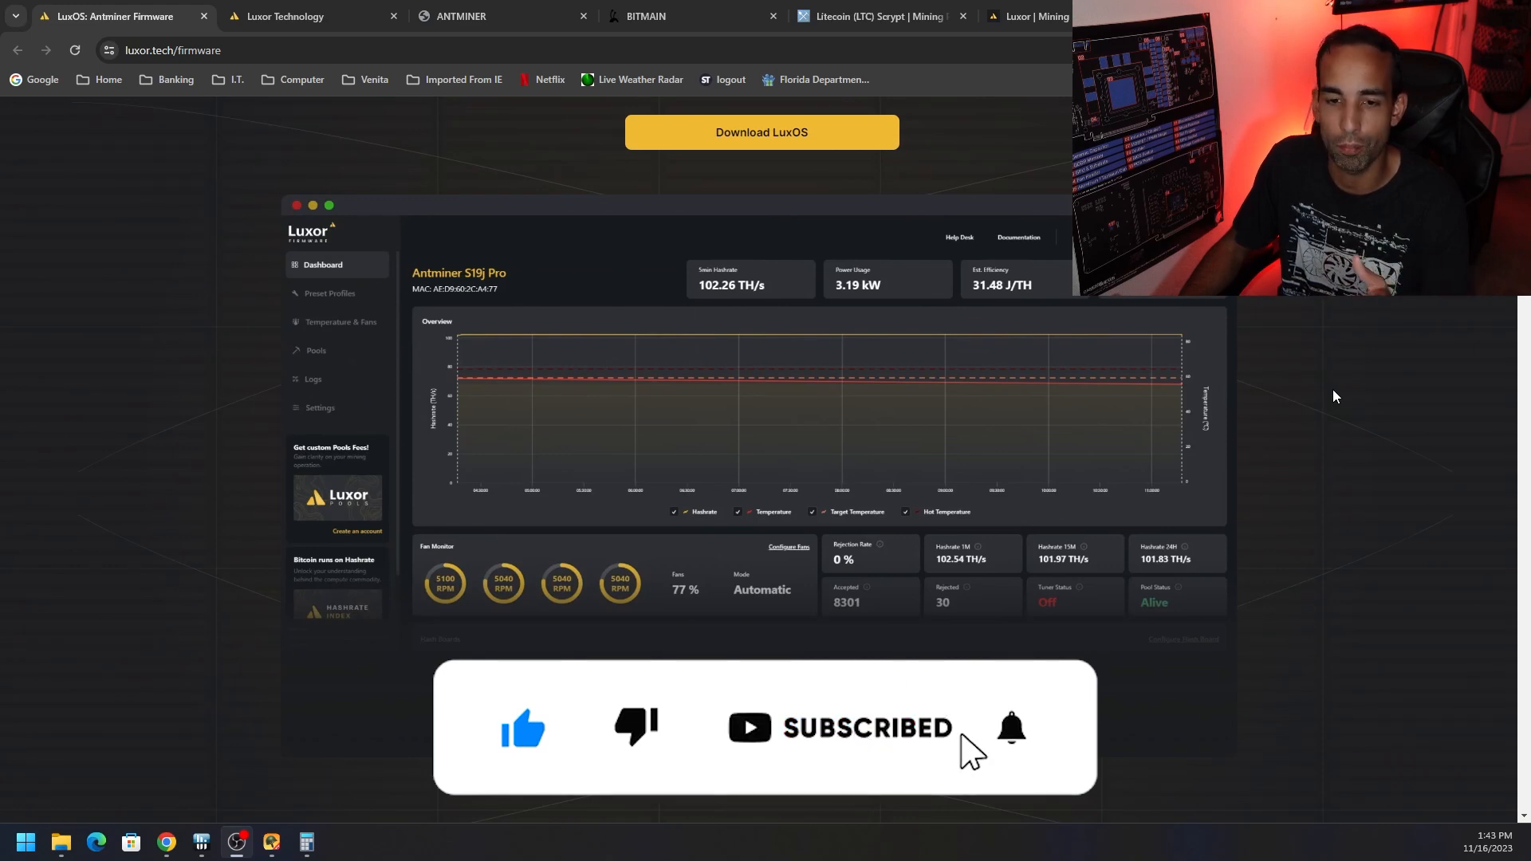
scroll(down, 3)
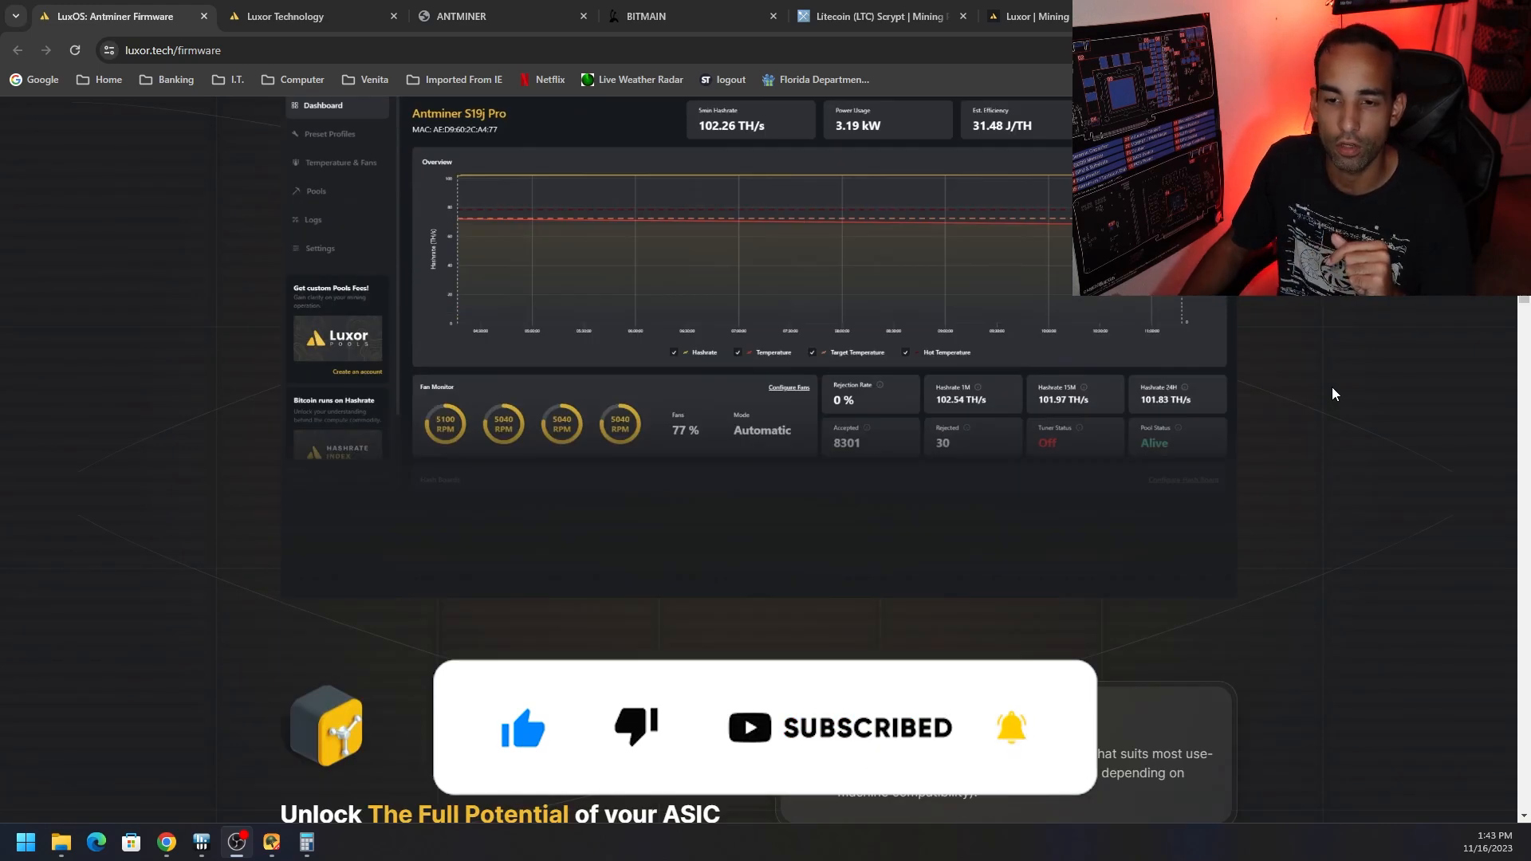
scroll(down, 3)
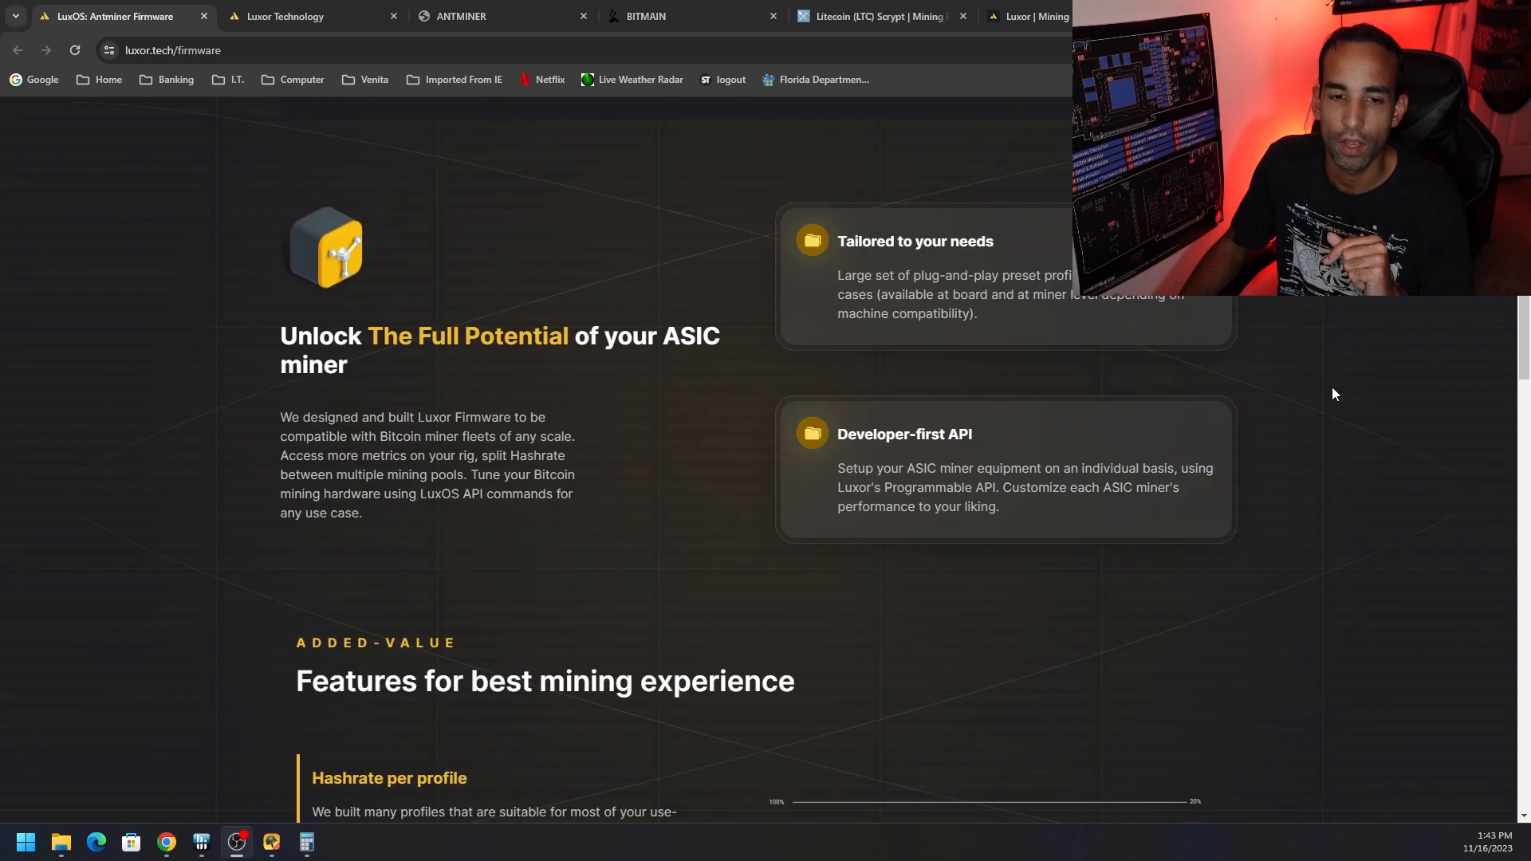
scroll(down, 3)
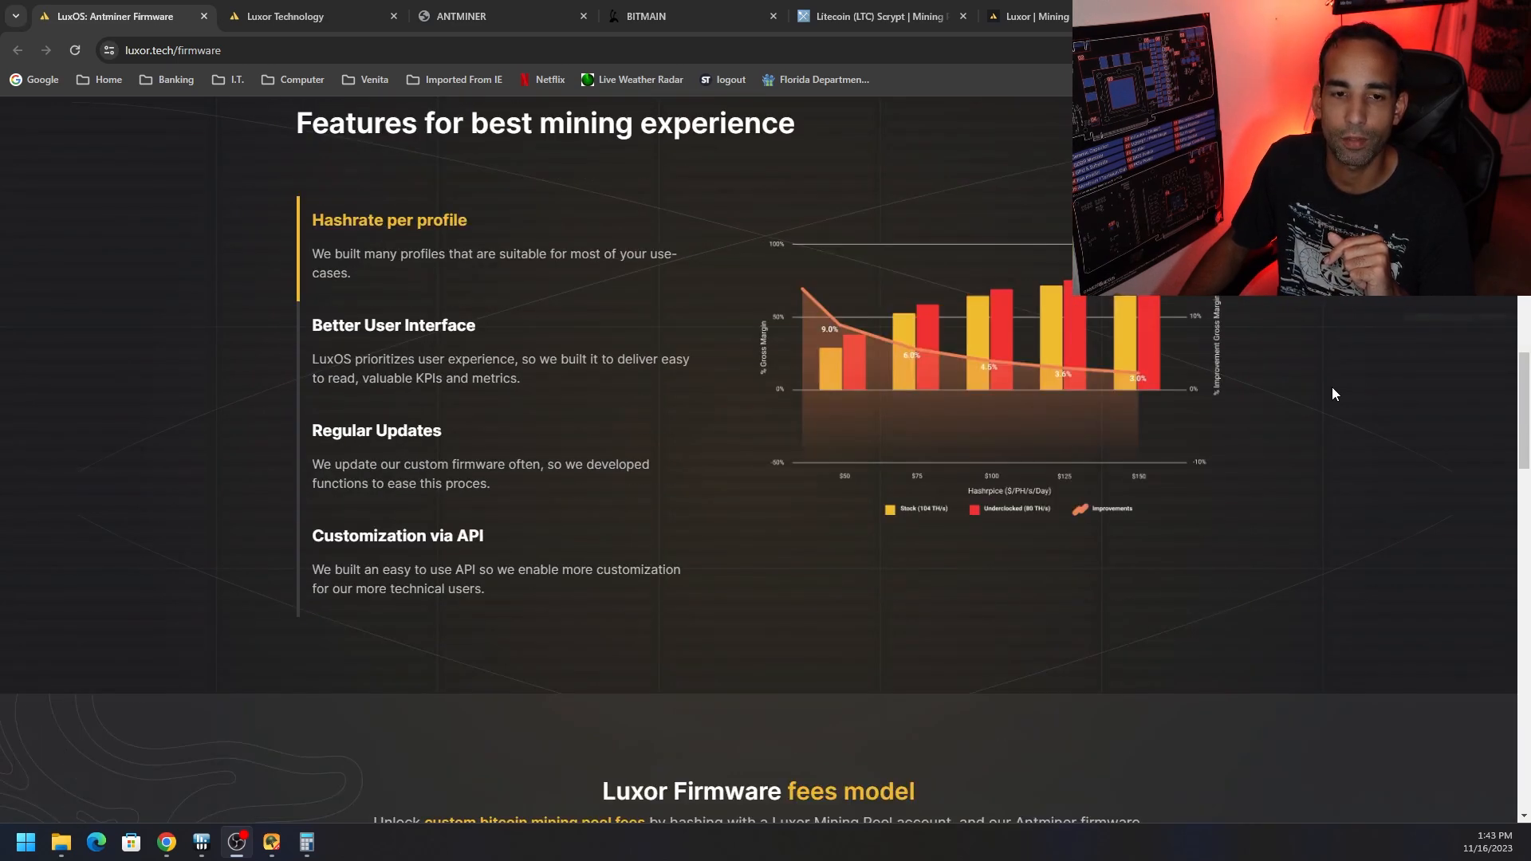
scroll(down, 3)
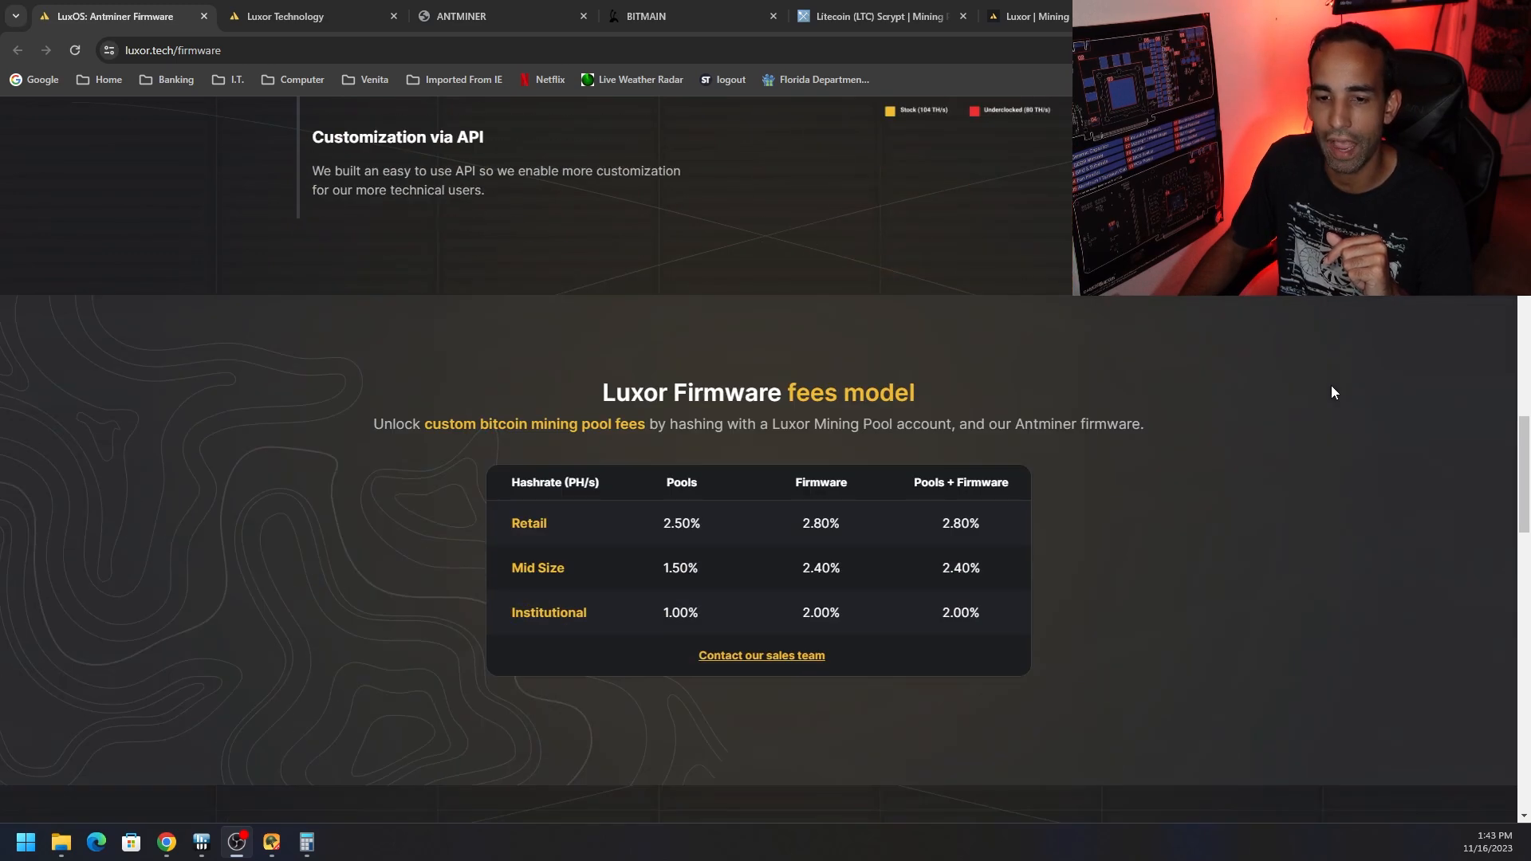
- Bring the fees table into view and highlight the Retail Pools + Firmware rate of 2.80%
scroll(down, 3)
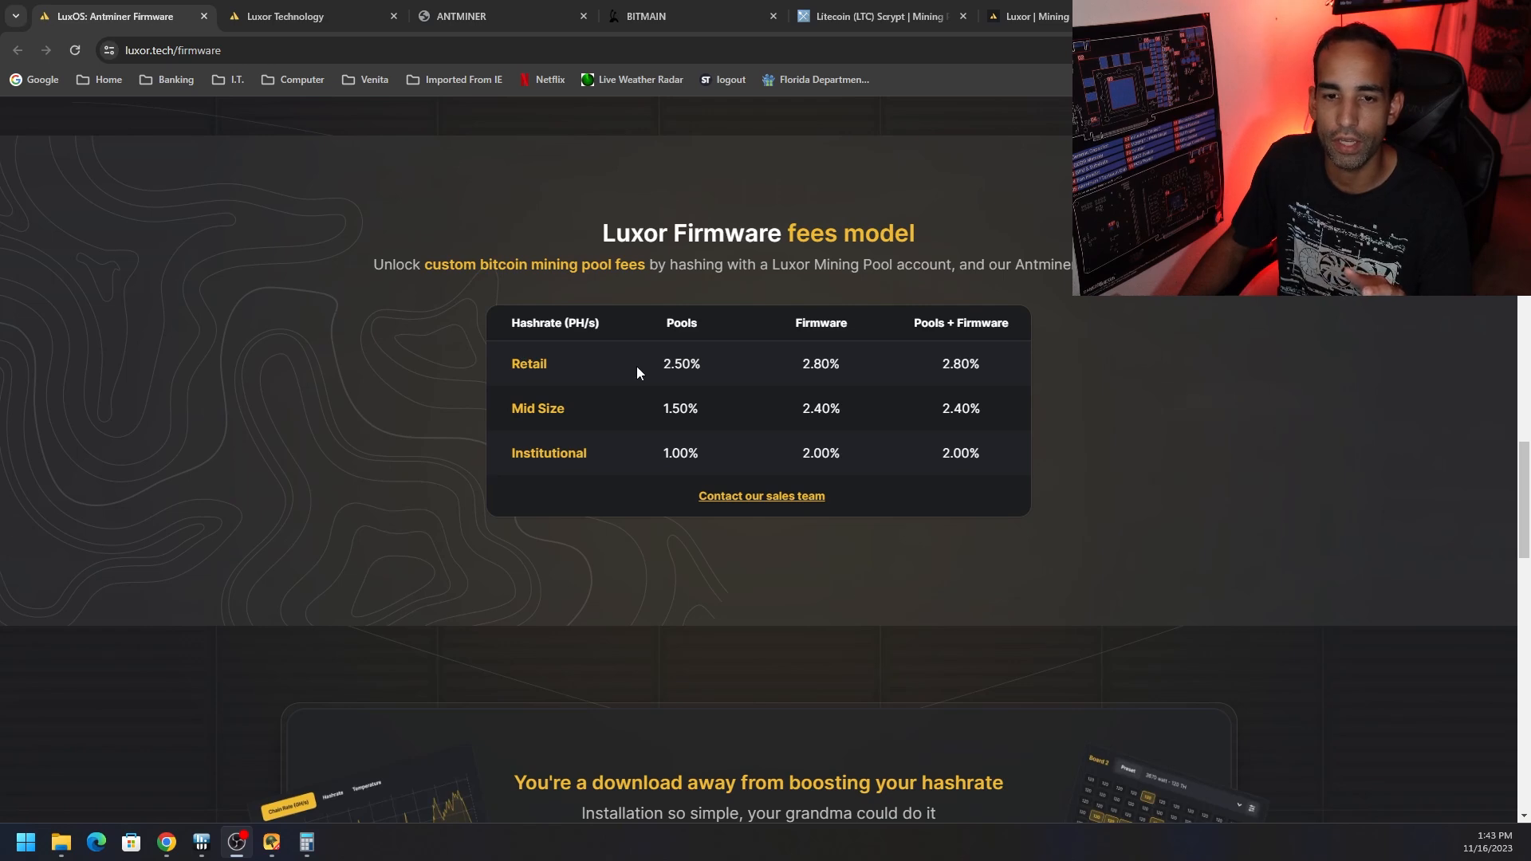
double_click(681, 364)
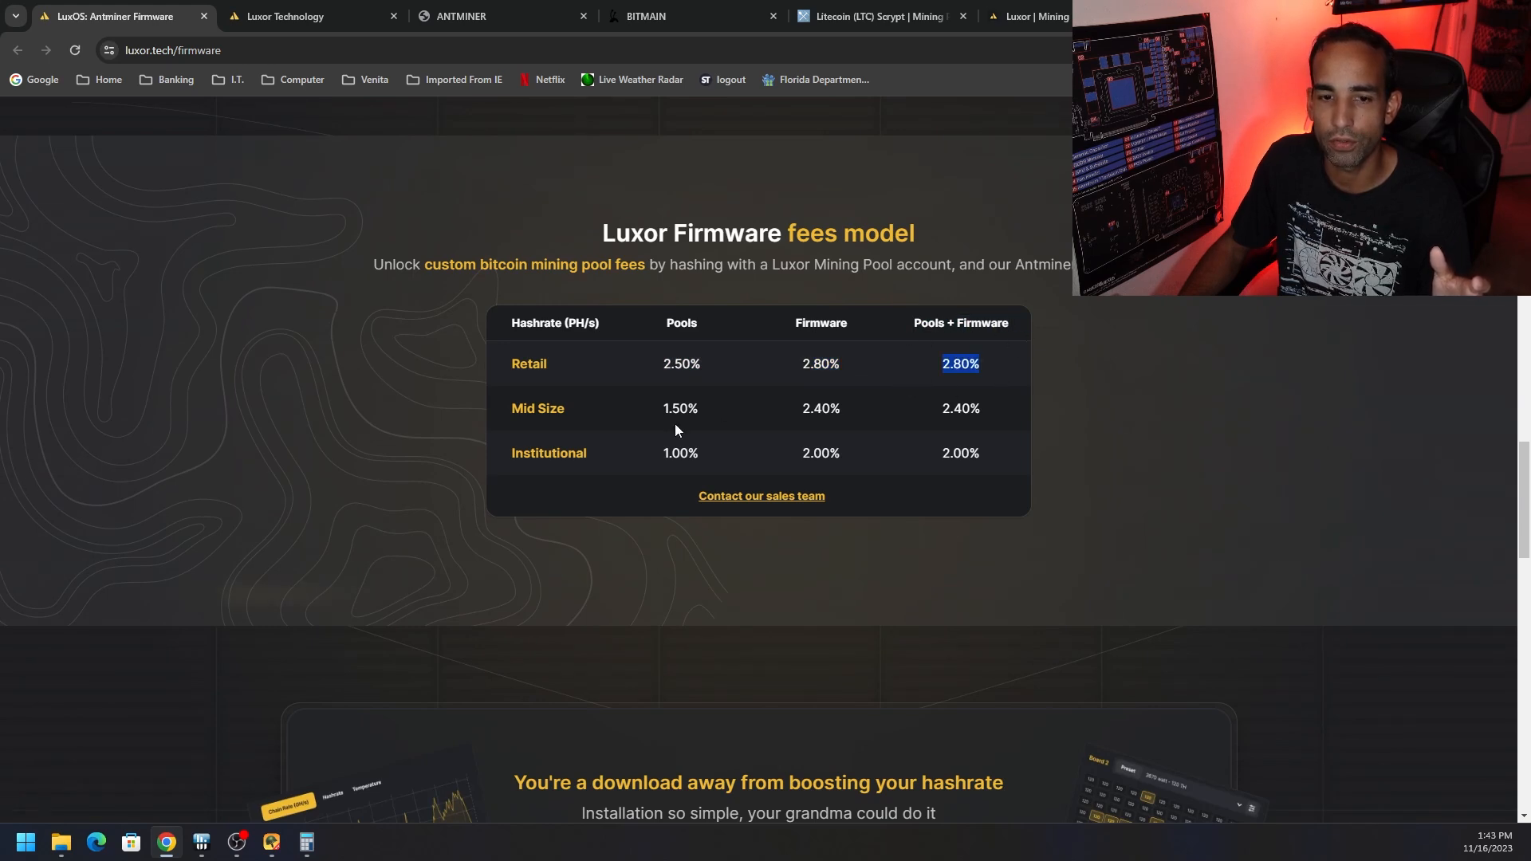
mouse_move(631, 464)
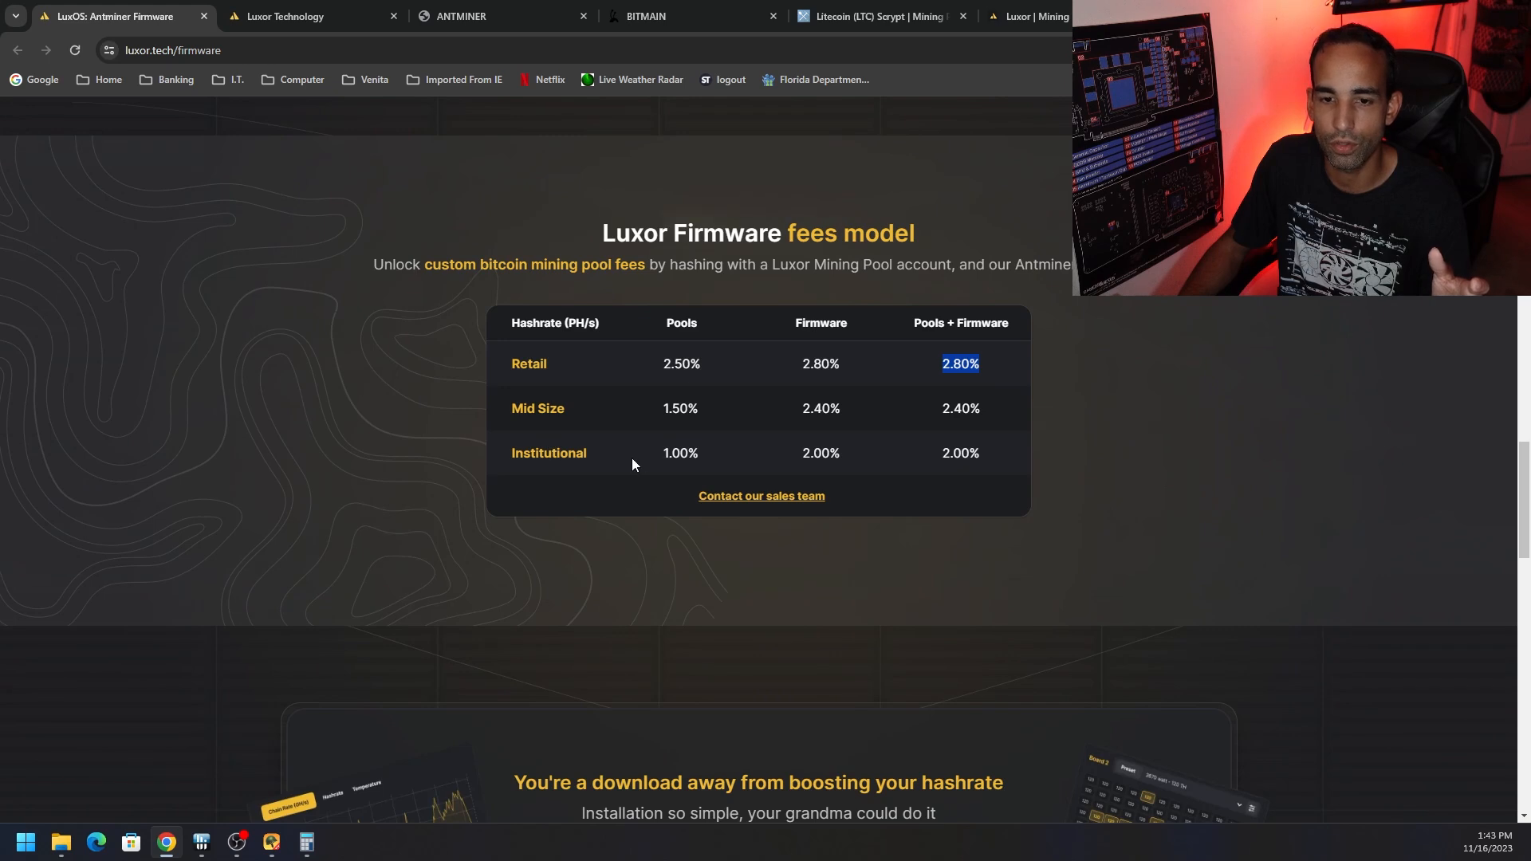
mouse_move(699, 509)
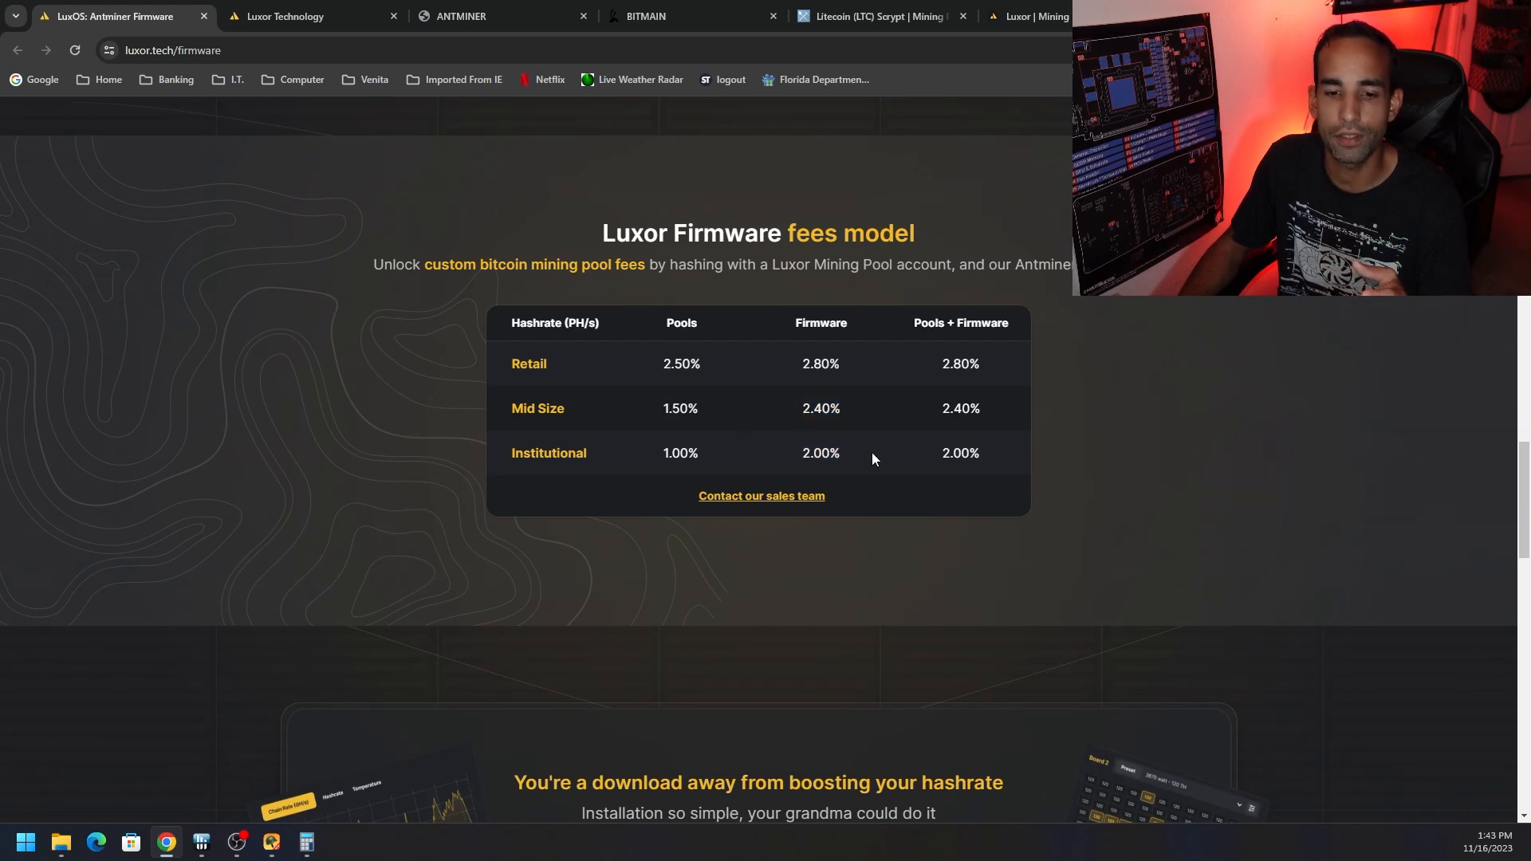
mouse_move(867, 430)
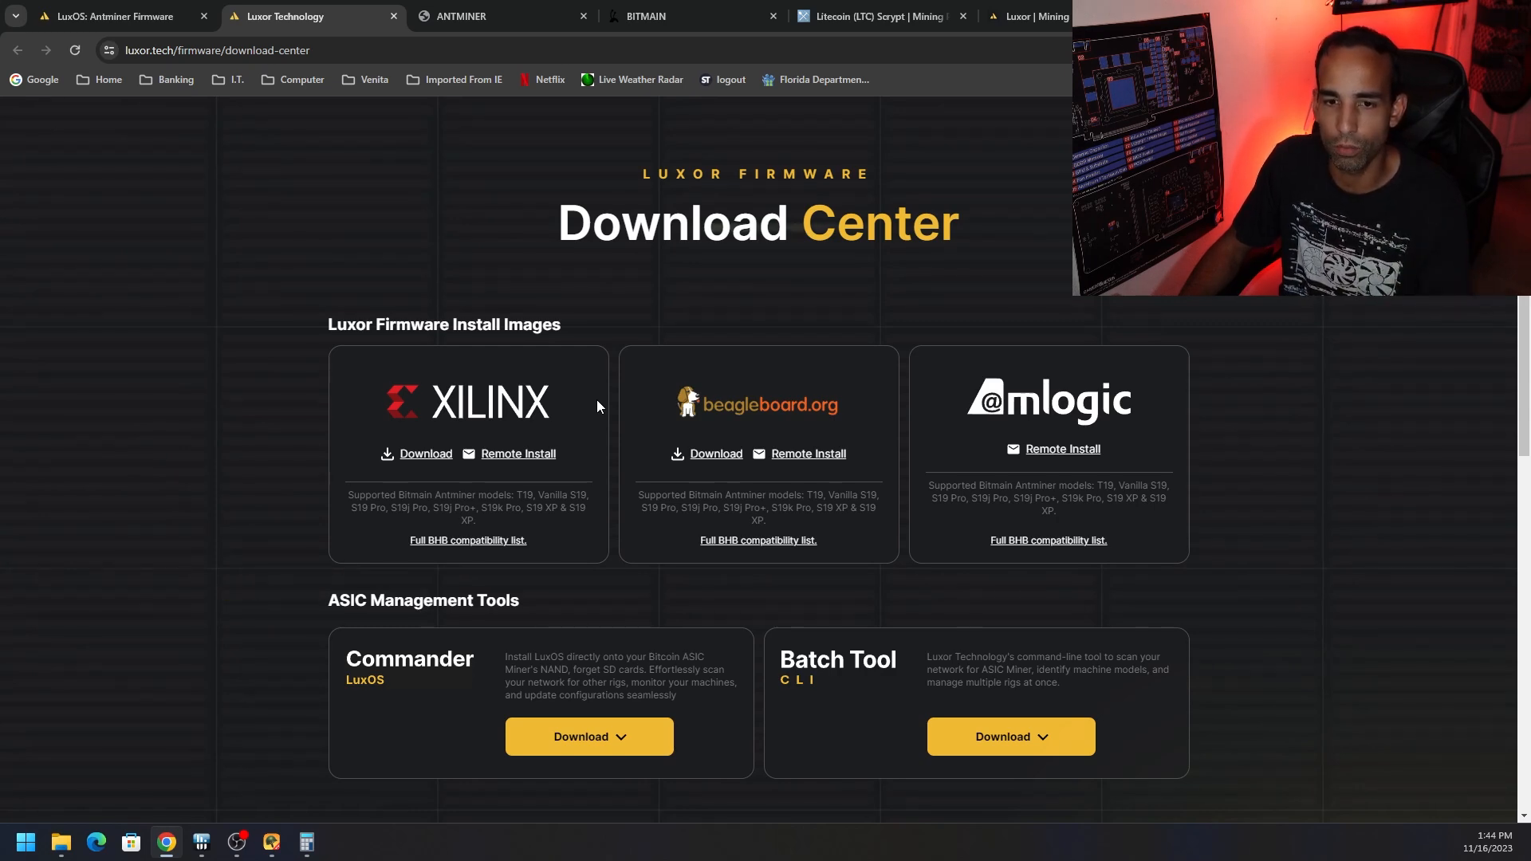
mouse_move(1062, 450)
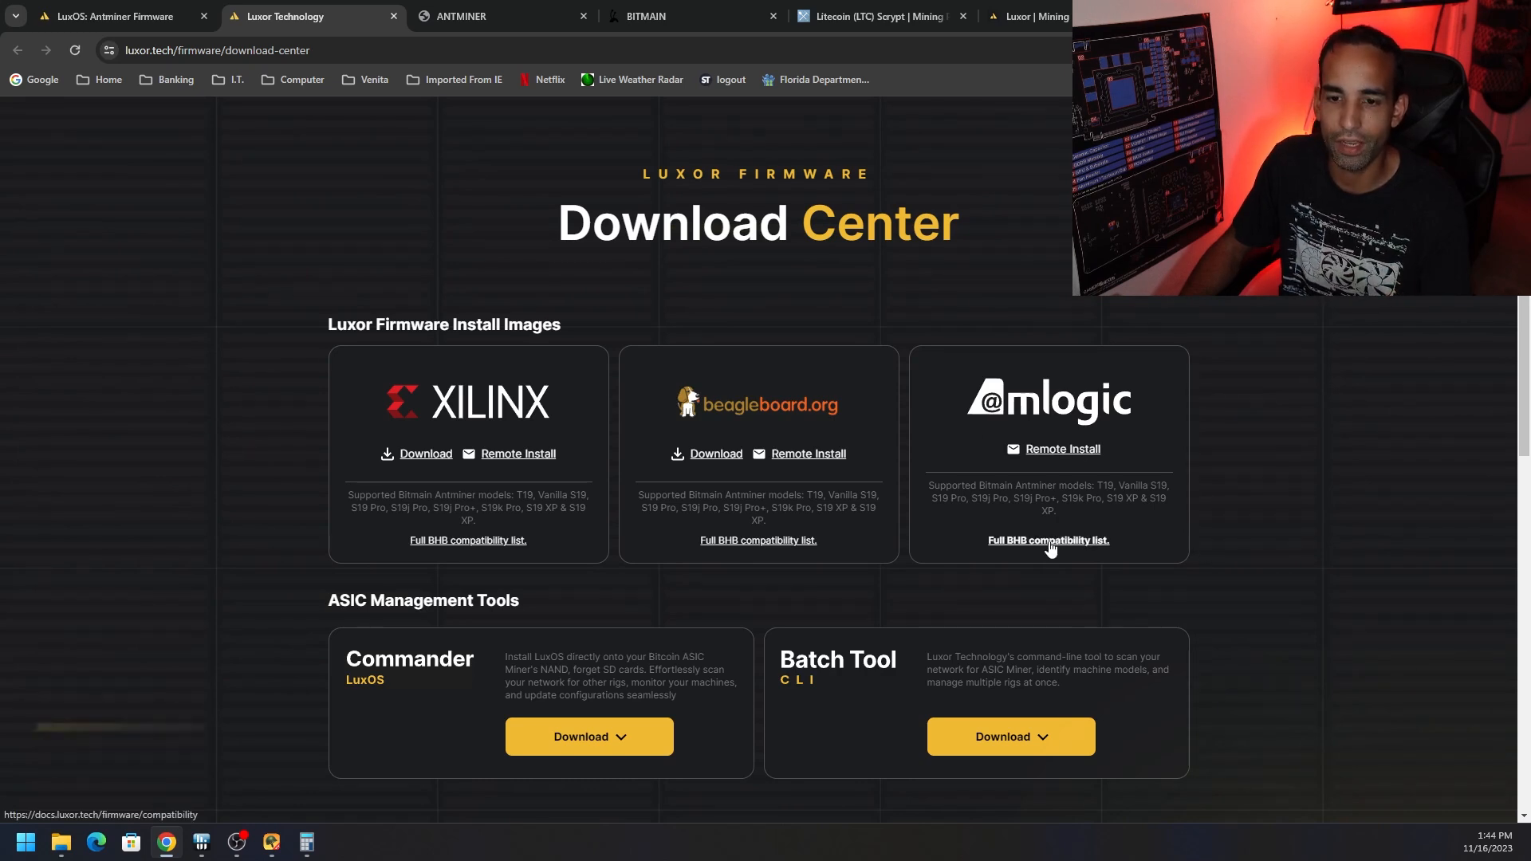
- Open the full BHB compatibility list and bring the Antminer S19 table into view
click(1048, 540)
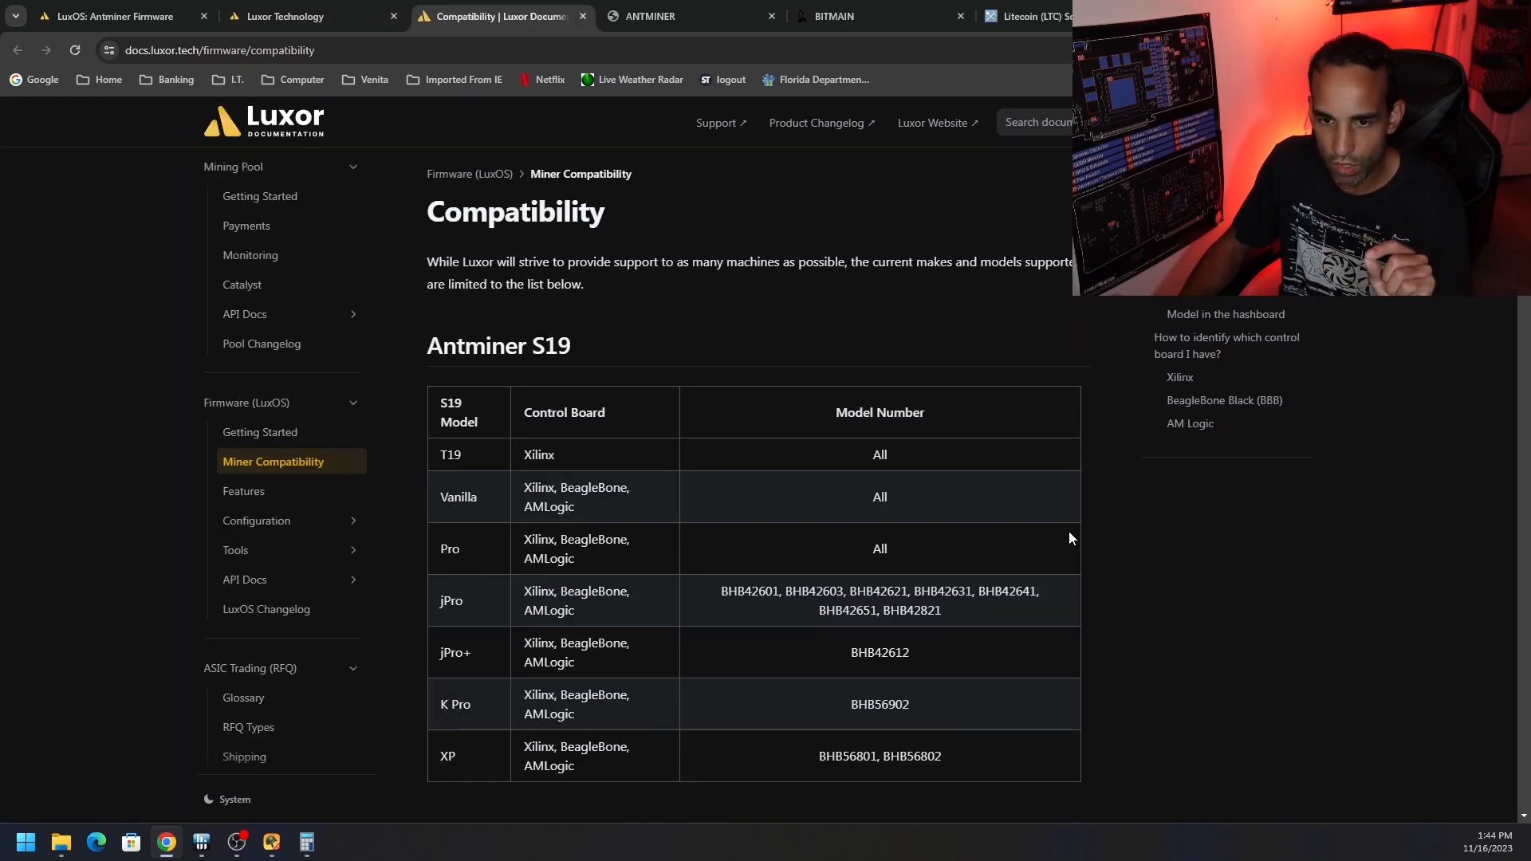
mouse_move(972, 502)
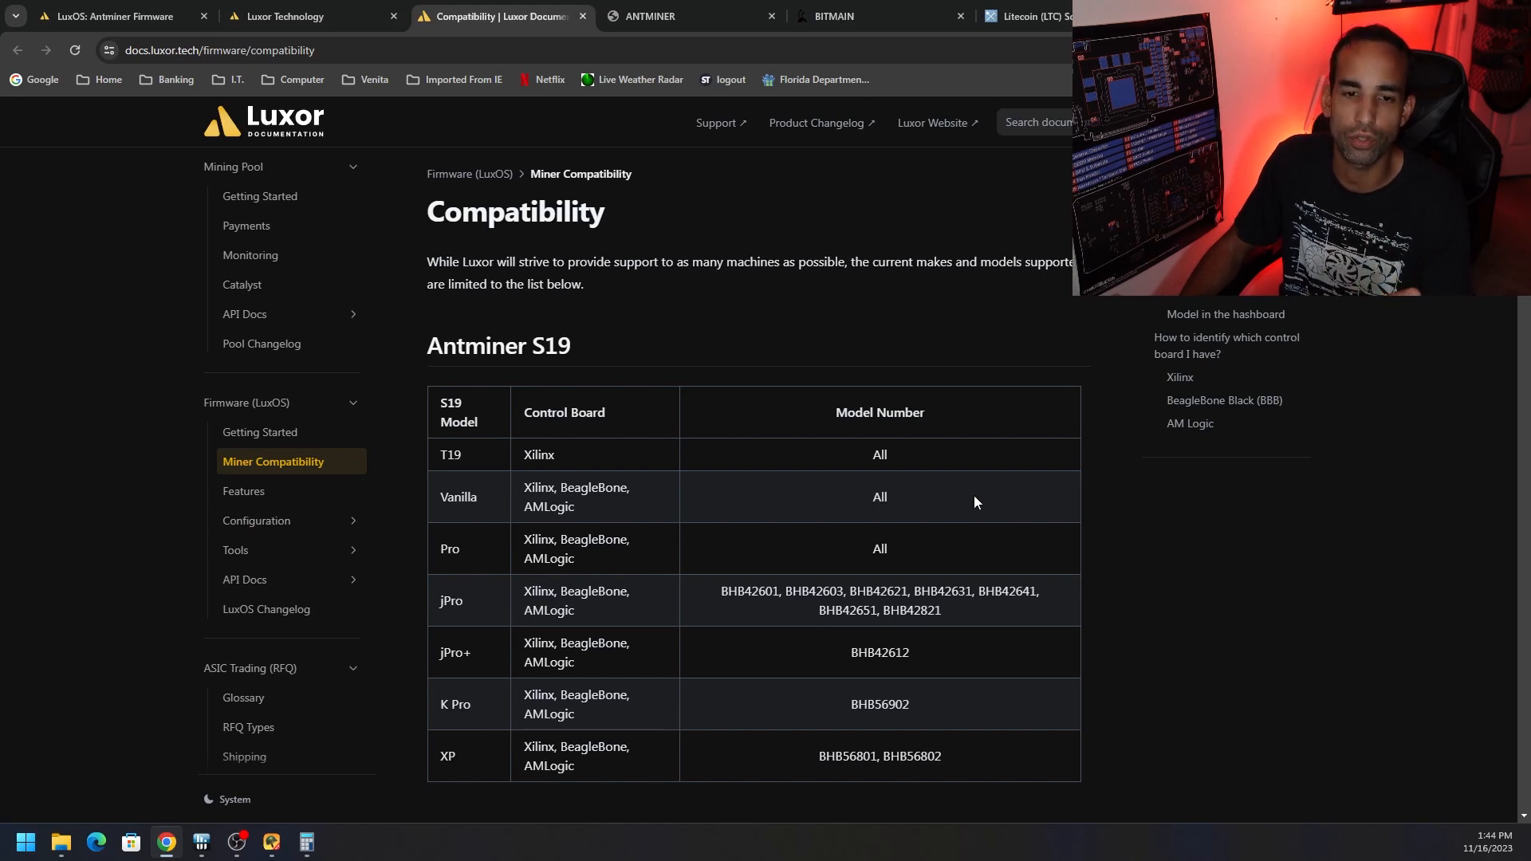
scroll(down, 3)
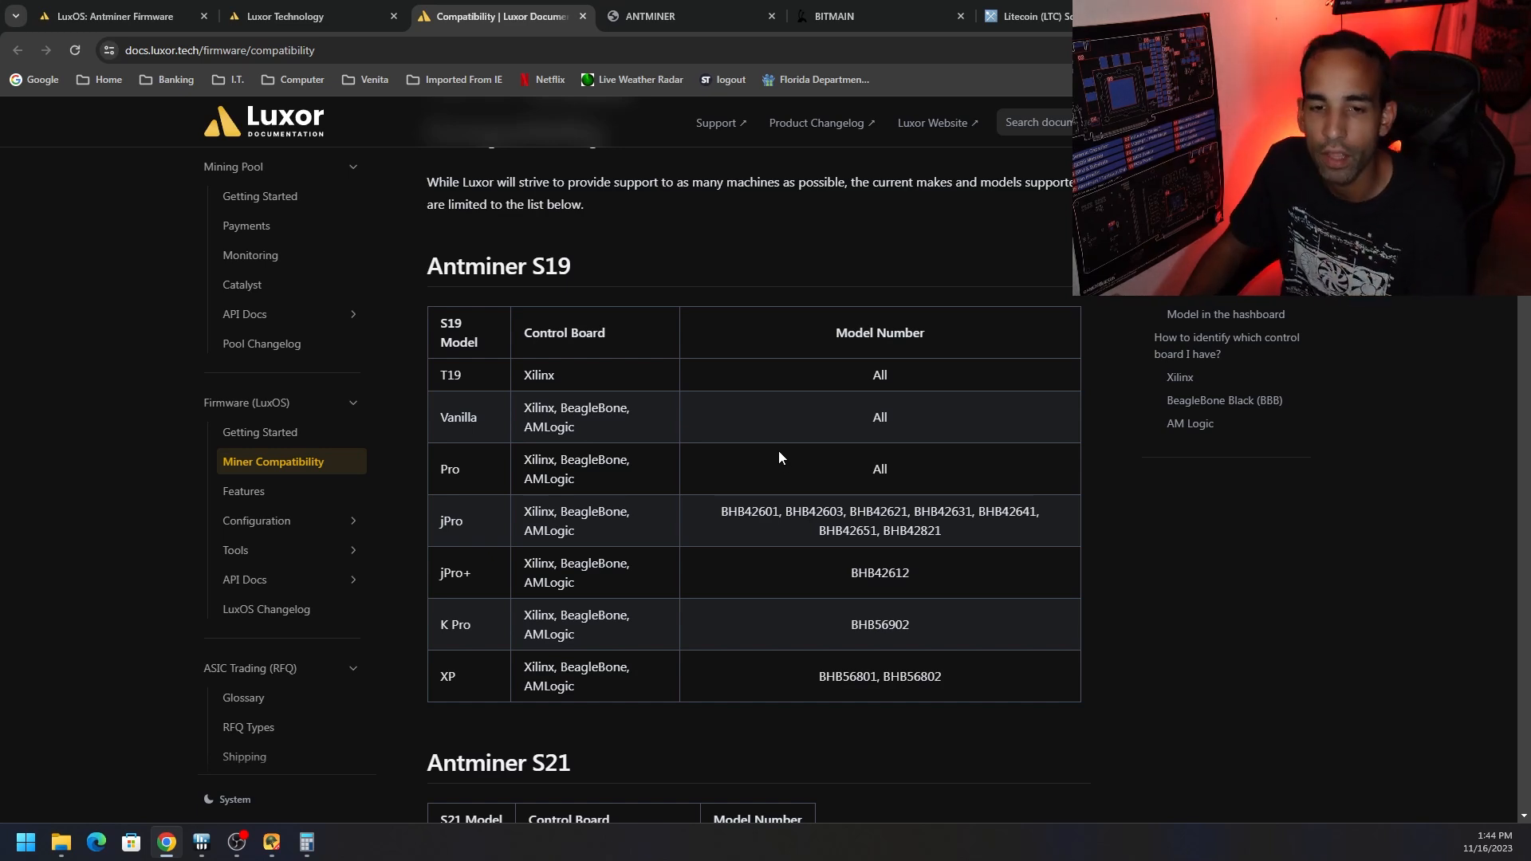
mouse_move(780, 432)
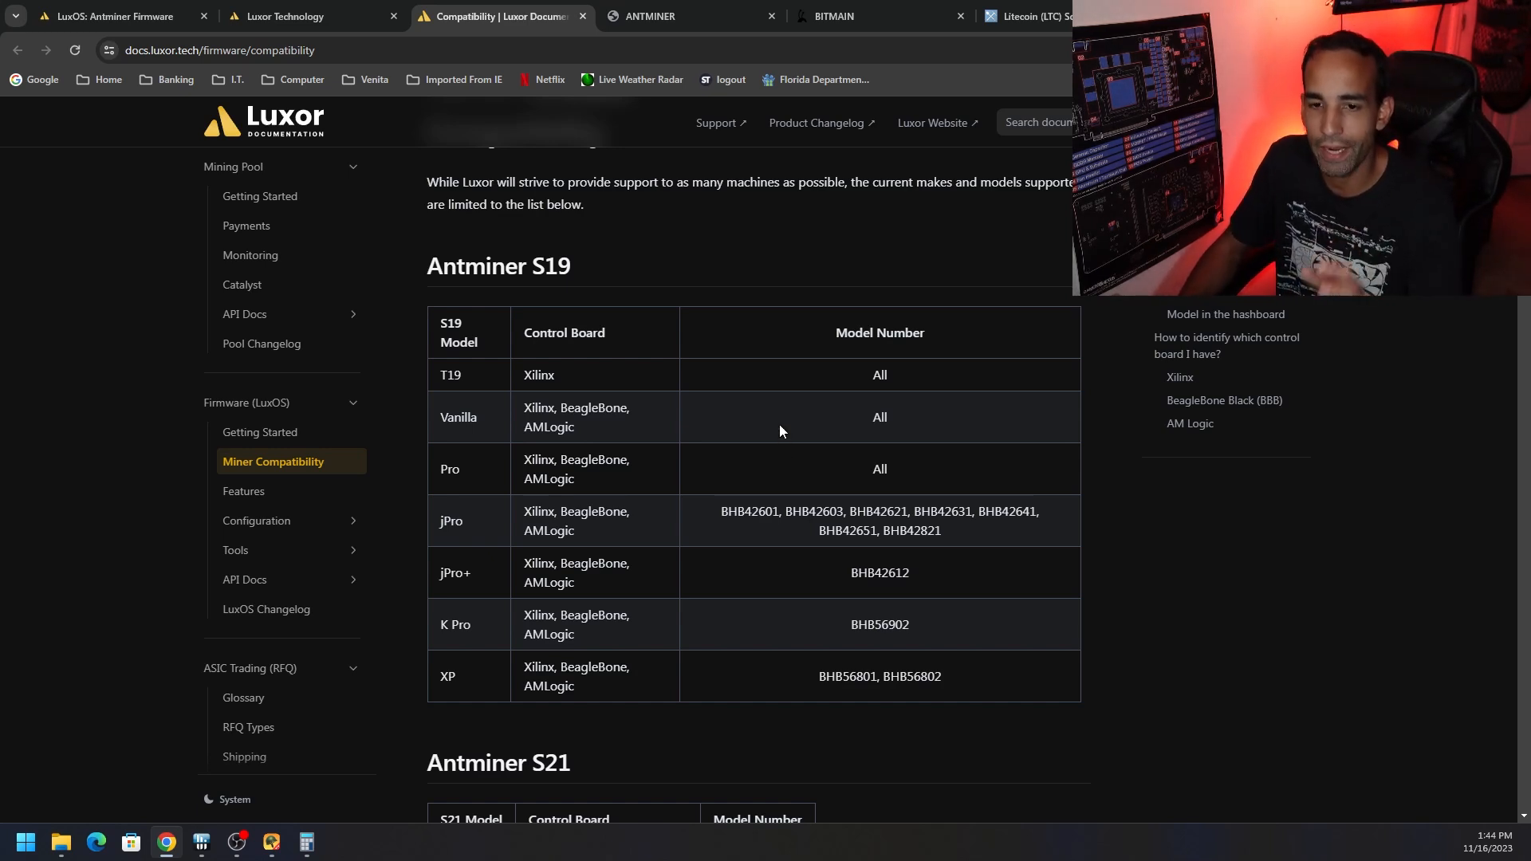
mouse_move(429, 379)
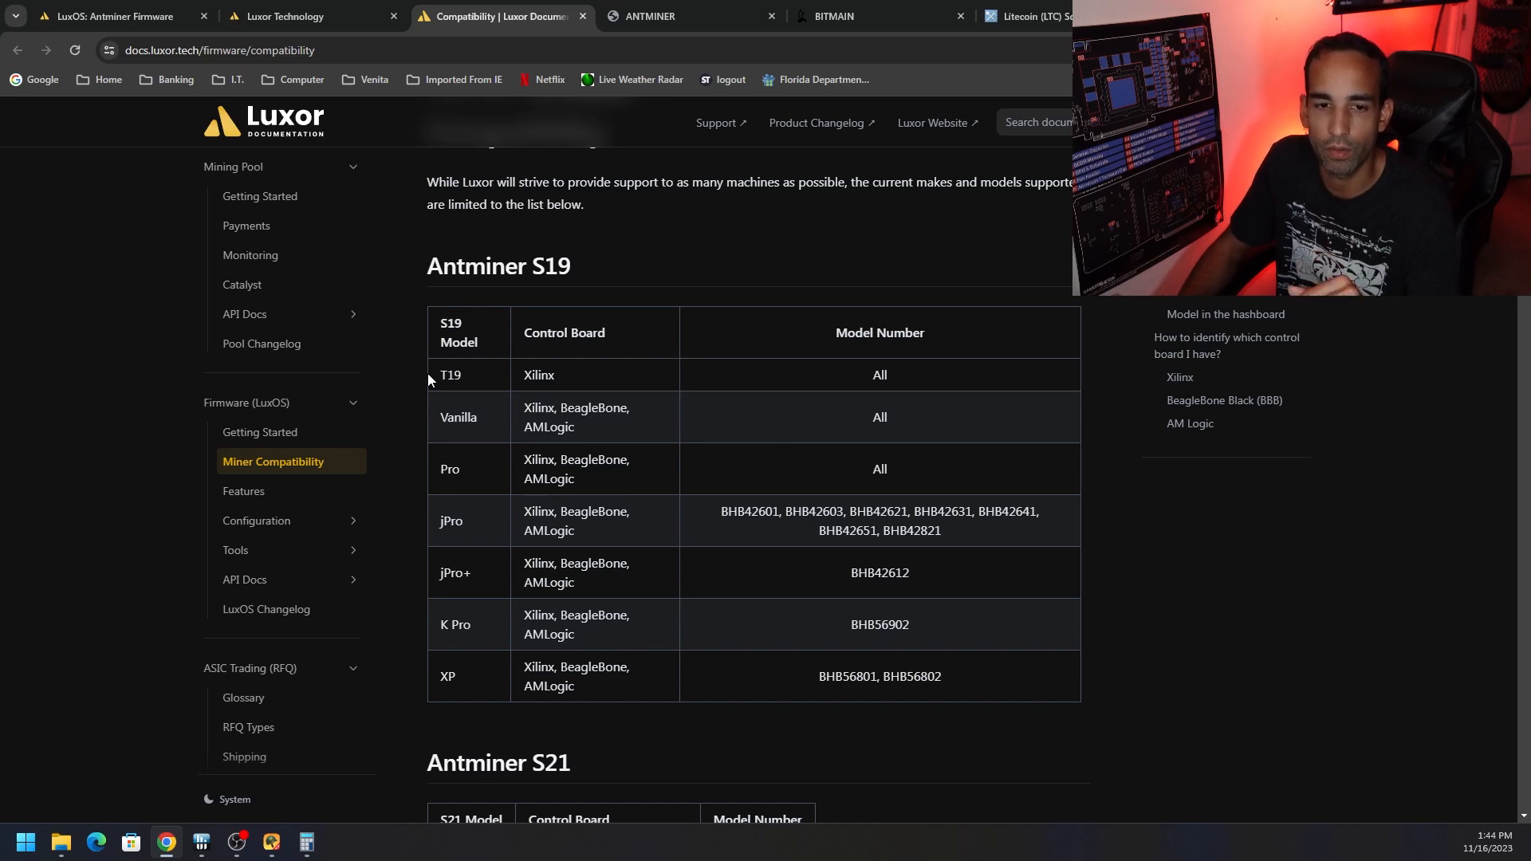
- Highlight the T19, jPro and K Pro (BHB56902) model number entries in the S19 table
double_click(537, 375)
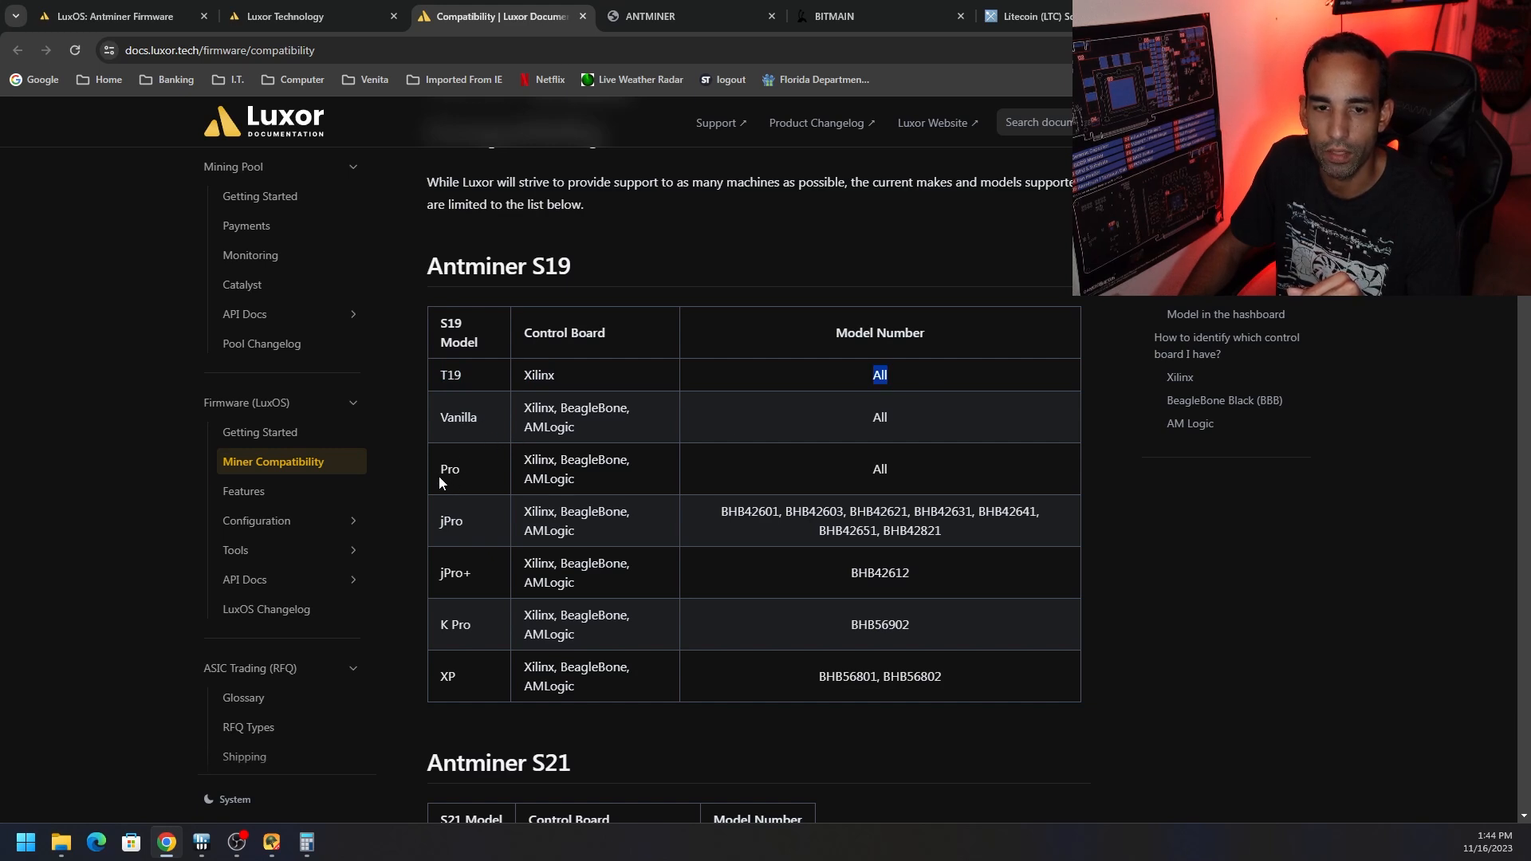
double_click(451, 519)
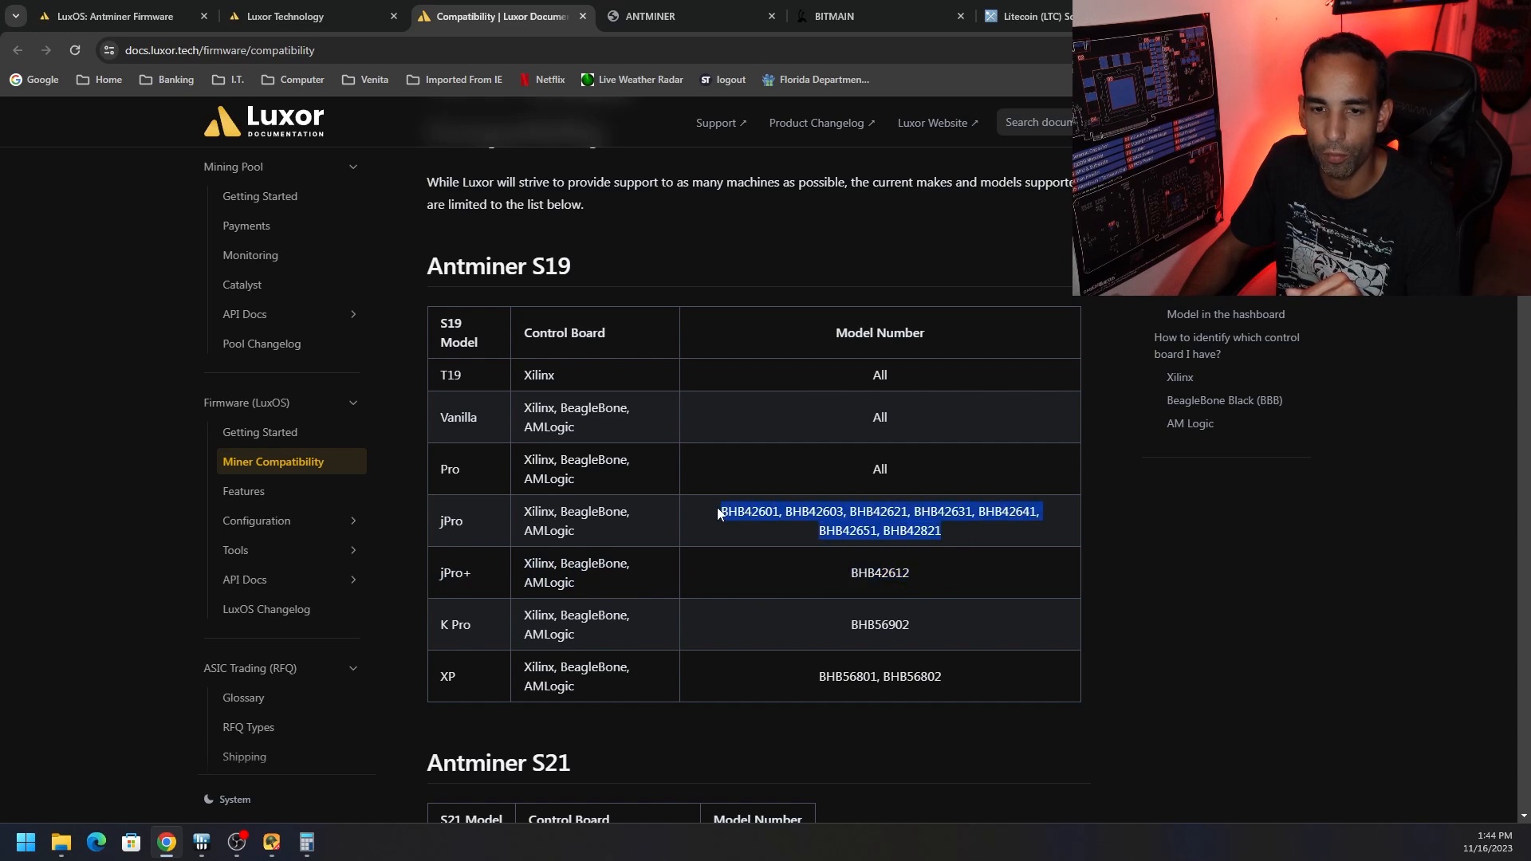
click(745, 601)
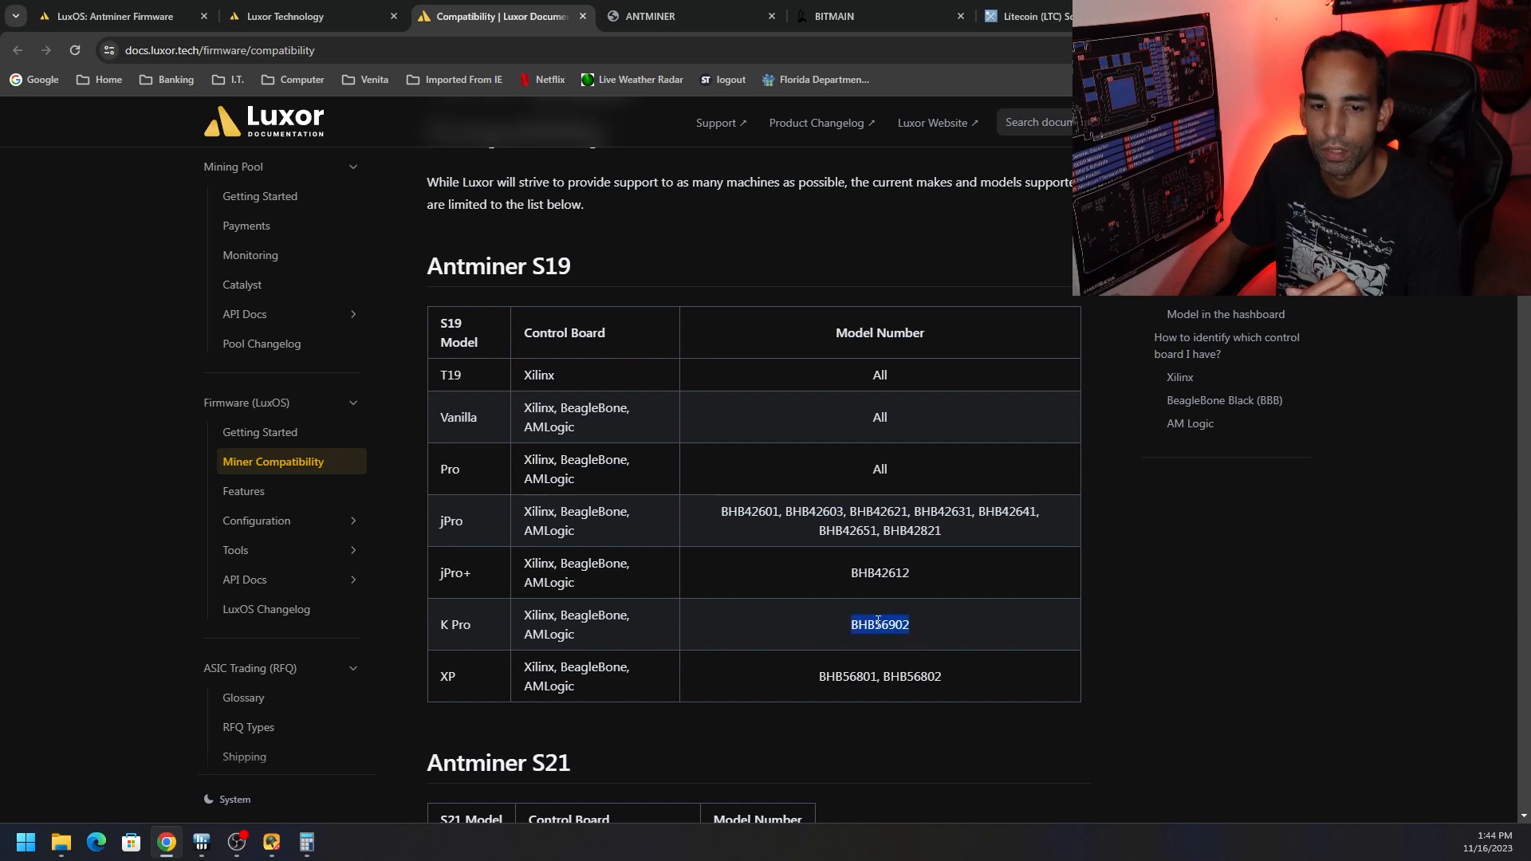
- Scroll through the model-number and control-board identification sections to the end of the page
scroll(down, 3)
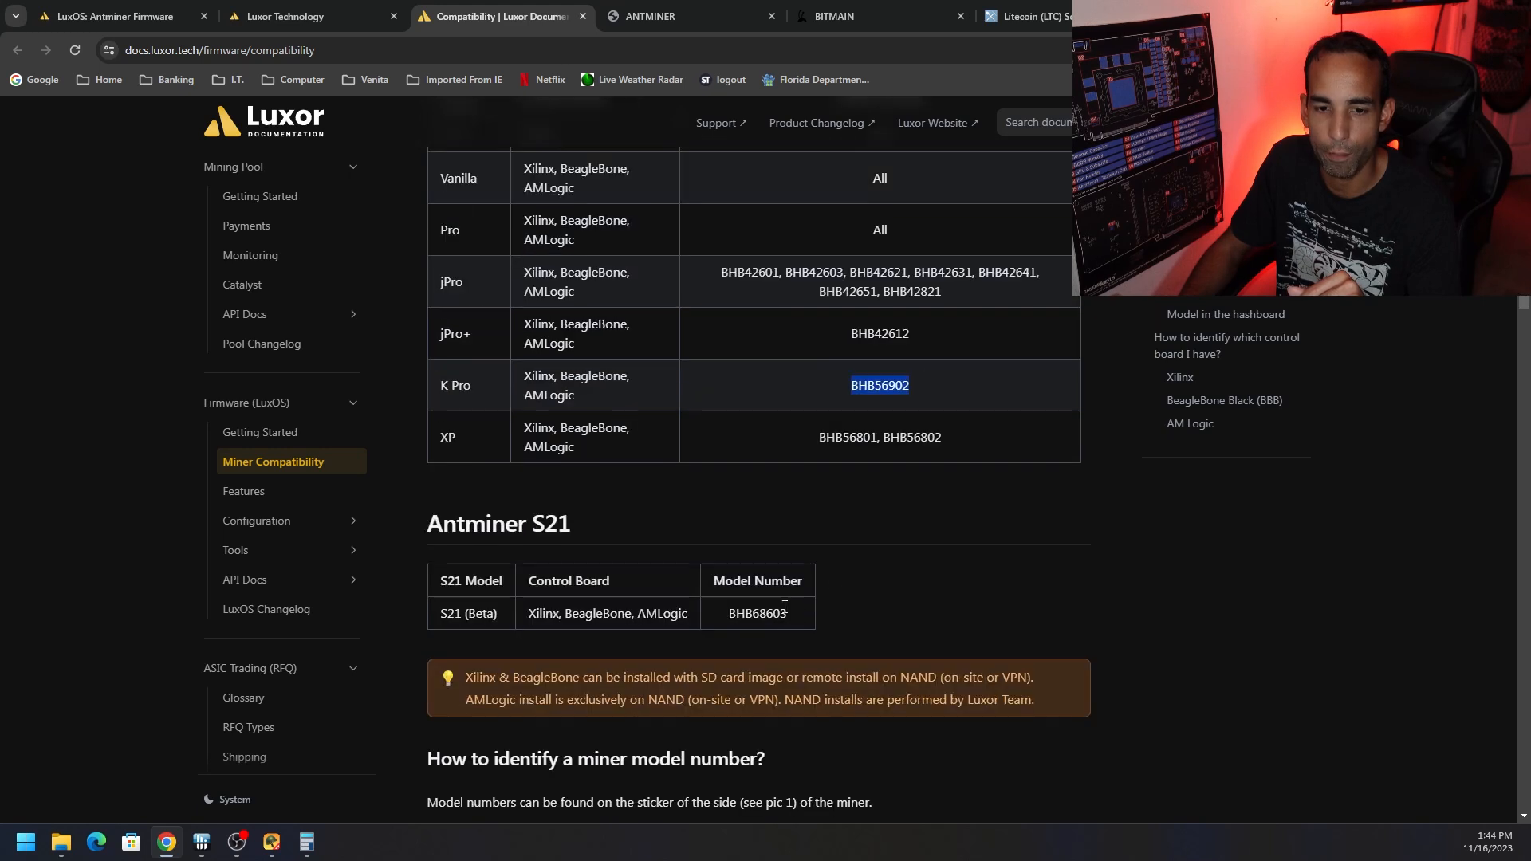
scroll(down, 3)
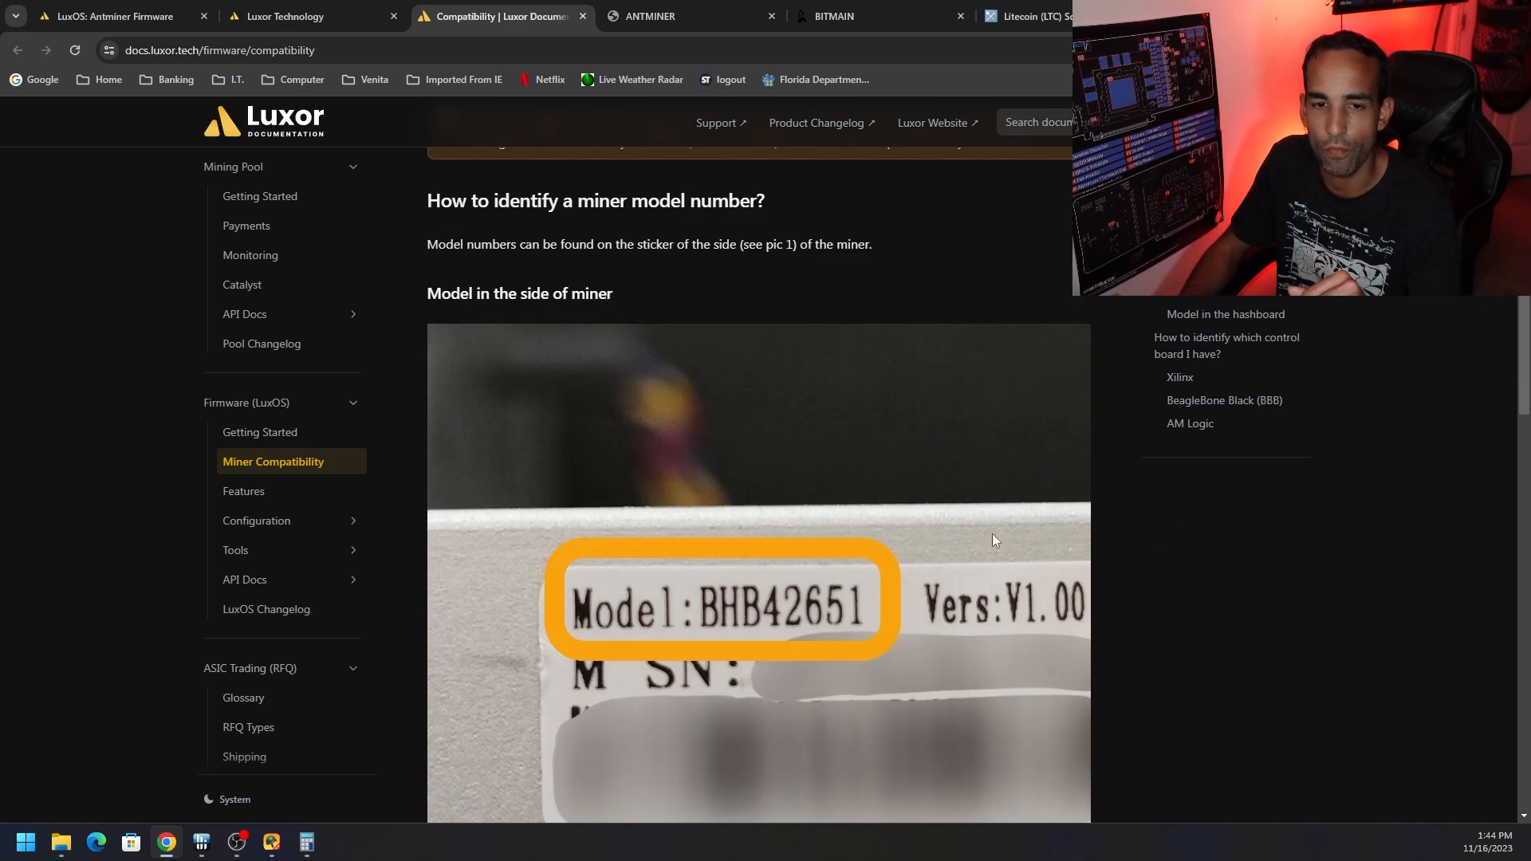
scroll(down, 3)
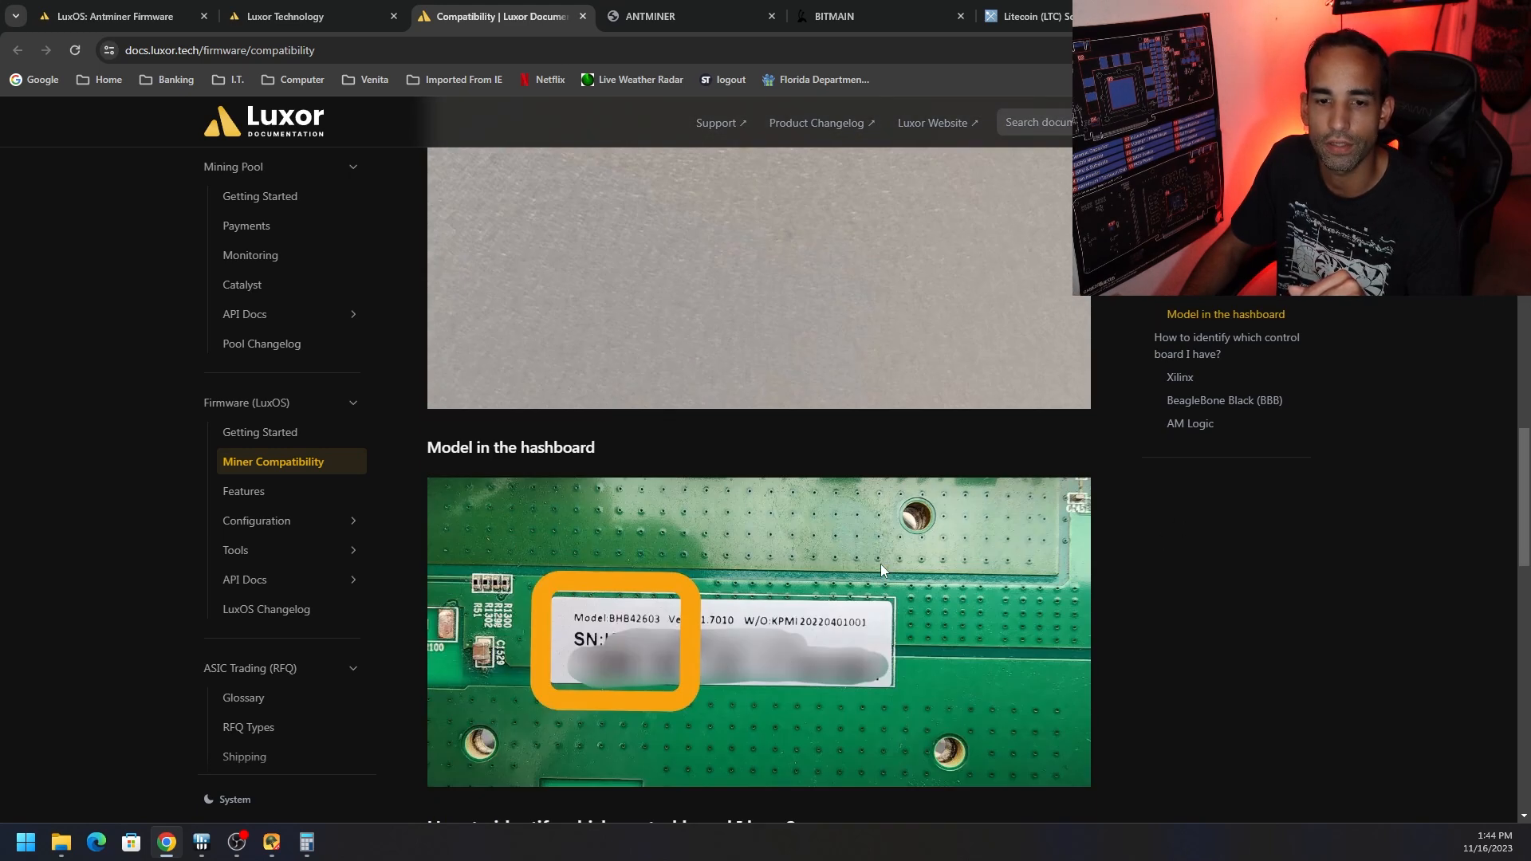
scroll(down, 3)
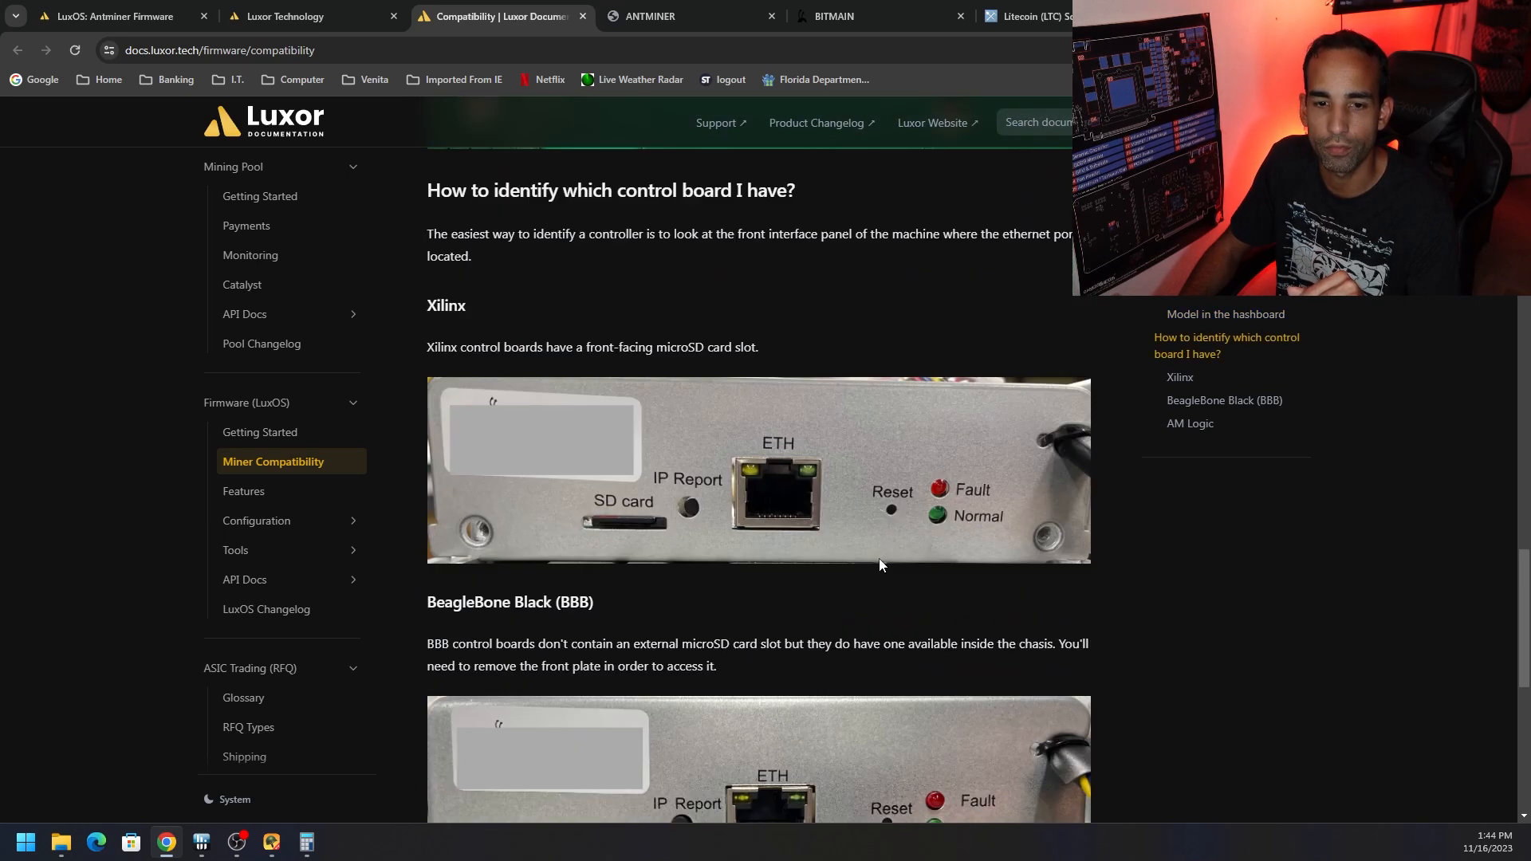
scroll(down, 3)
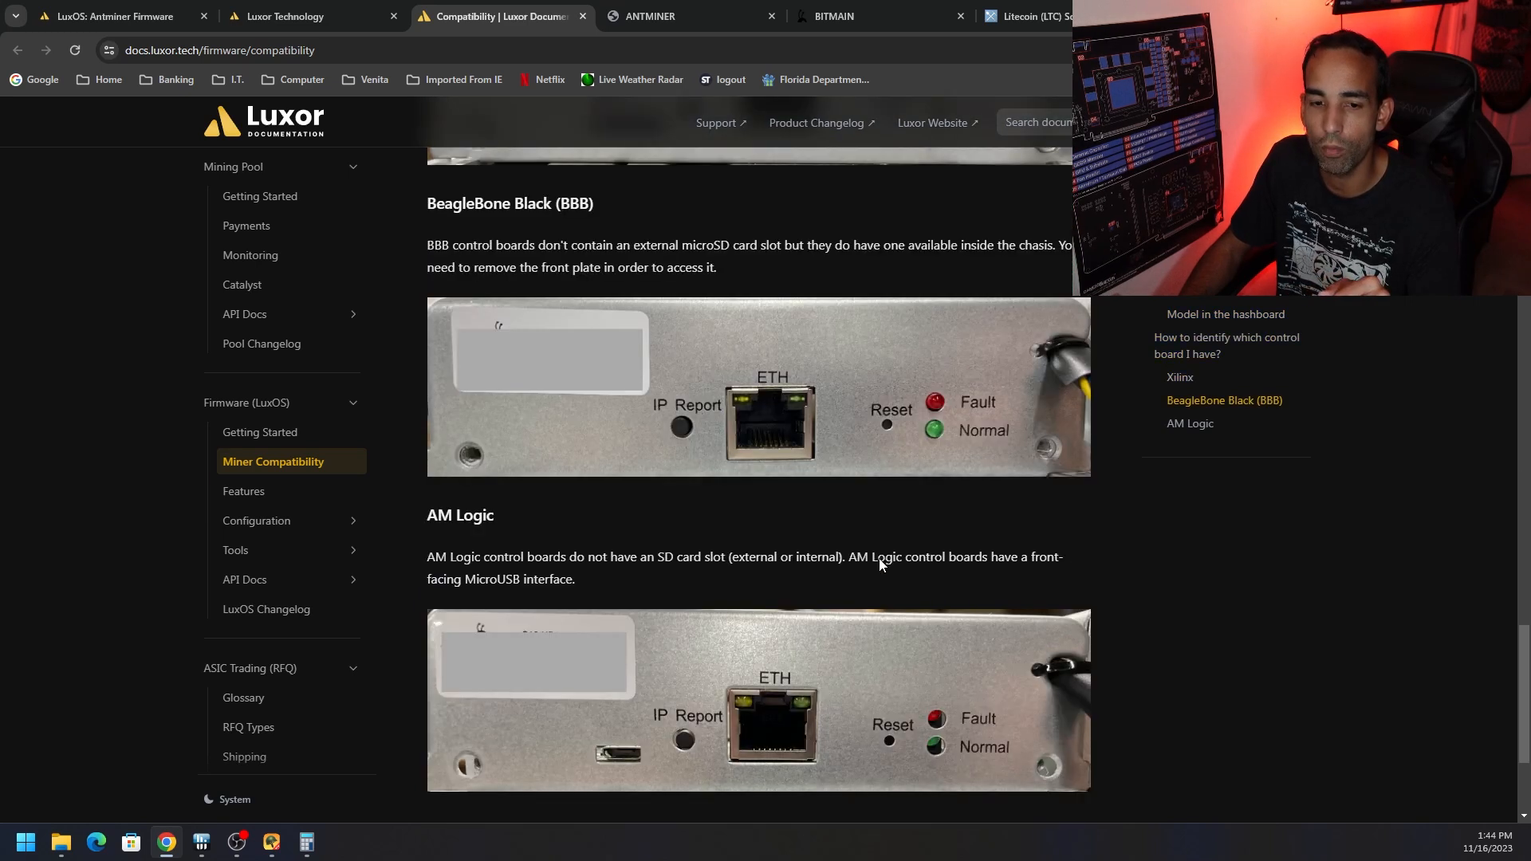
scroll(down, 3)
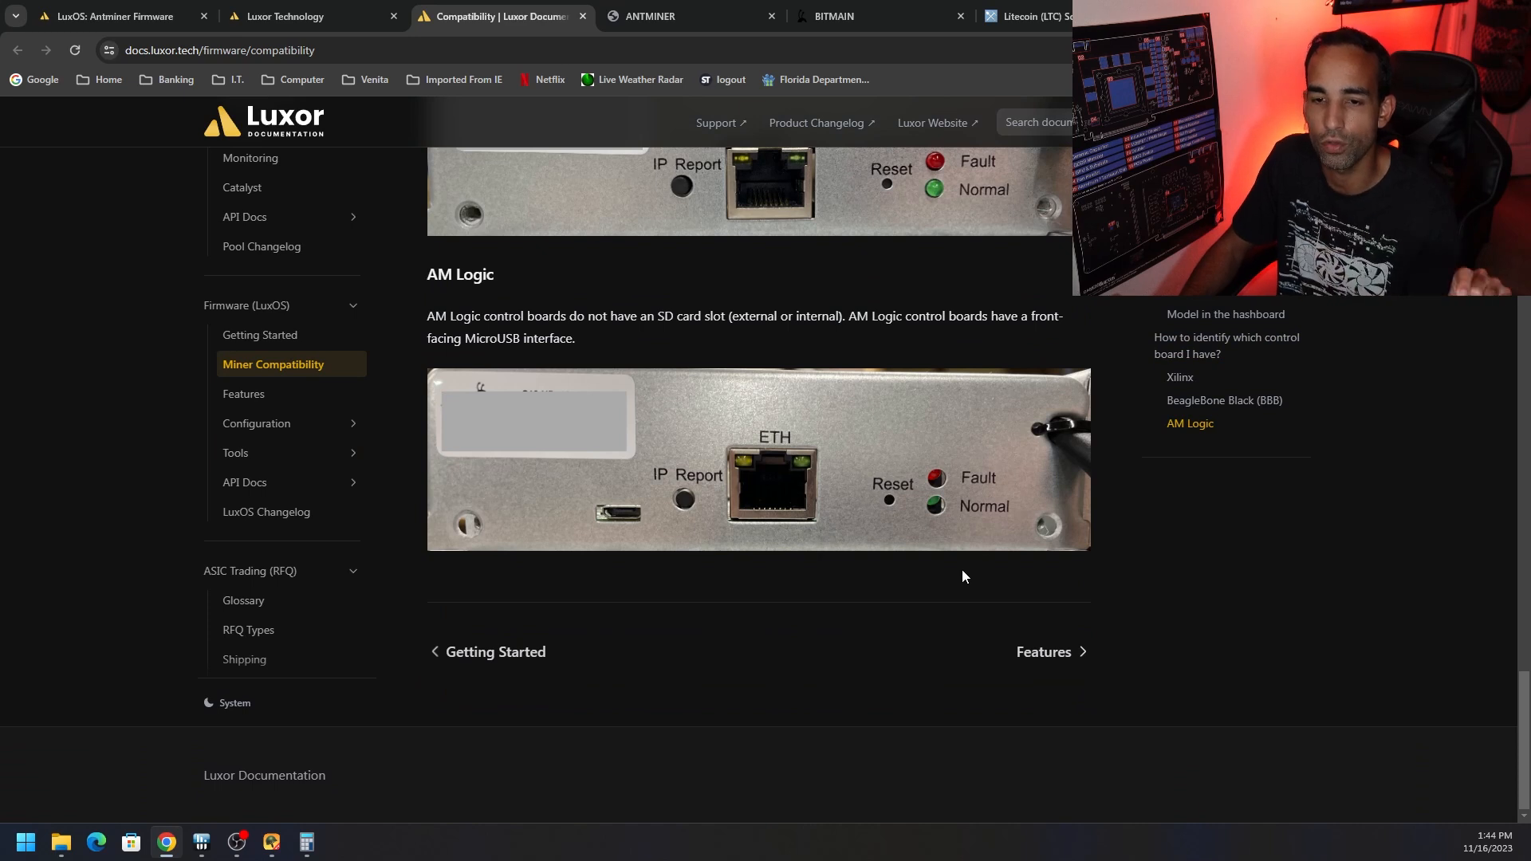
mouse_move(959, 574)
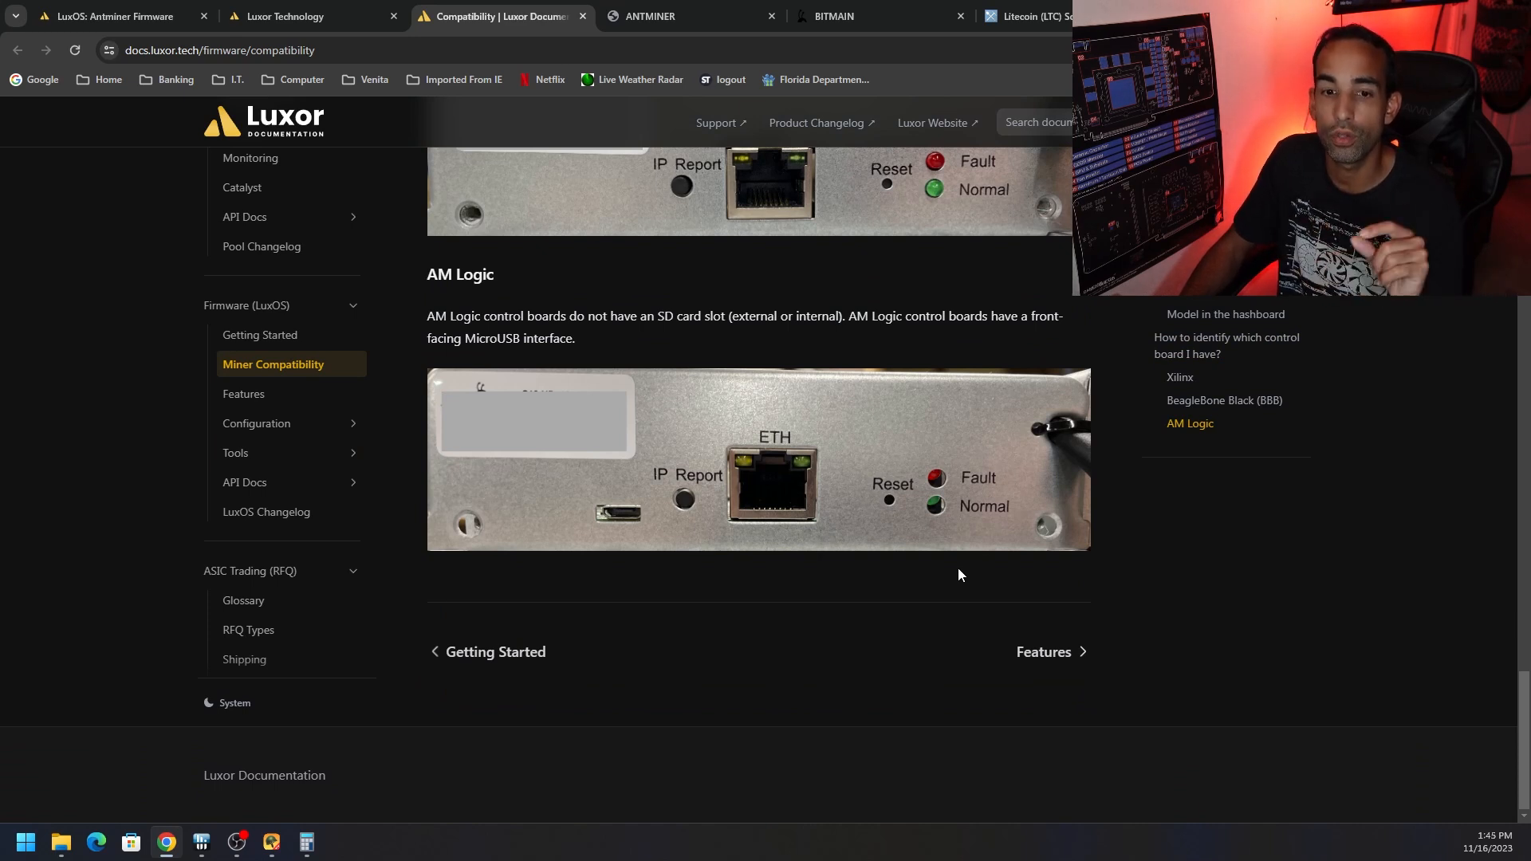
scroll(down, 3)
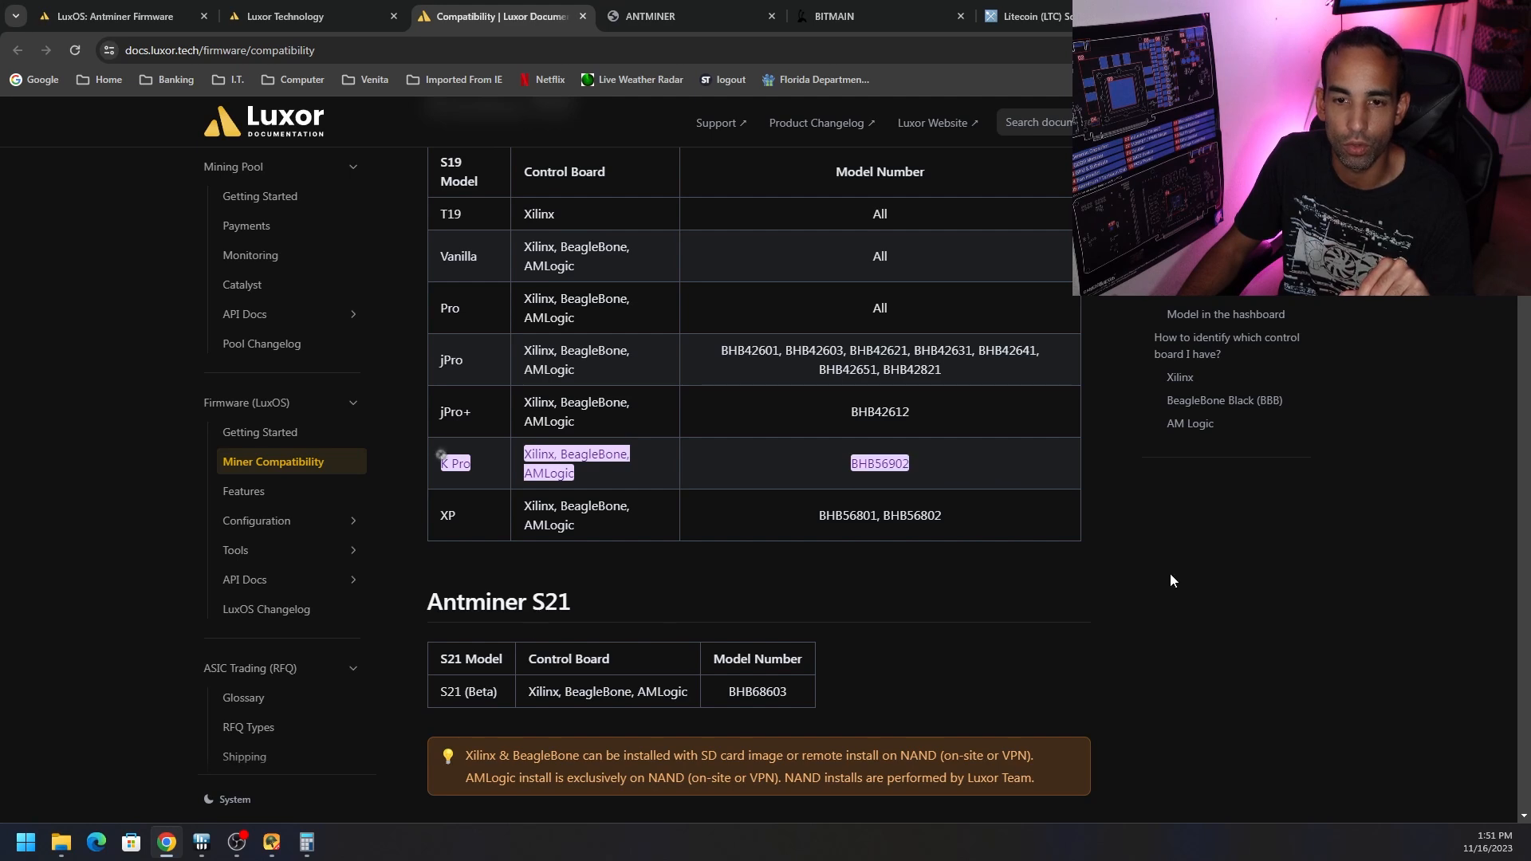
scroll(up, 3)
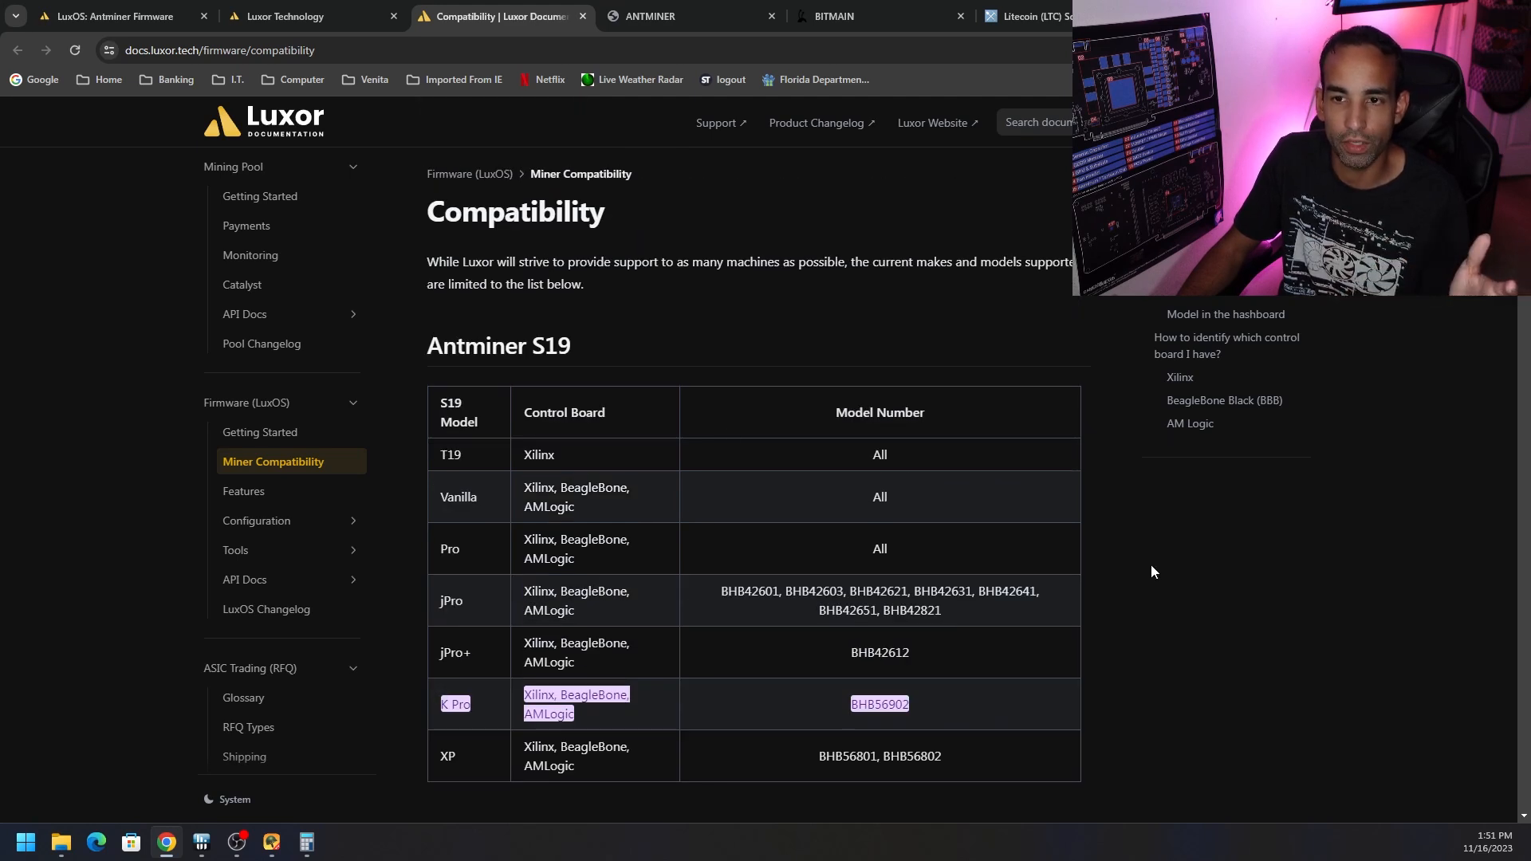
click(284, 16)
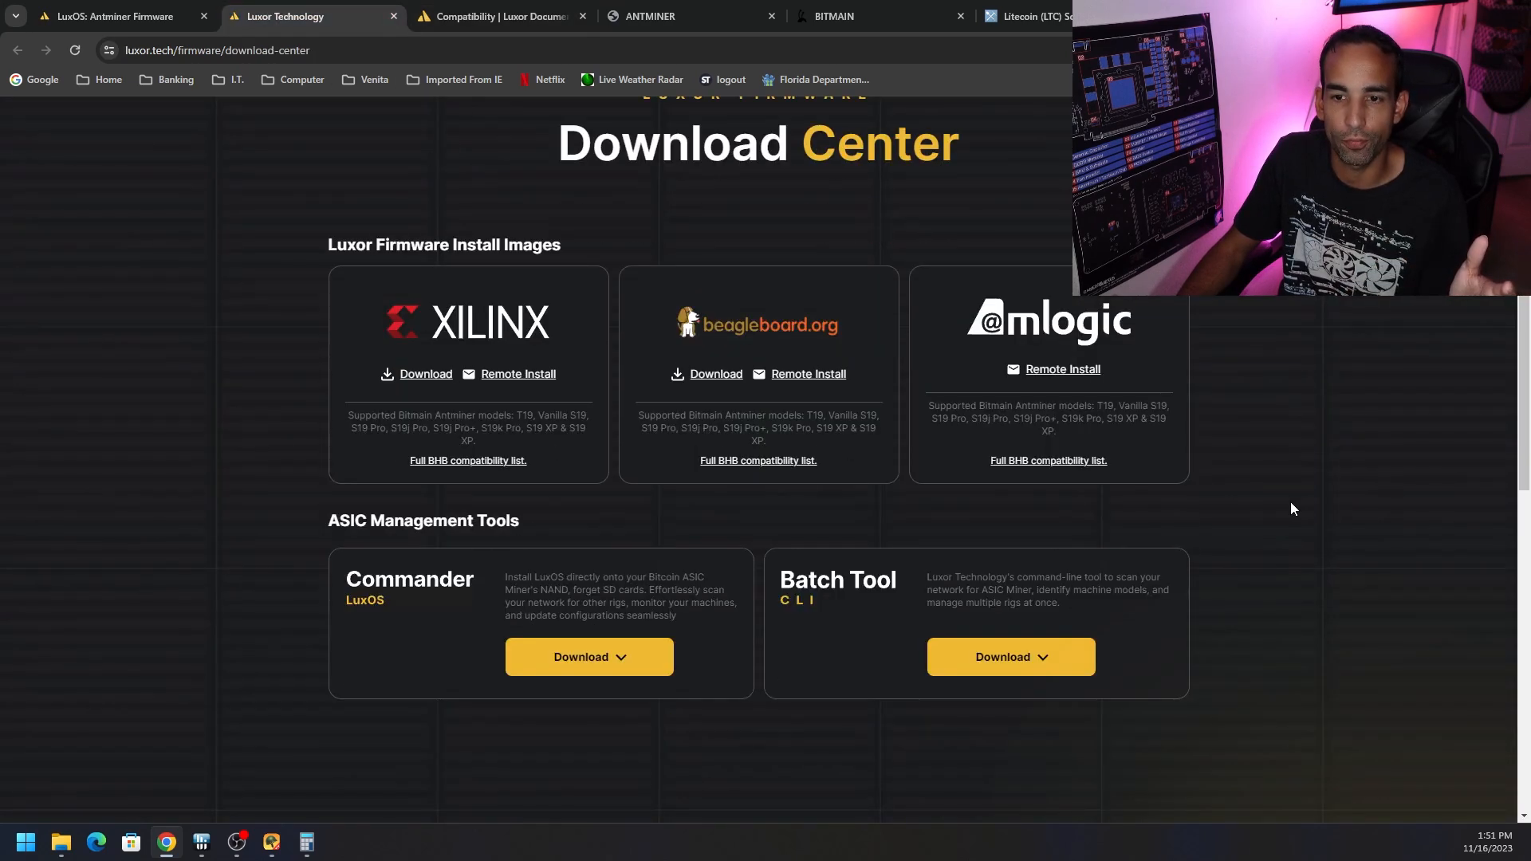
mouse_move(1029, 437)
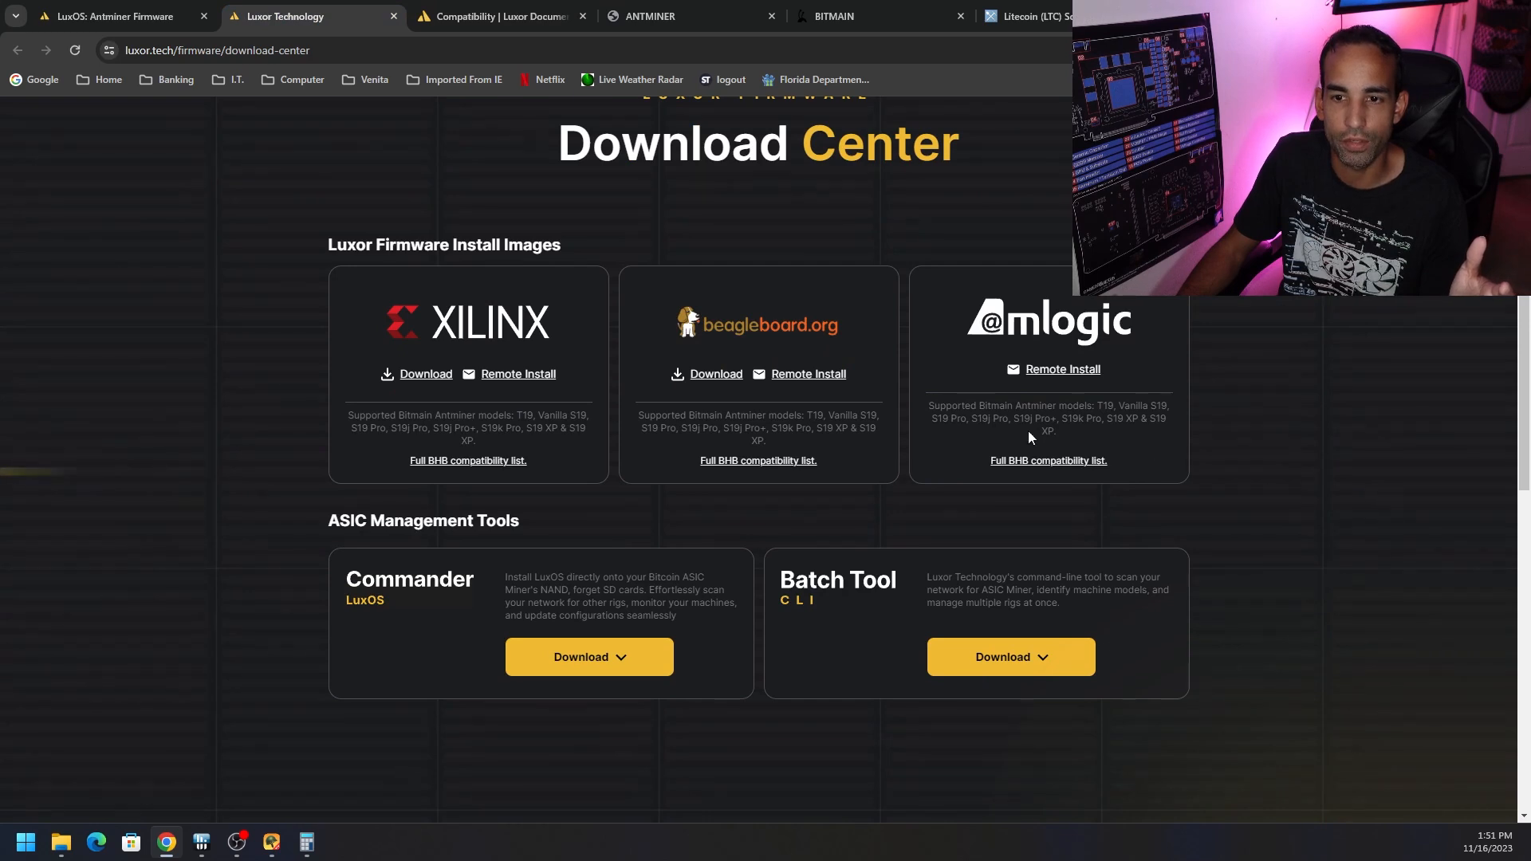
mouse_move(1015, 400)
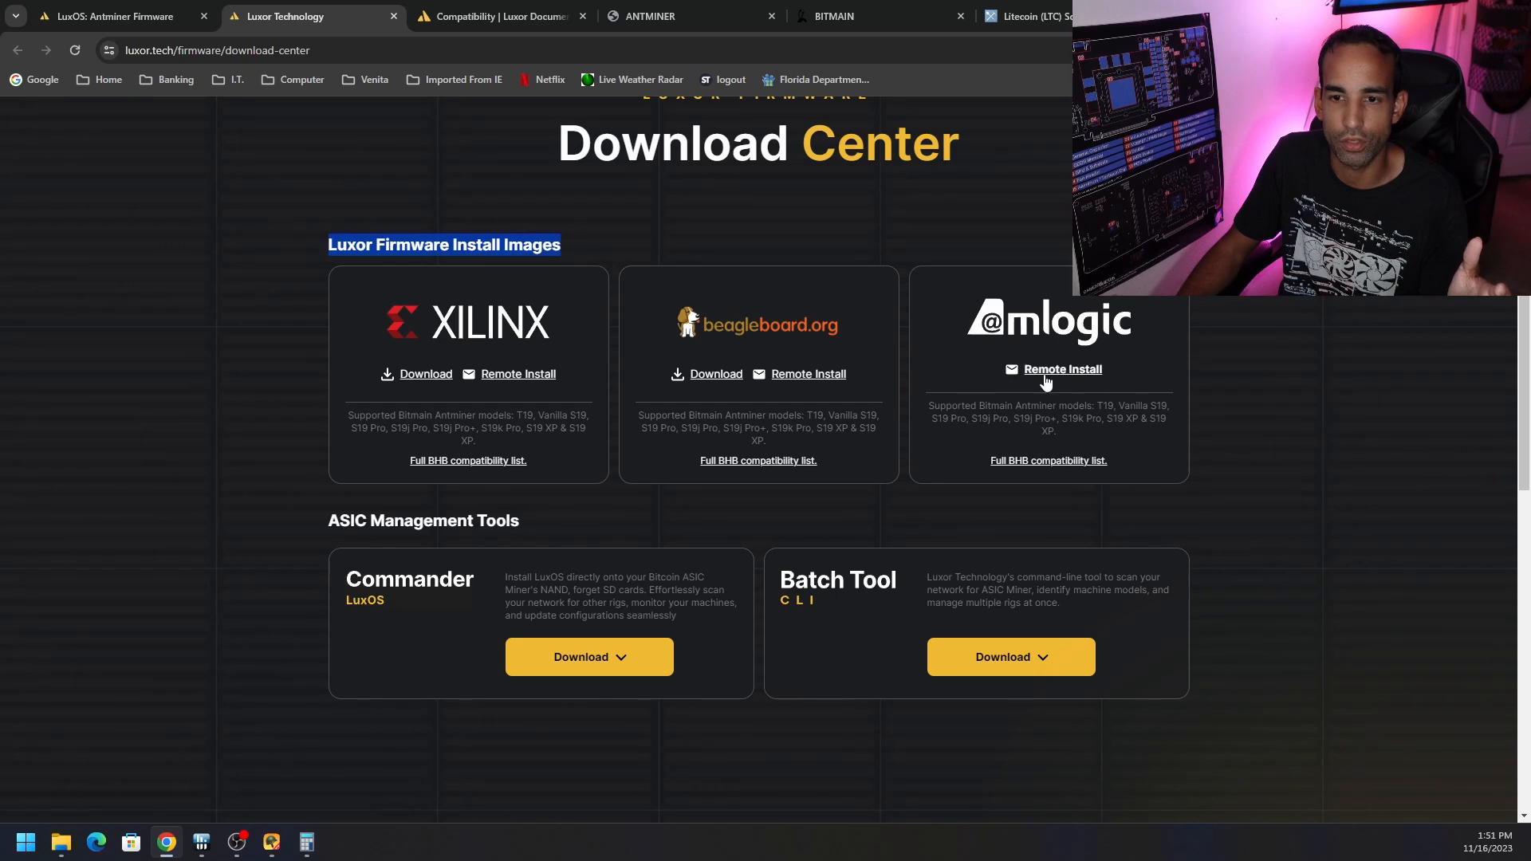
mouse_move(1059, 455)
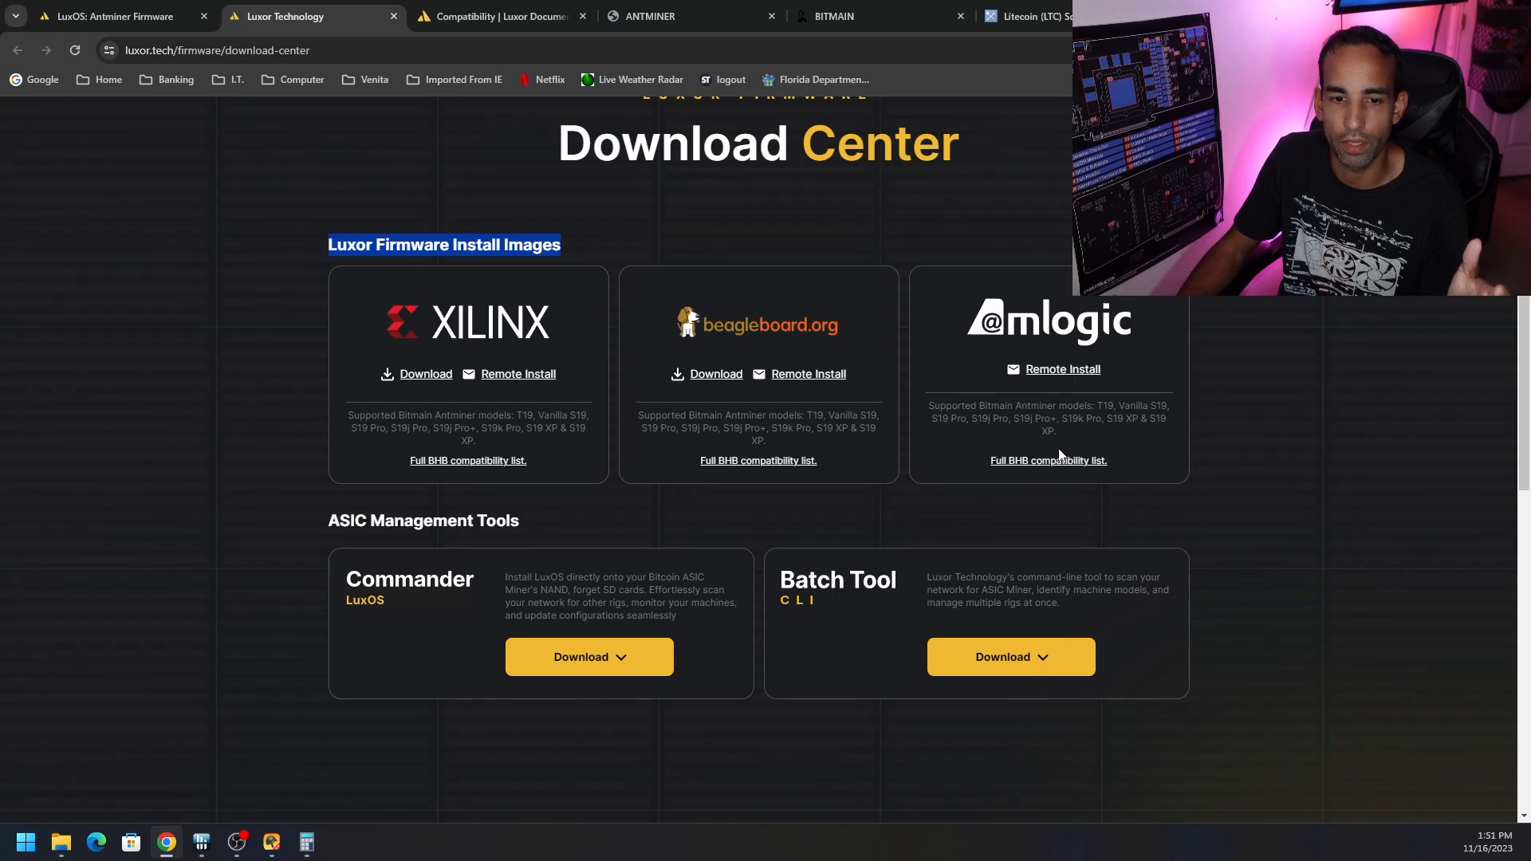
mouse_move(772, 590)
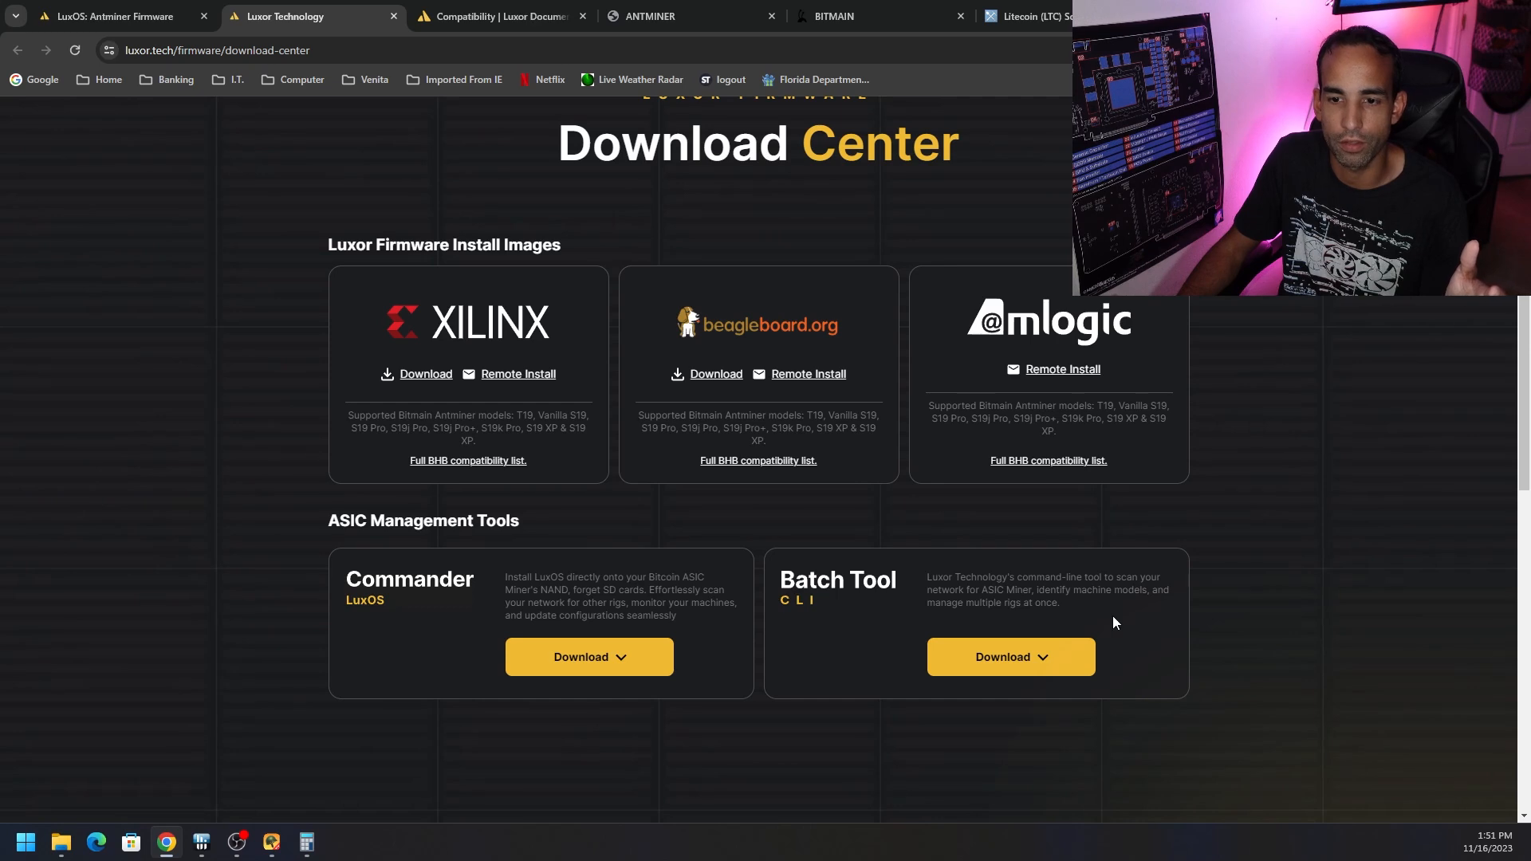
mouse_move(1149, 603)
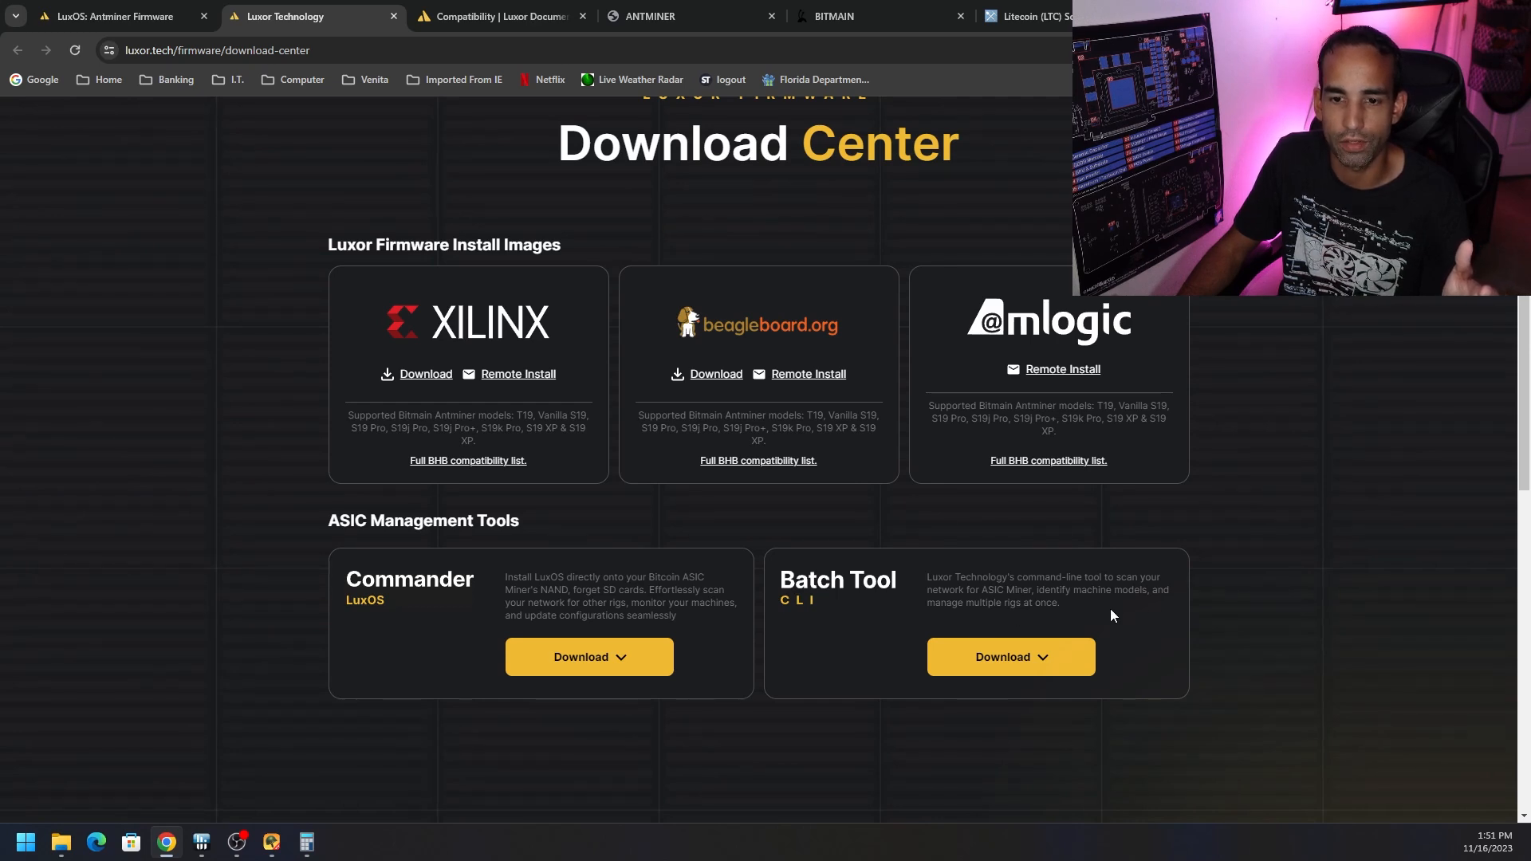
mouse_move(523, 628)
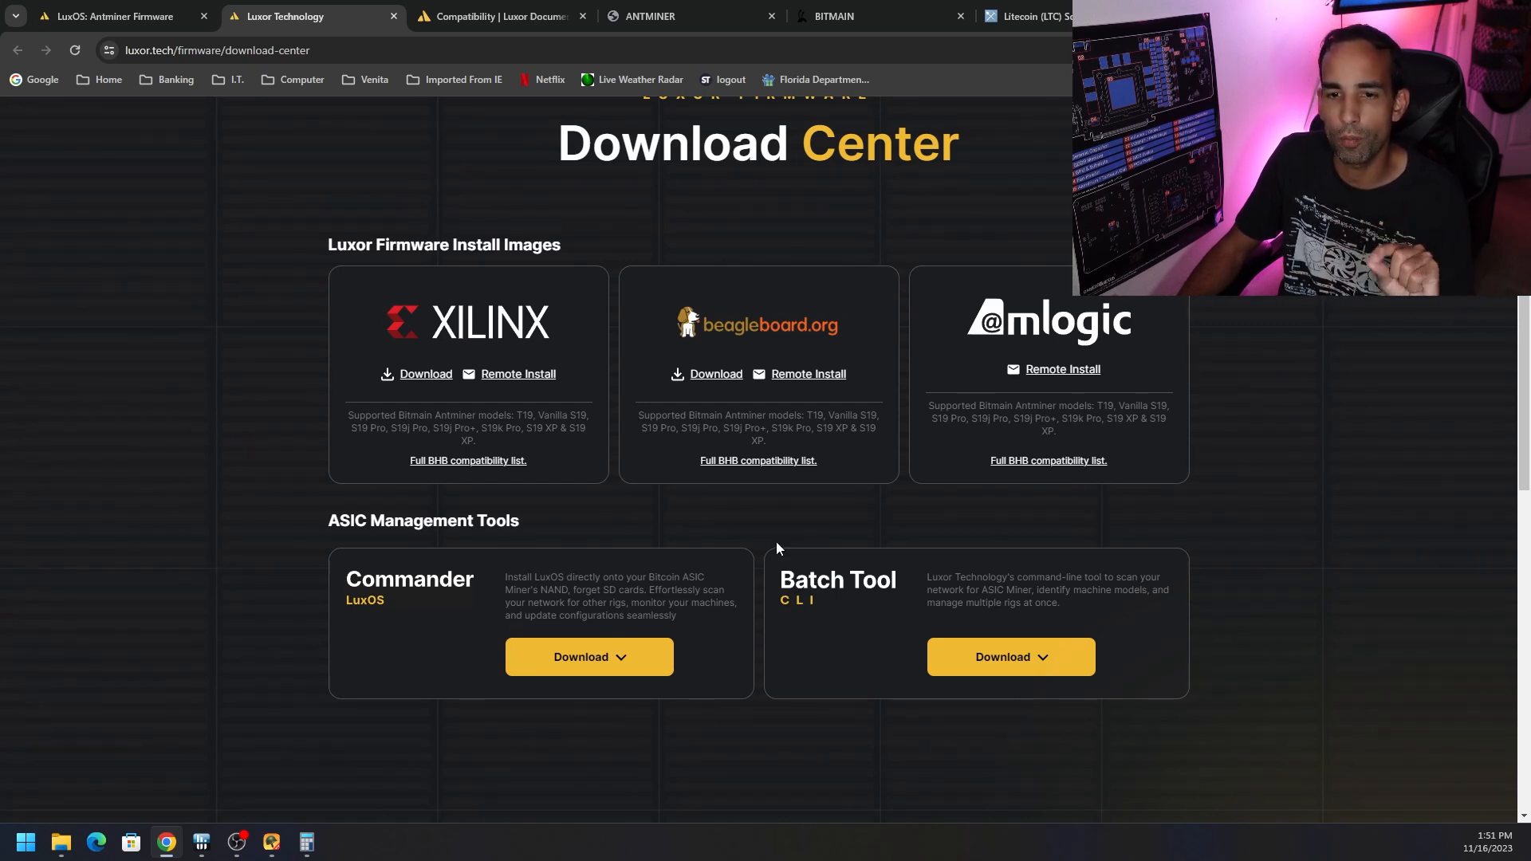
scroll(up, 3)
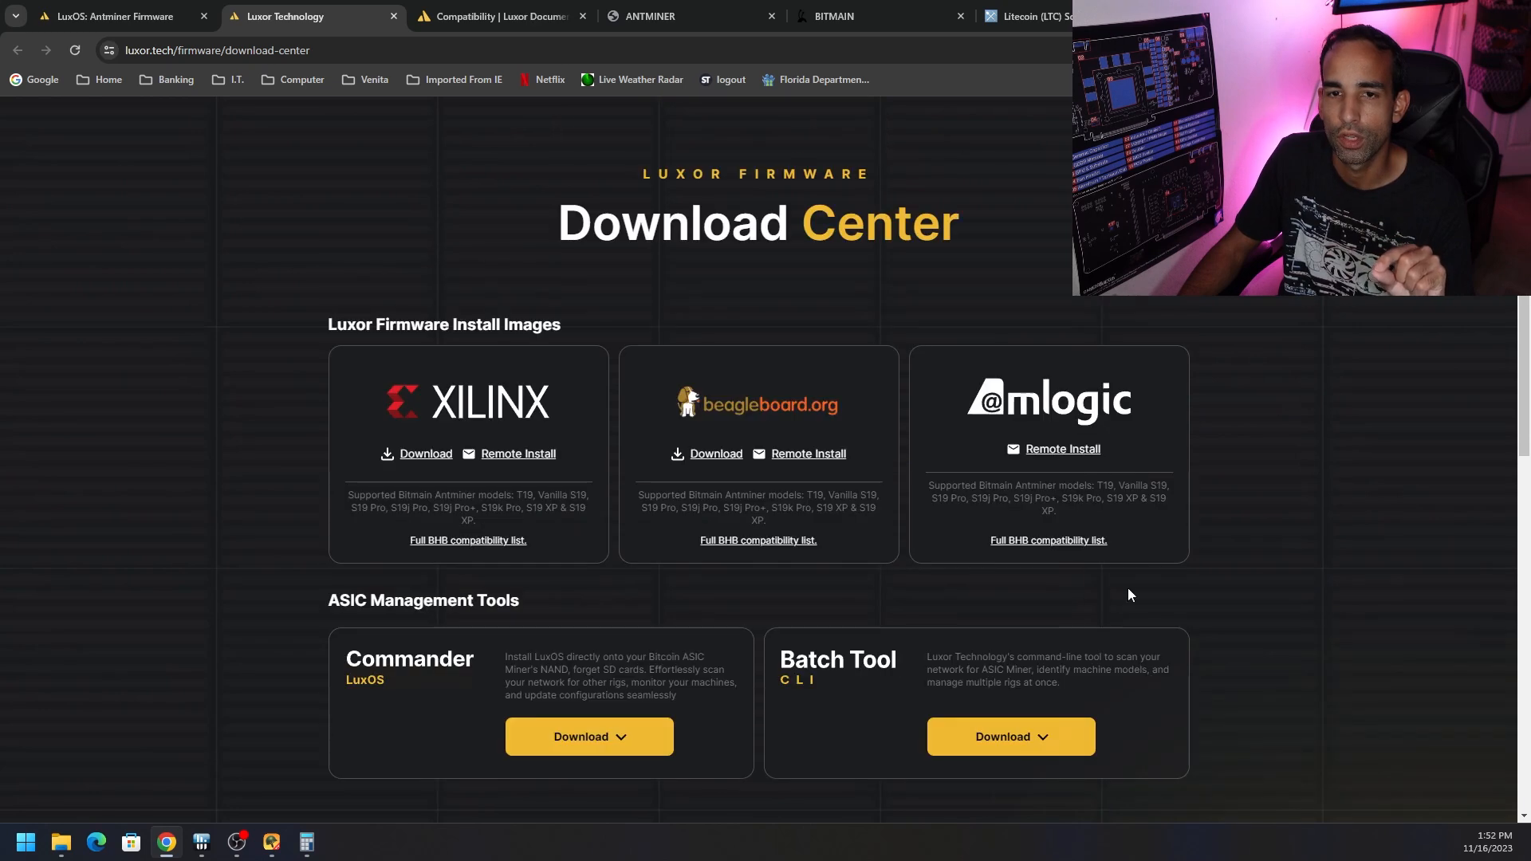
mouse_move(1185, 609)
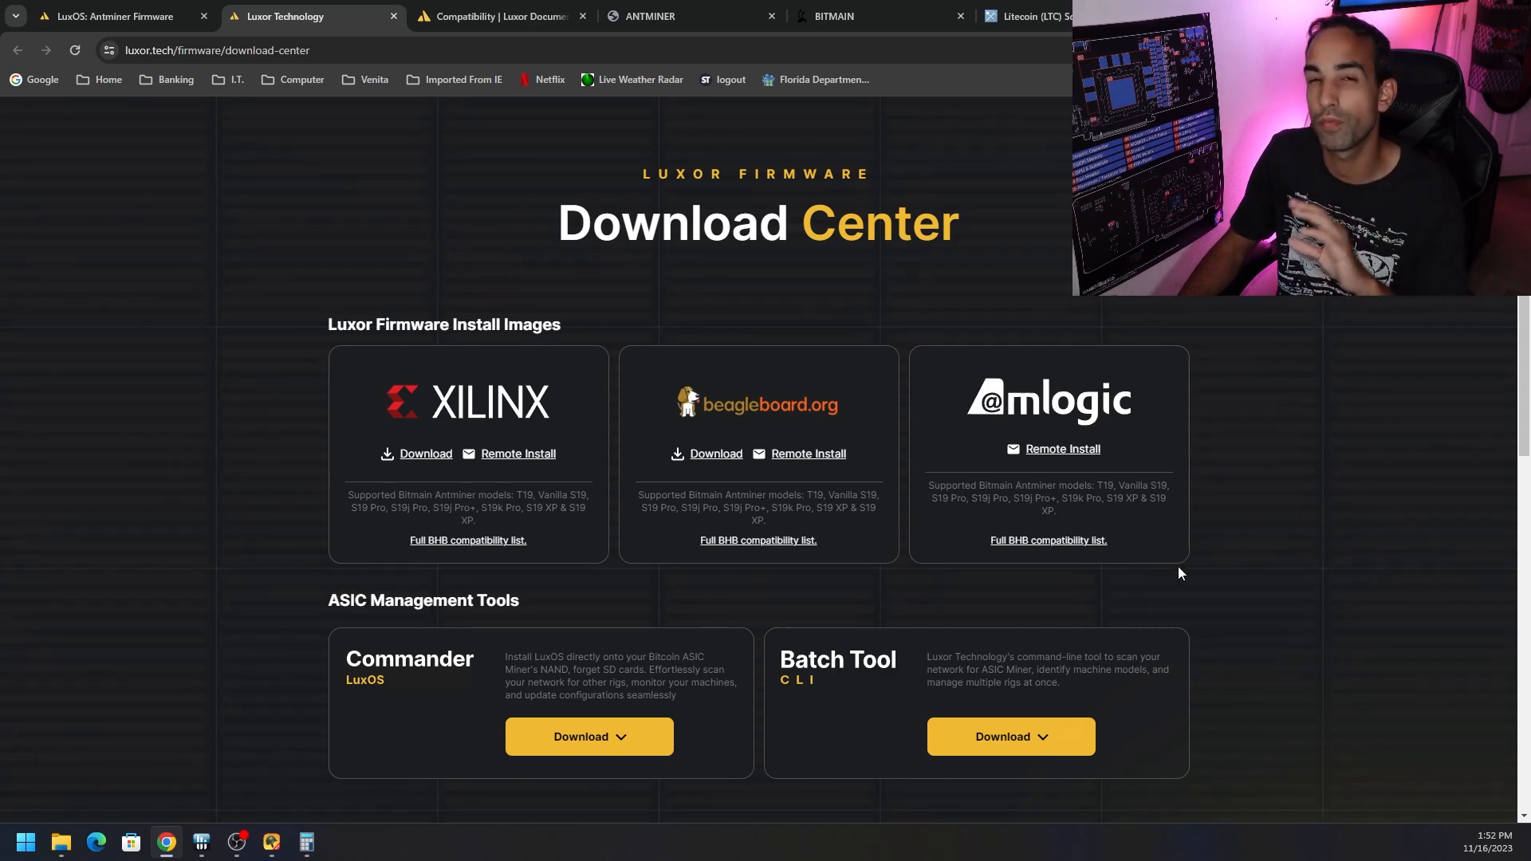
mouse_move(1163, 590)
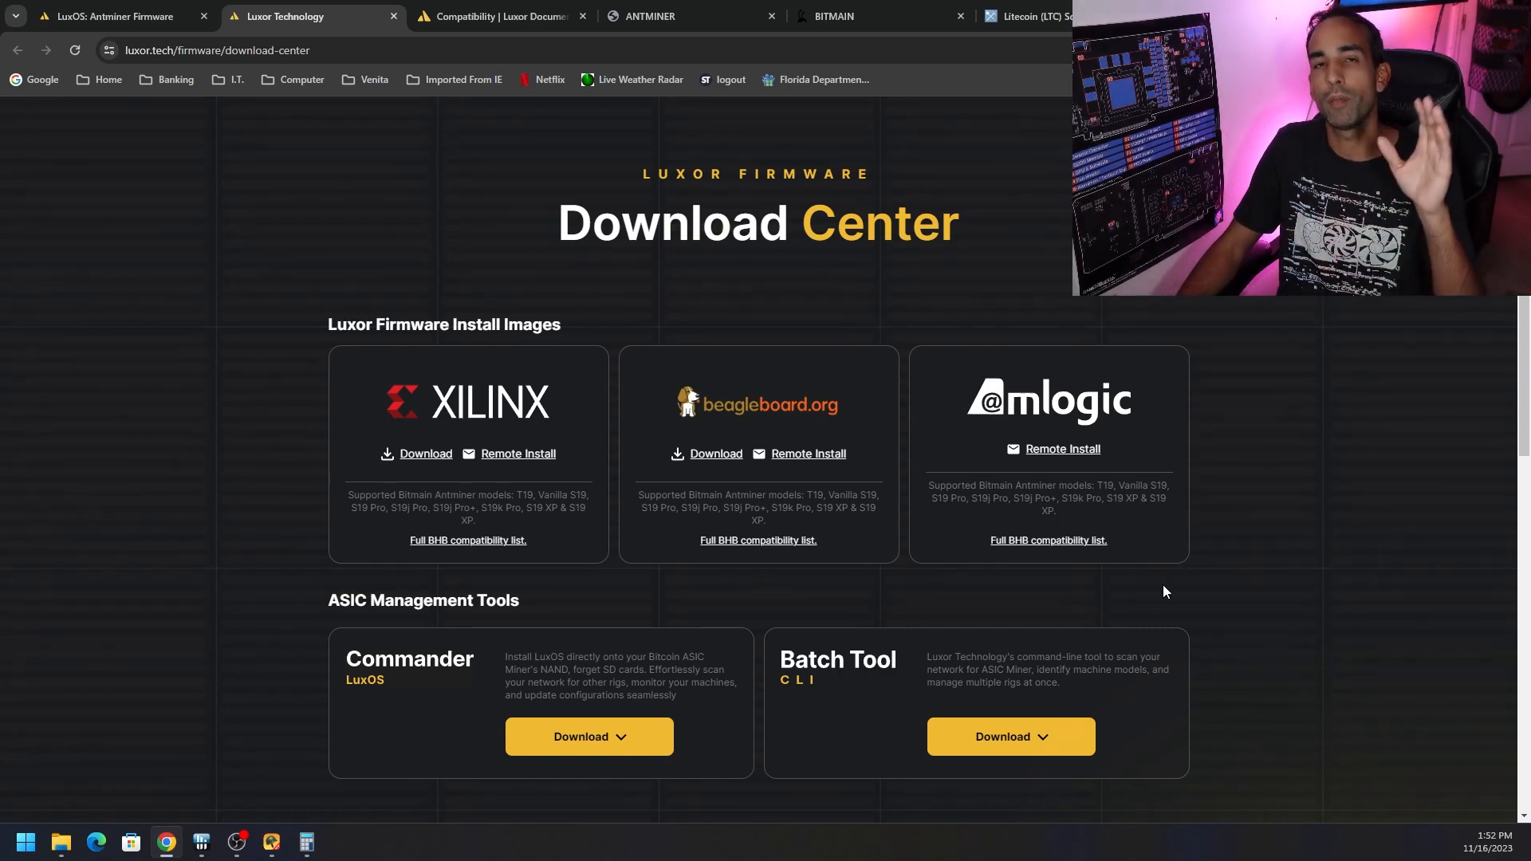
mouse_move(272, 840)
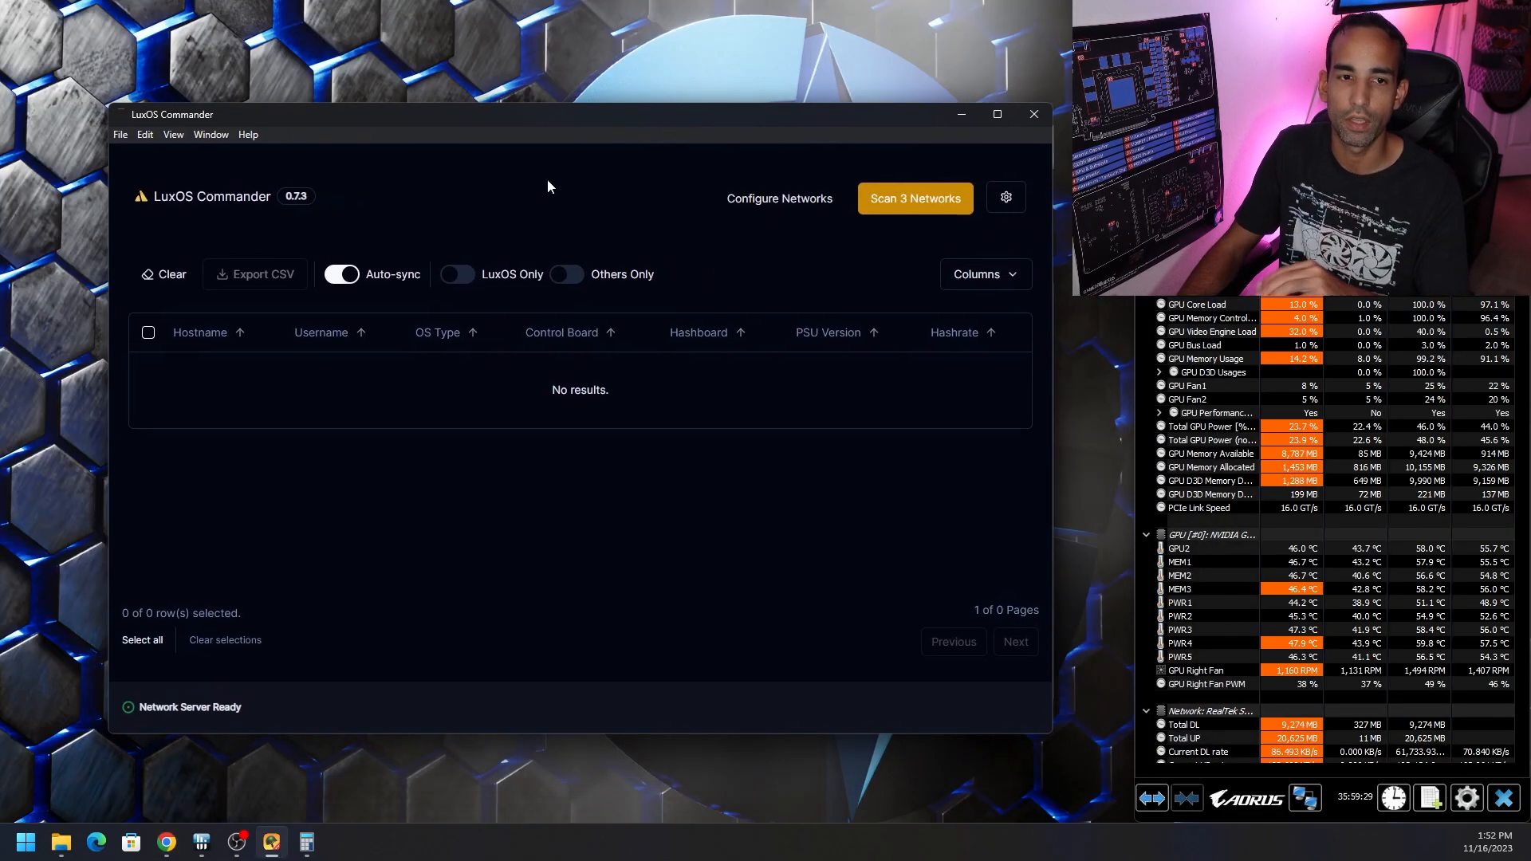
mouse_move(461, 194)
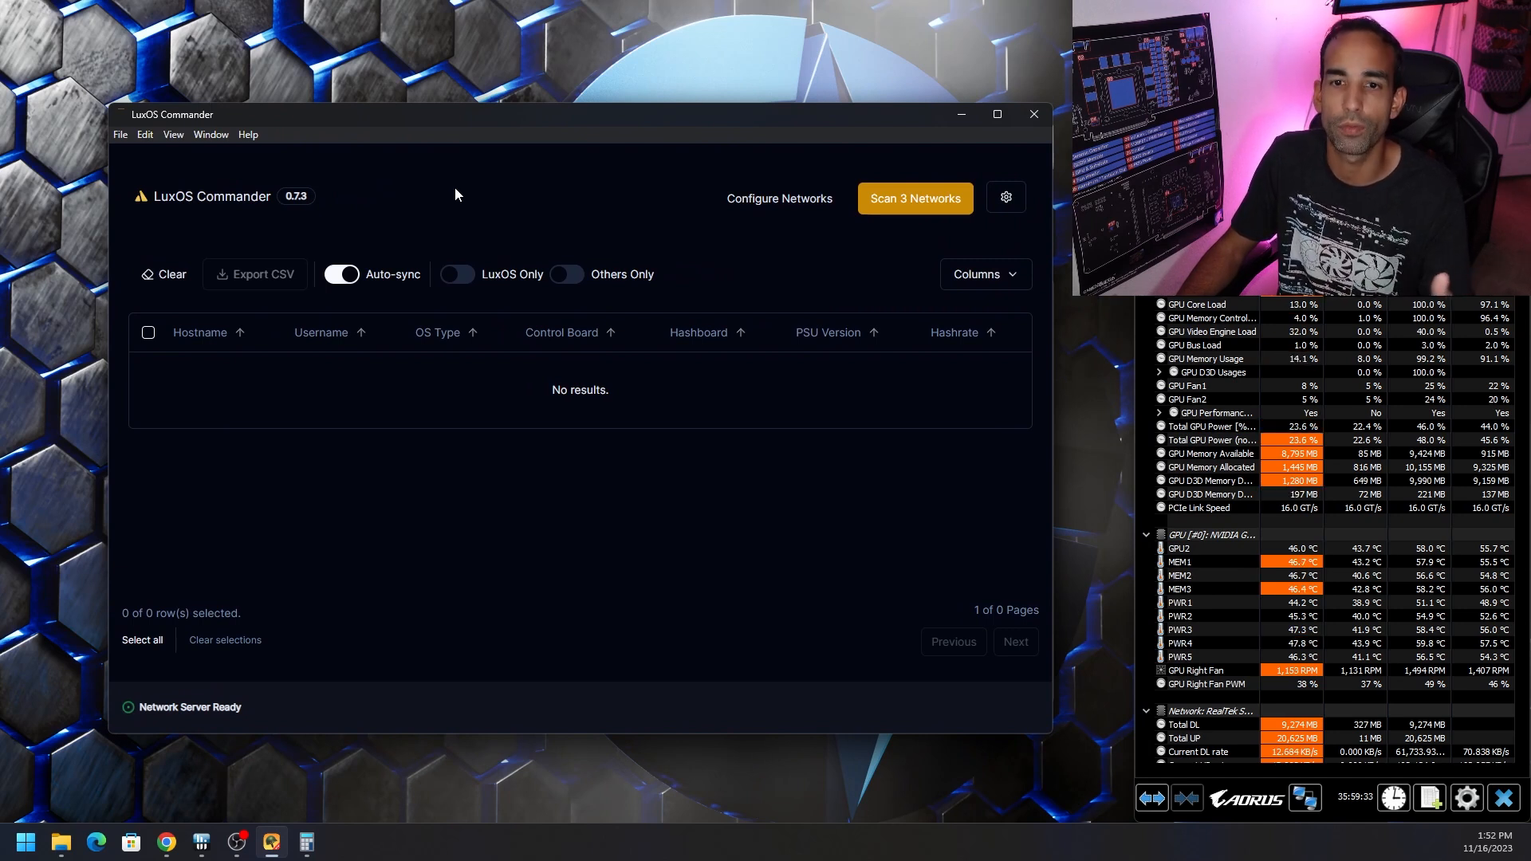
click(145, 134)
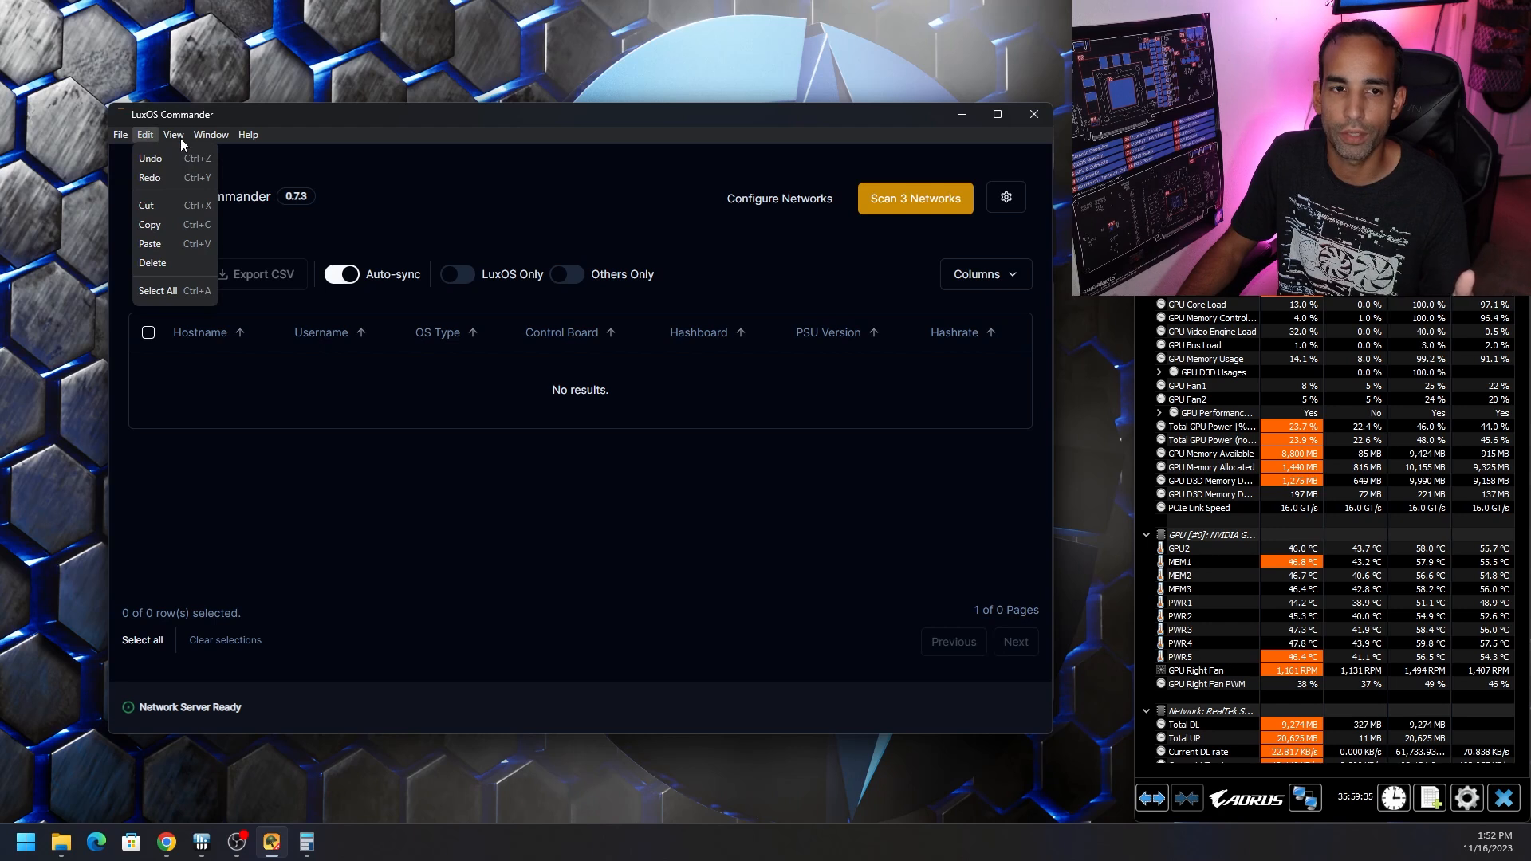
click(210, 137)
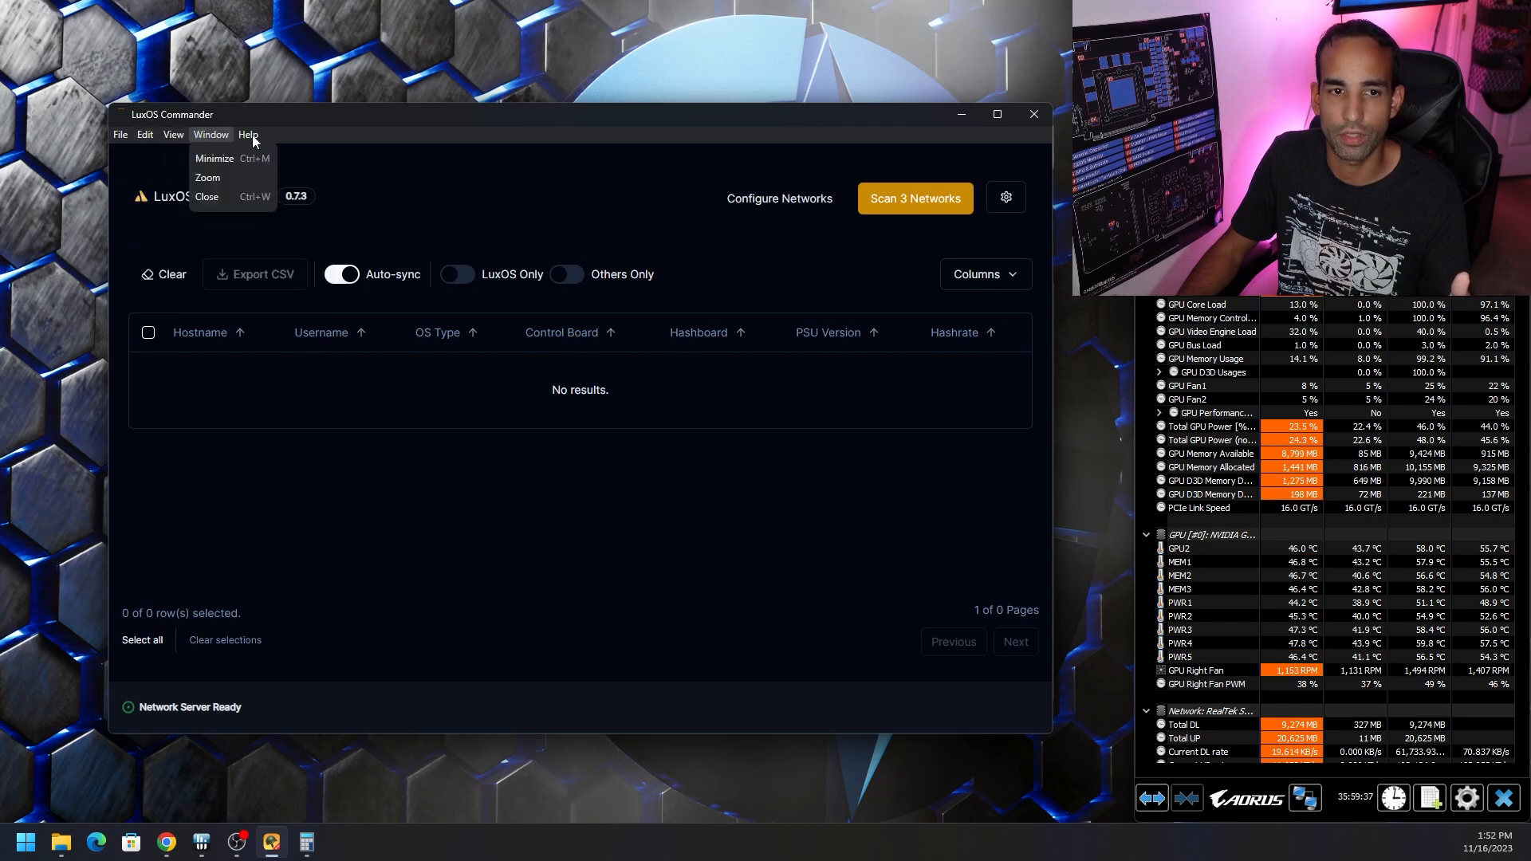
click(503, 201)
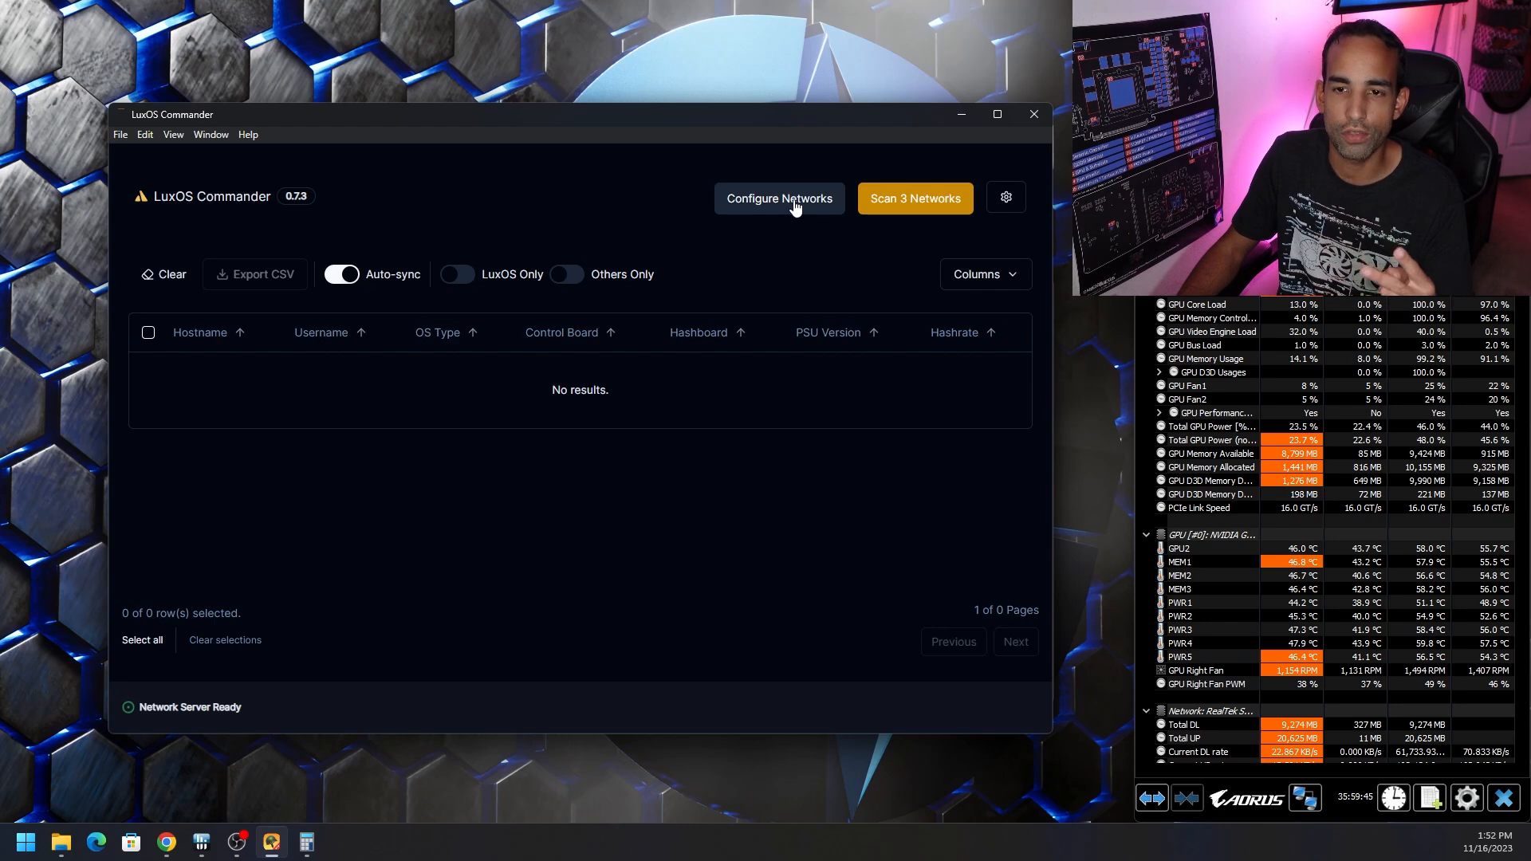
- In Configure Networks, deselect both 10.206 ranges so only 192.168.50.1–254 is scanned, and save
click(778, 198)
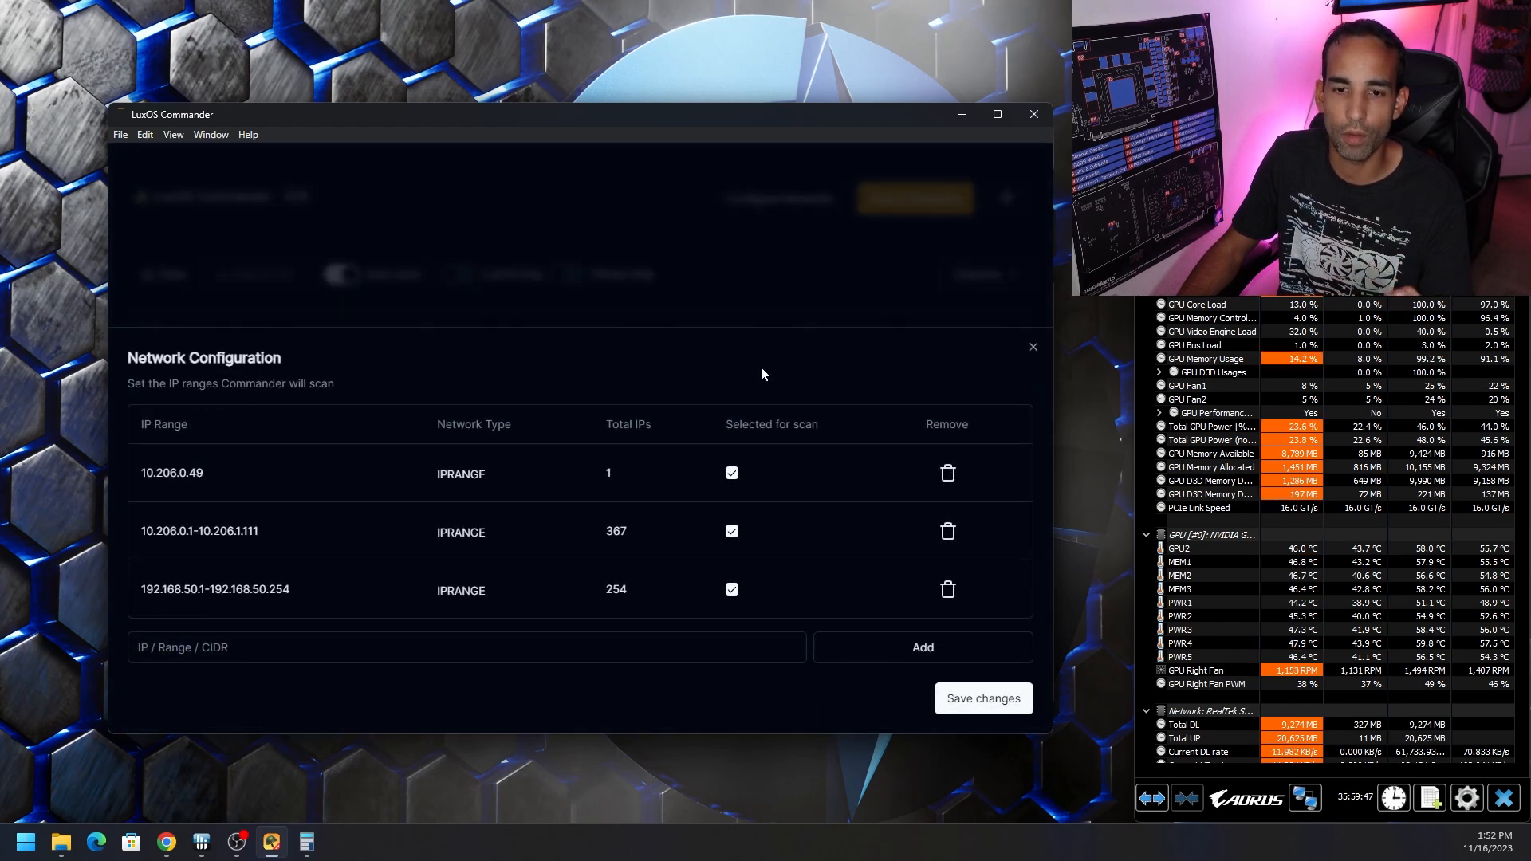
mouse_move(240, 557)
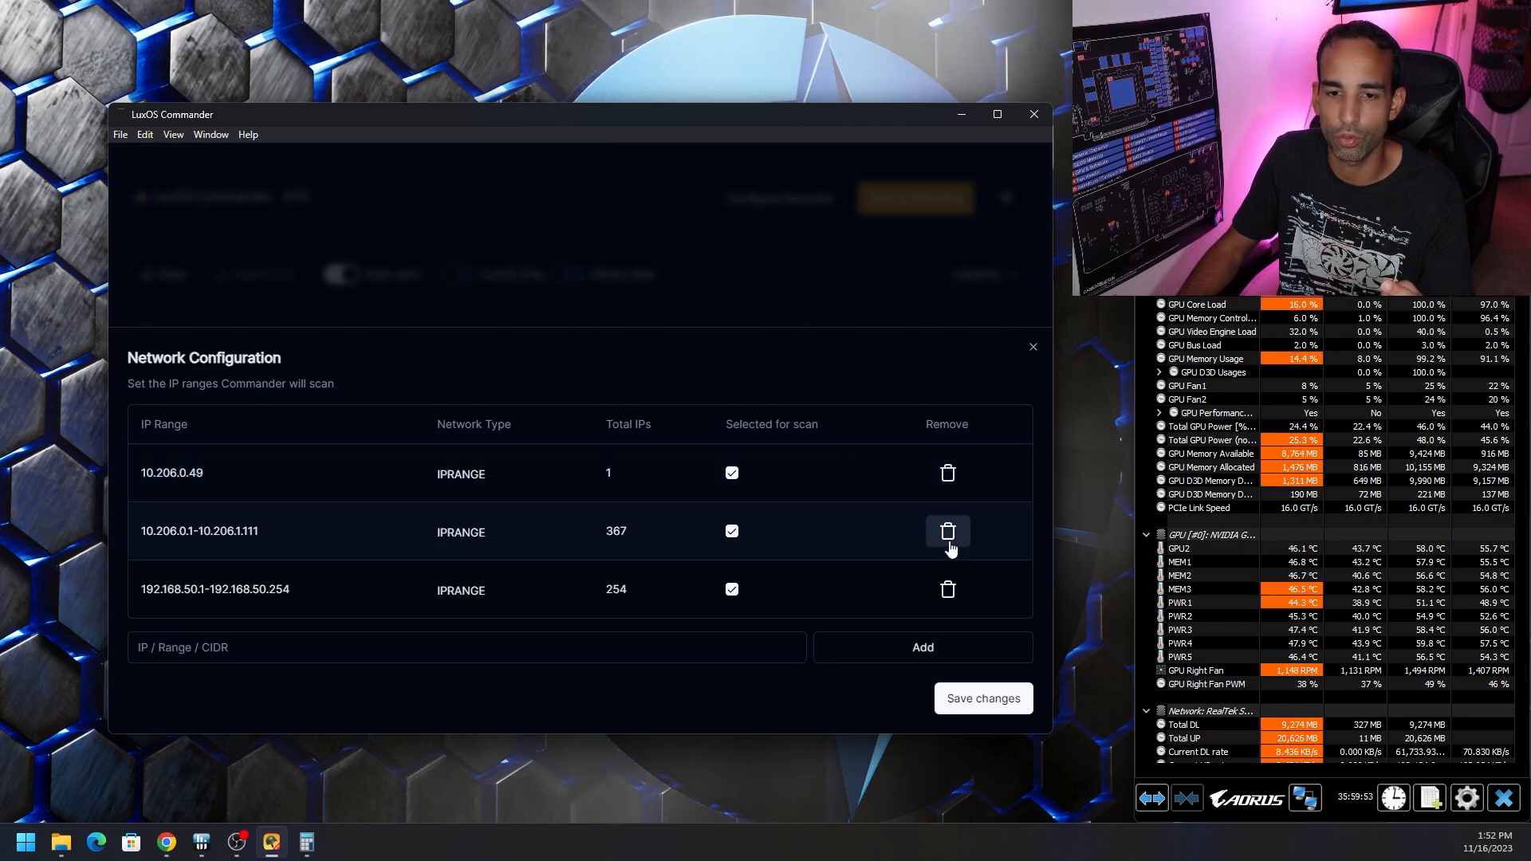
click(730, 472)
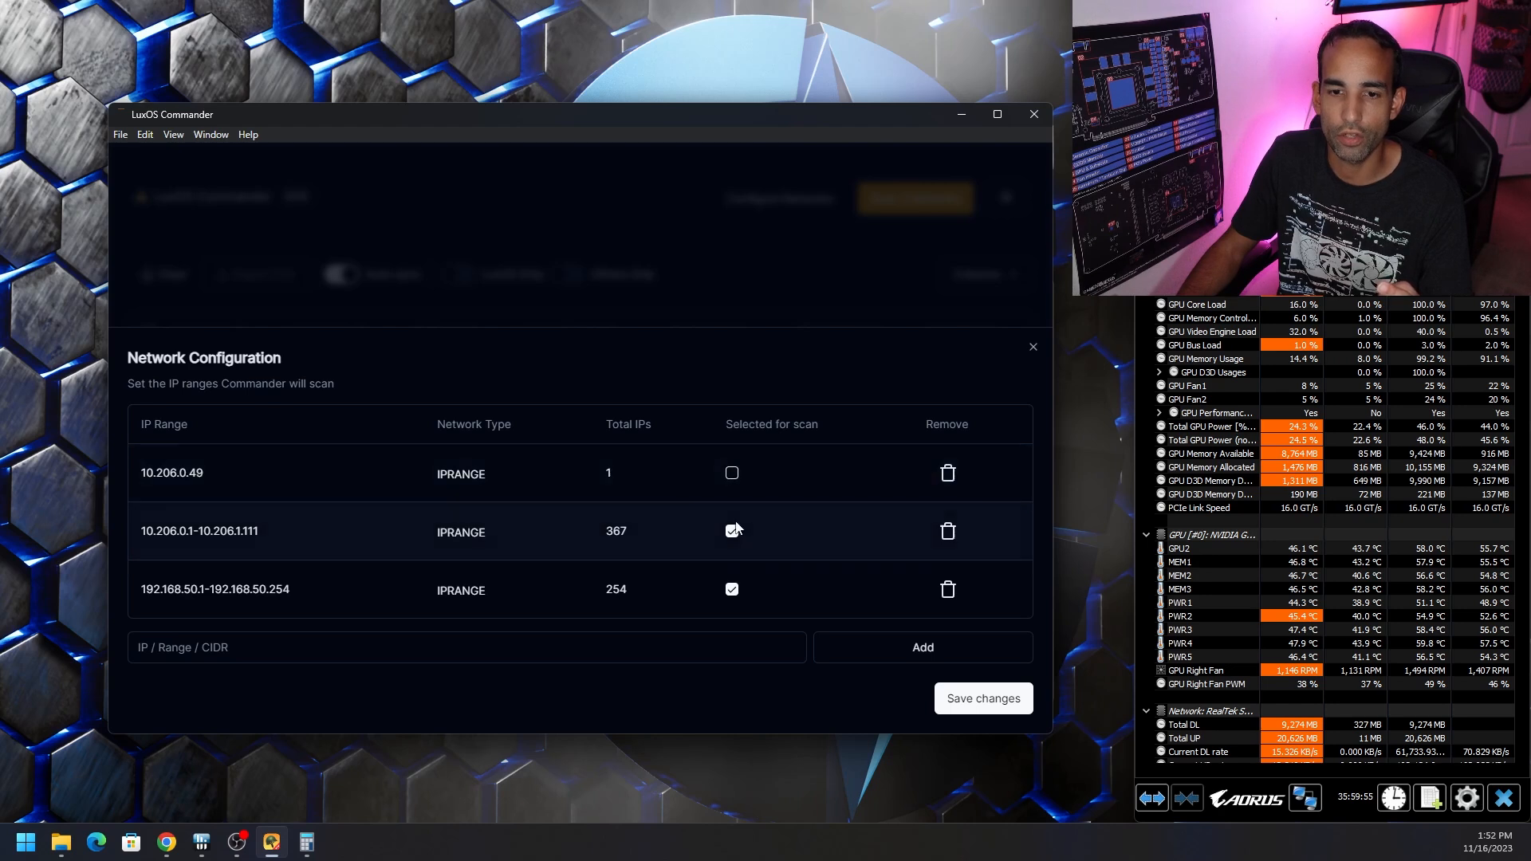
click(731, 530)
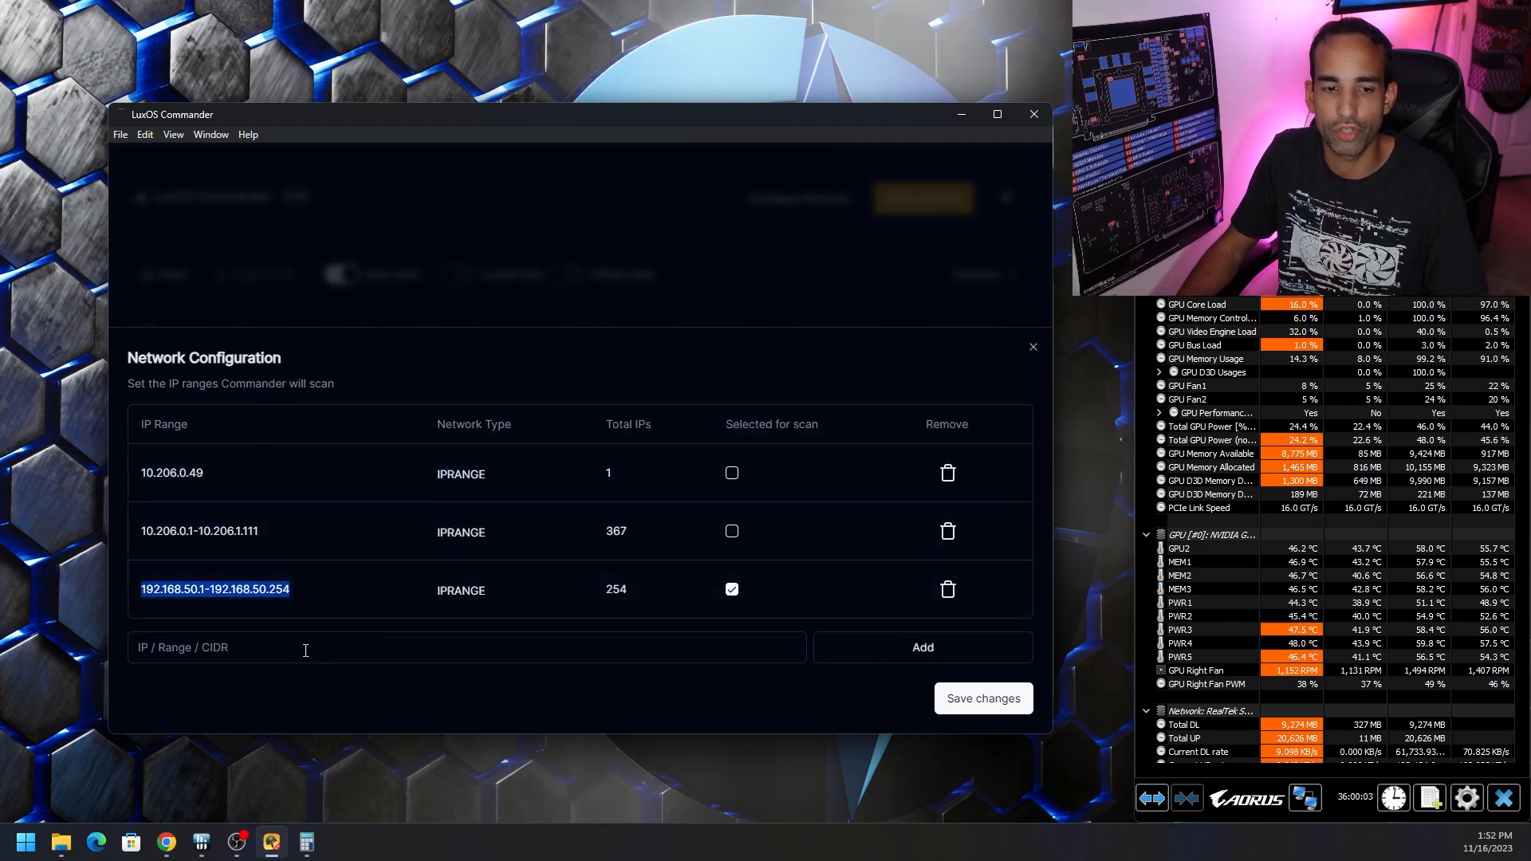
text(14)
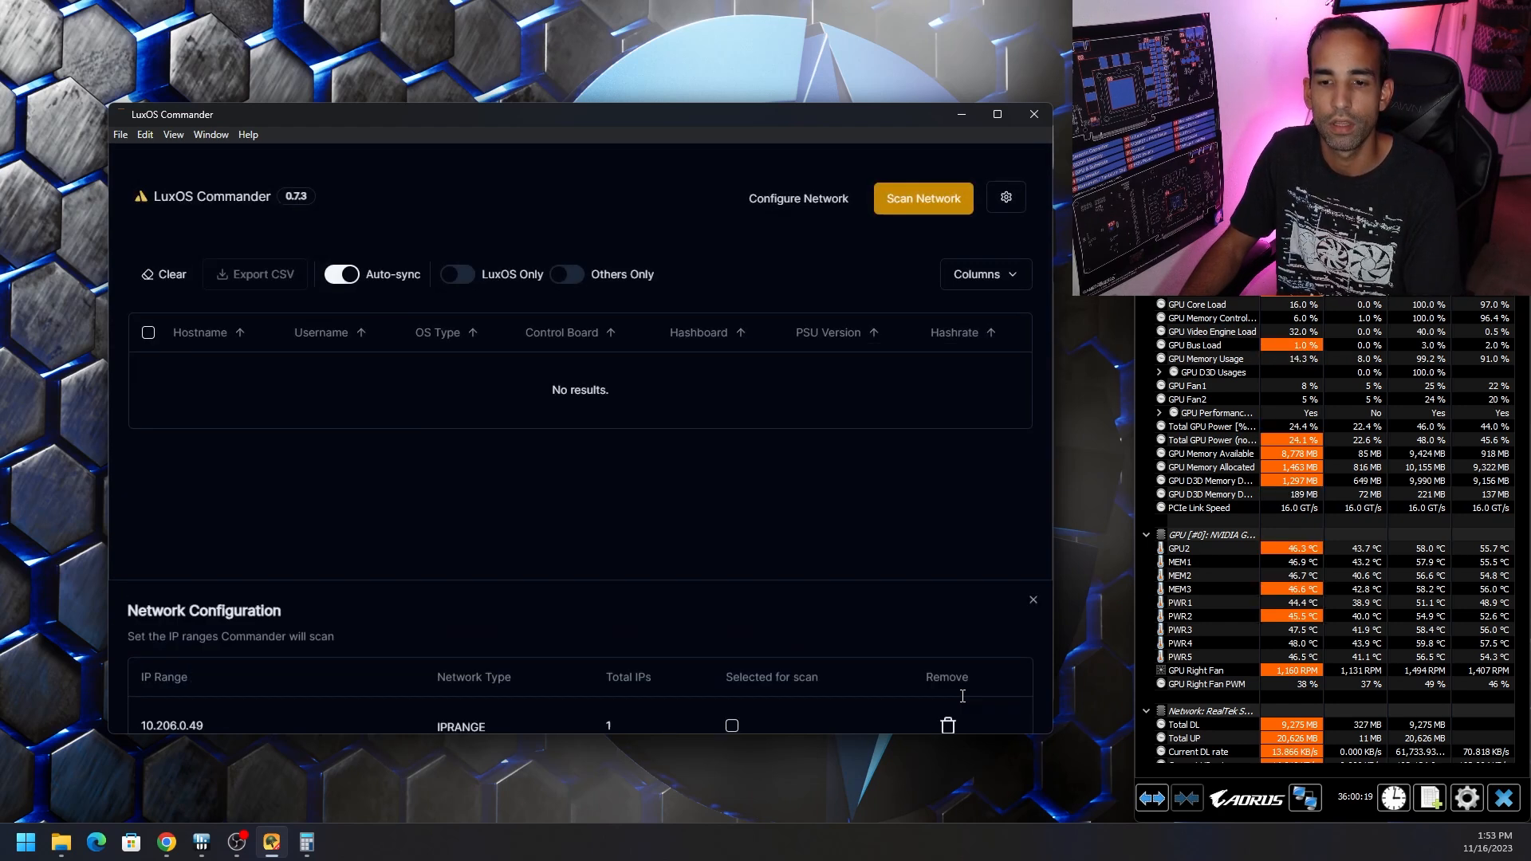
- Start a scan of the selected 192.168.50.1–254 network range
click(922, 198)
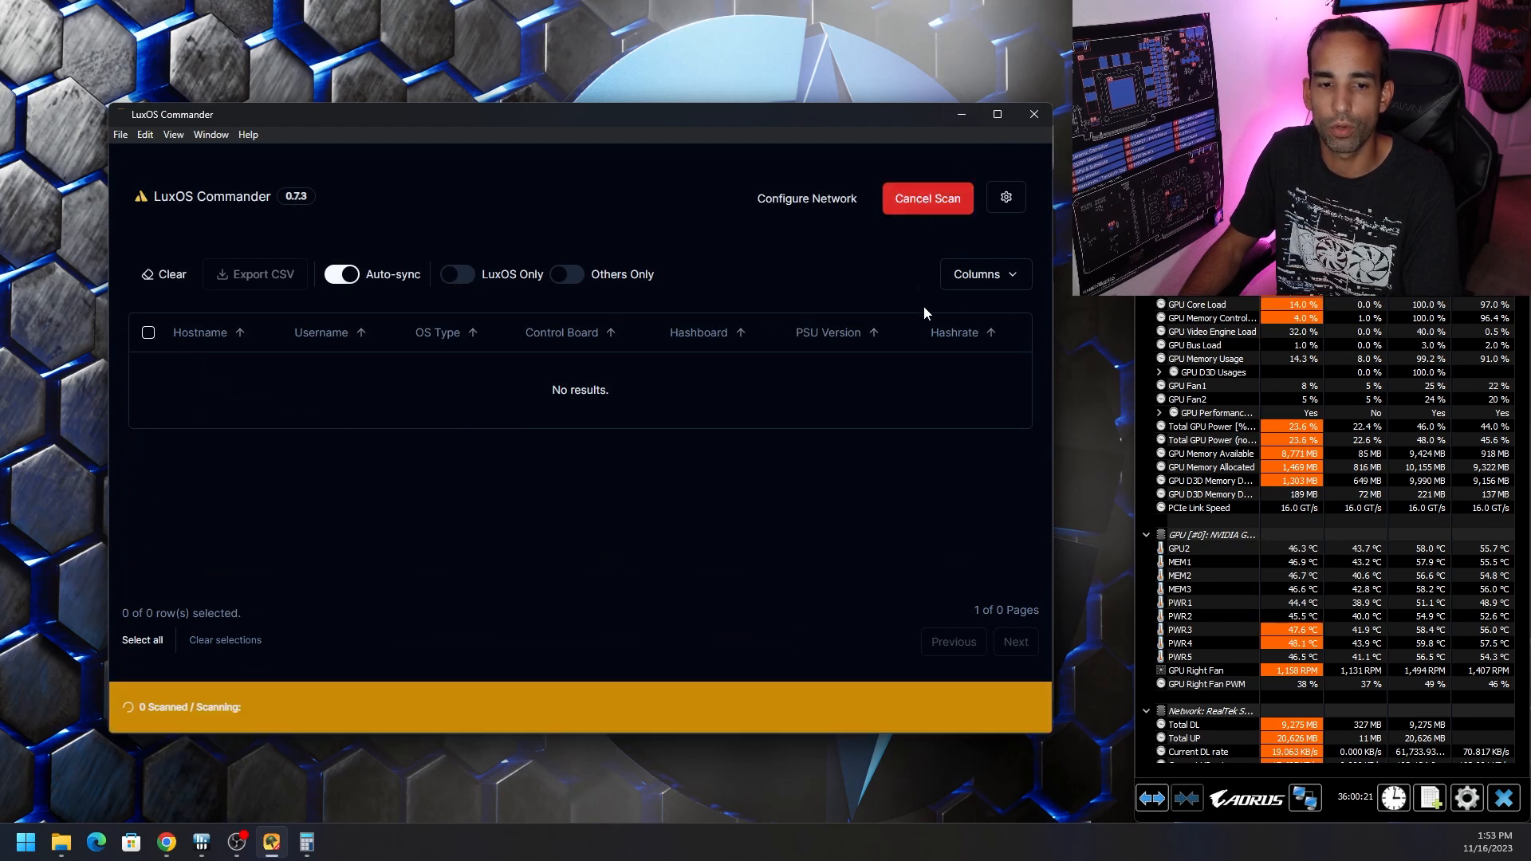
mouse_move(941, 416)
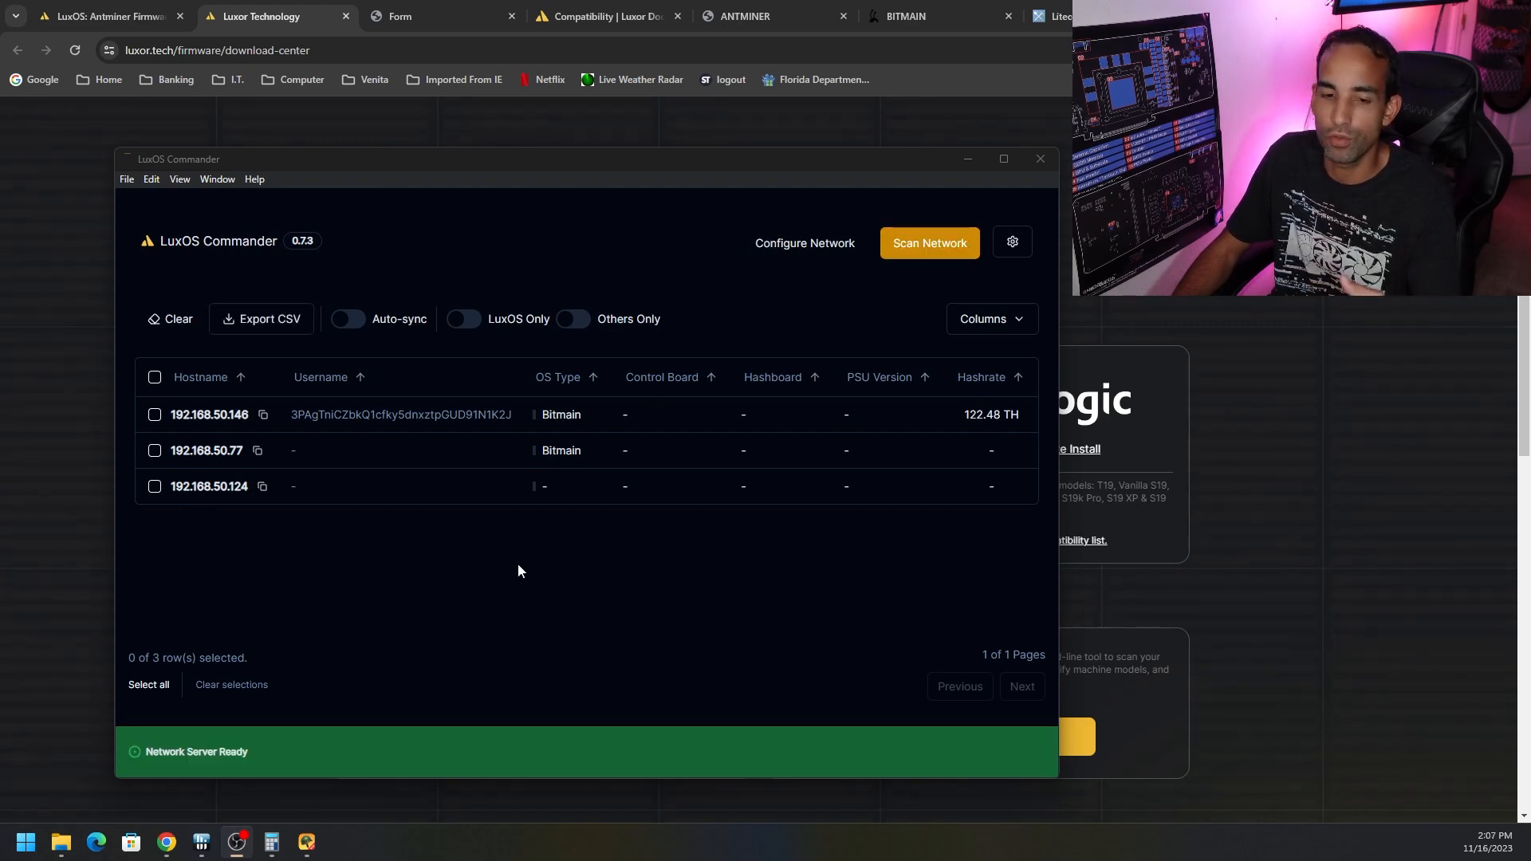
mouse_move(1321, 652)
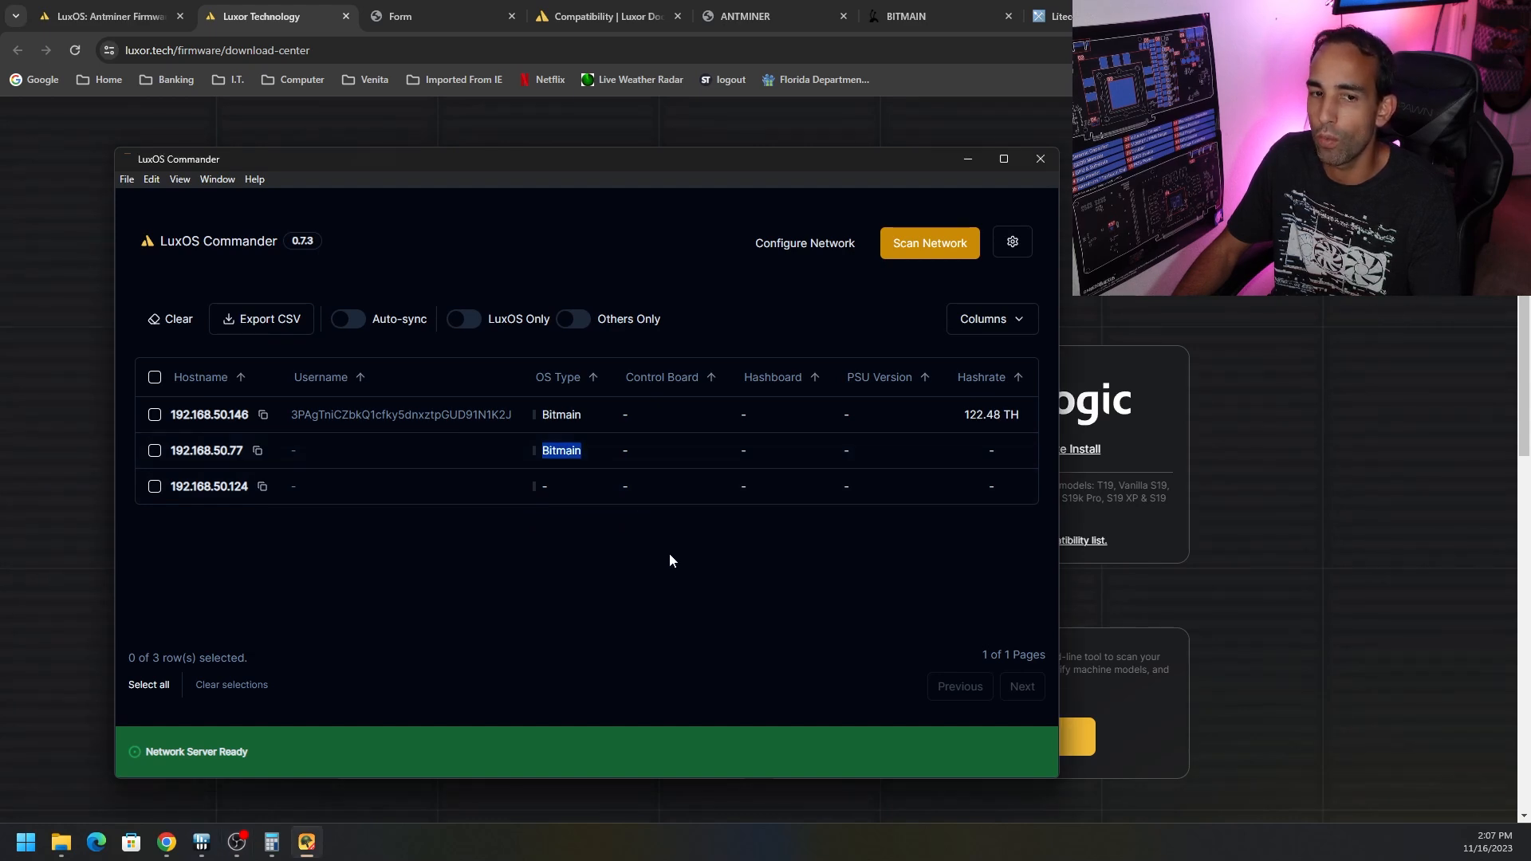
mouse_move(154, 450)
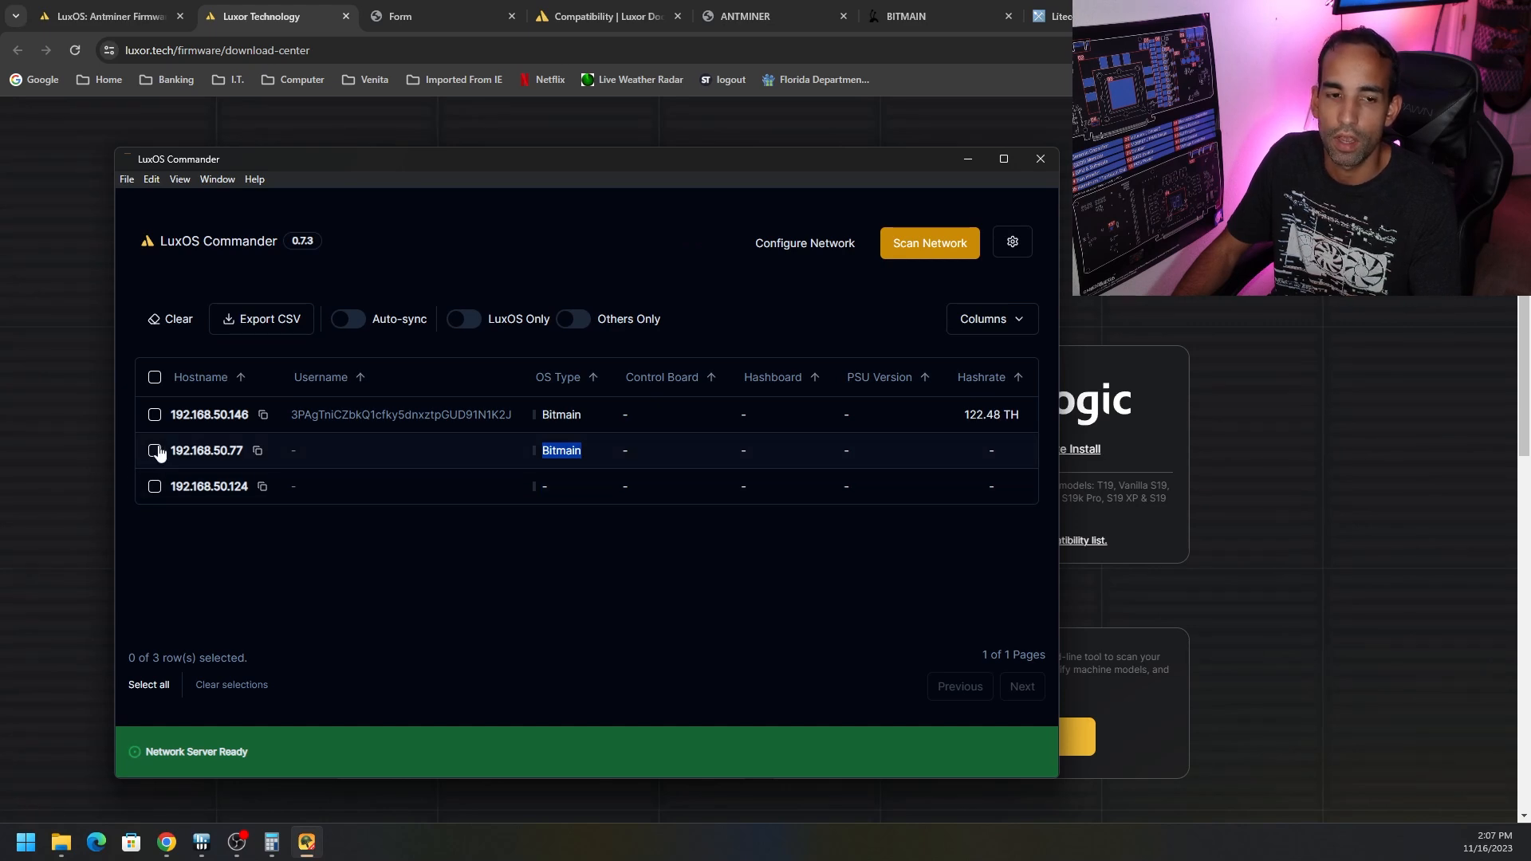
click(154, 450)
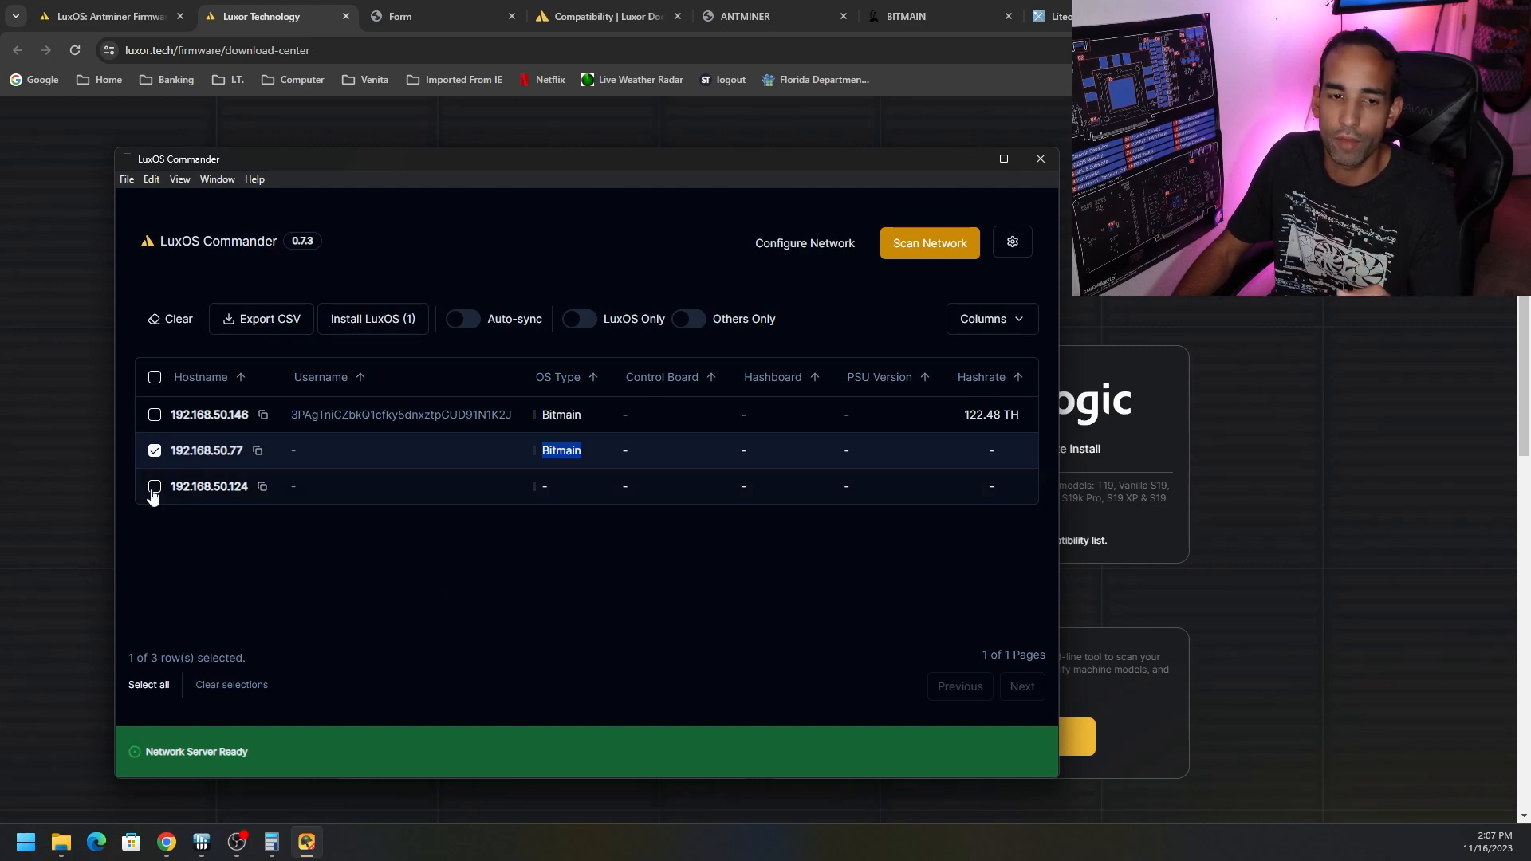
click(155, 486)
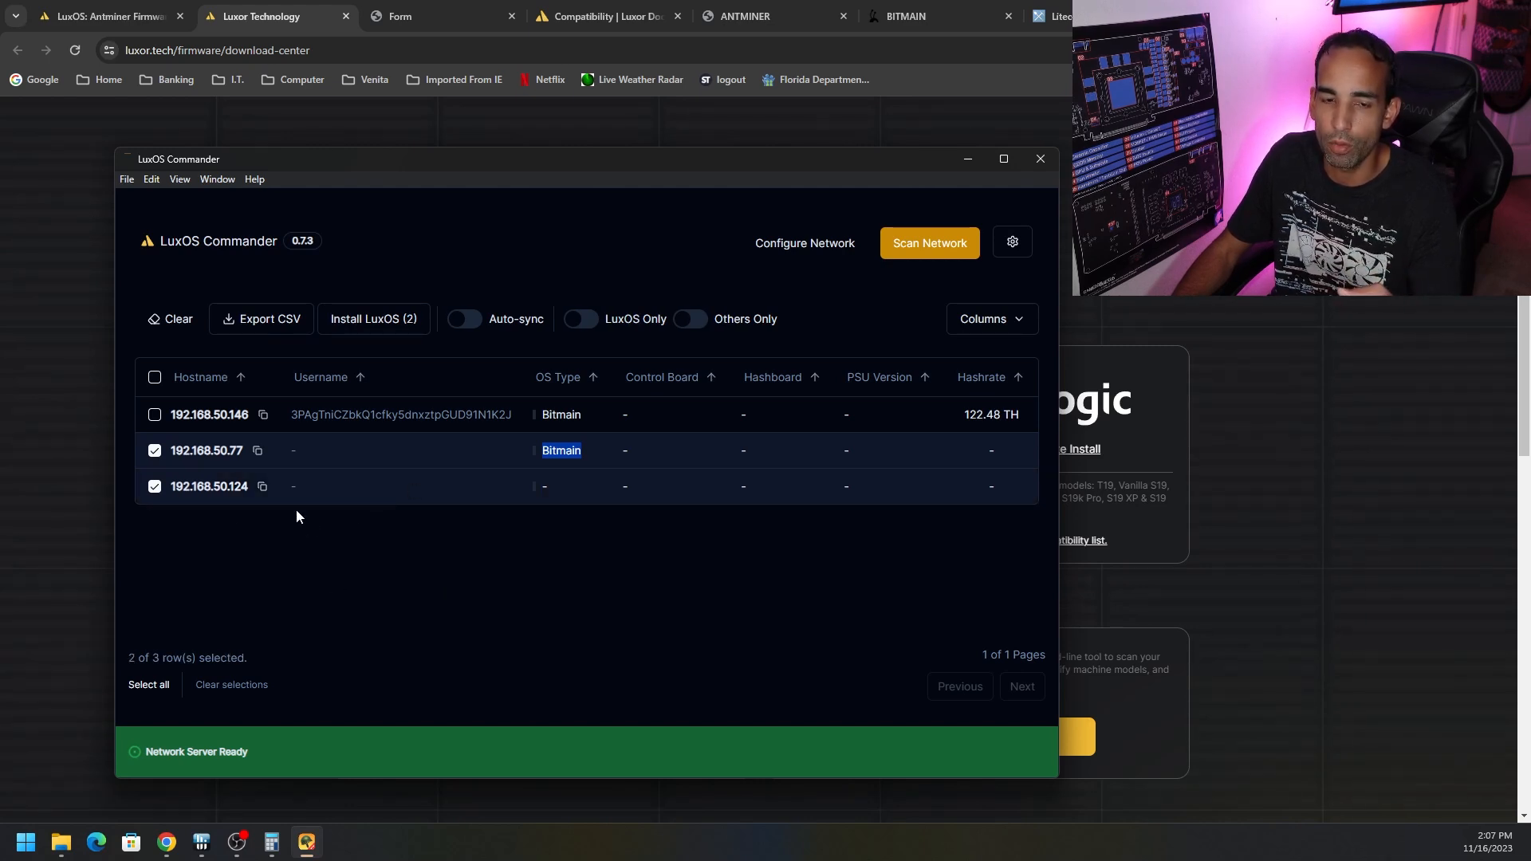
click(231, 684)
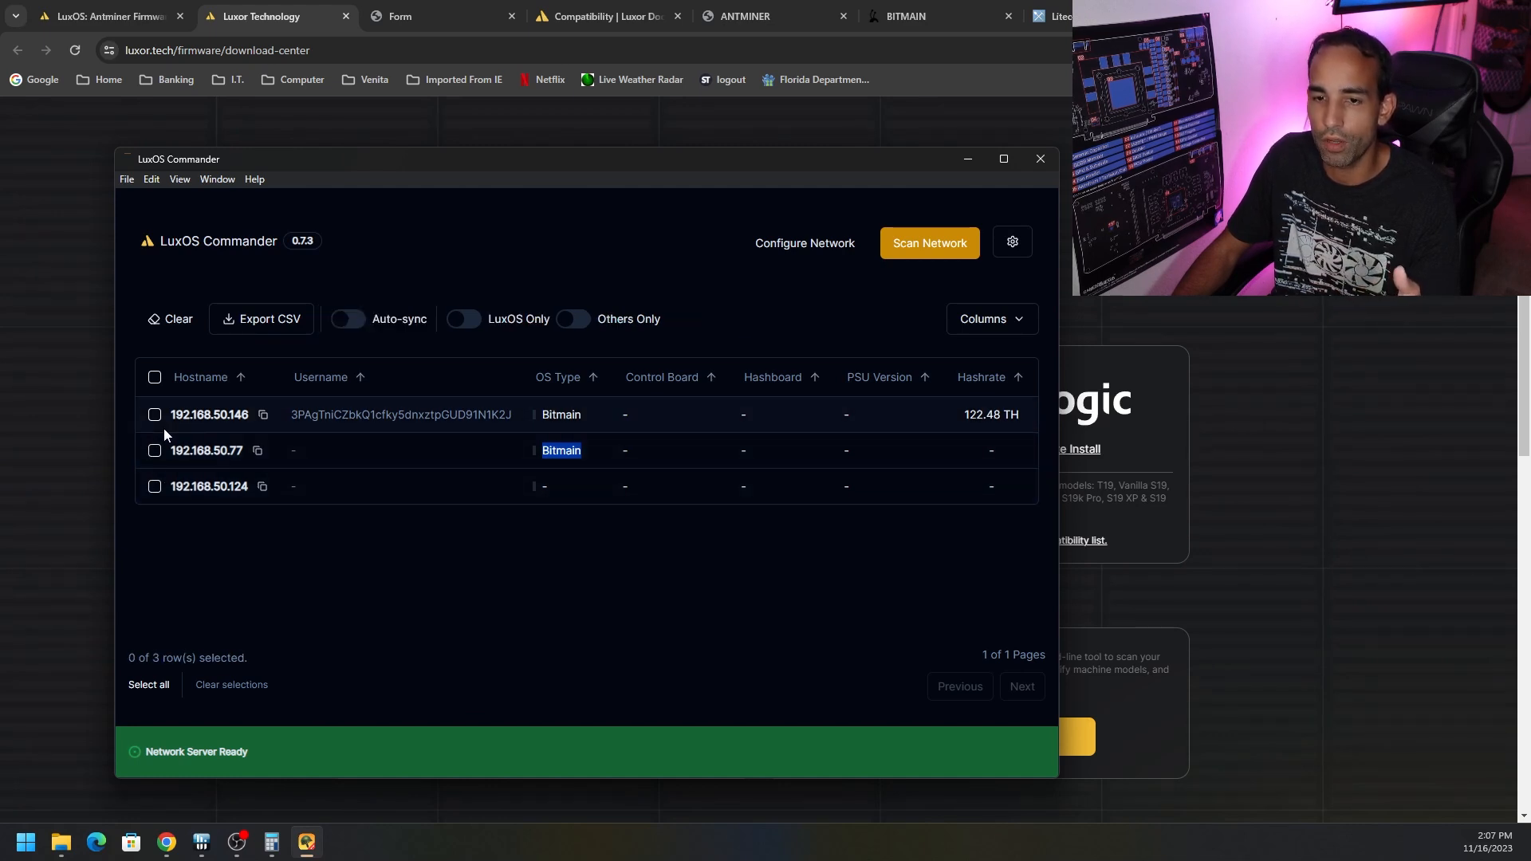
click(155, 415)
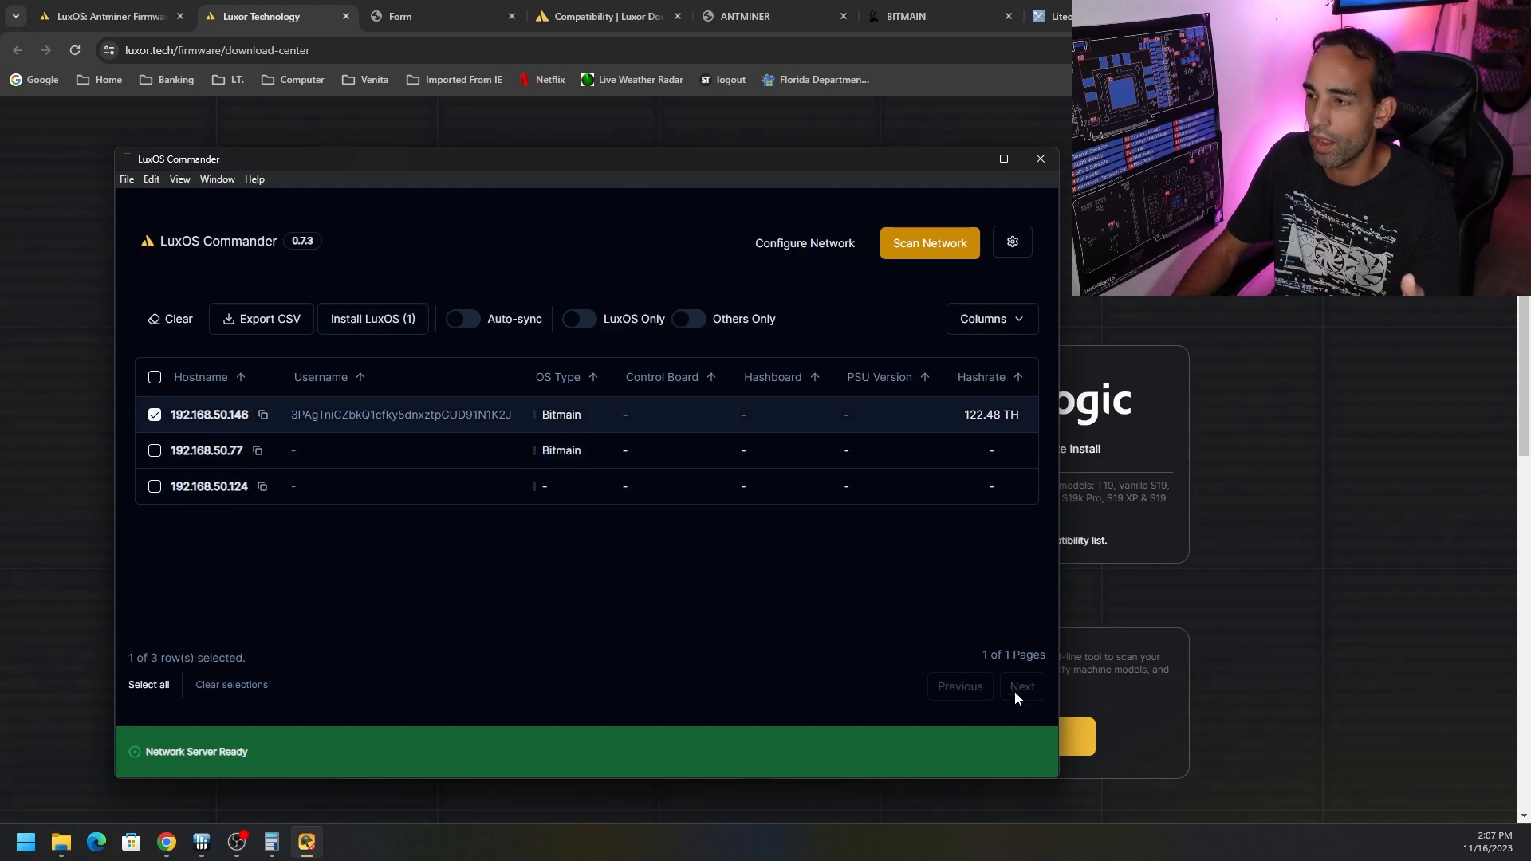
mouse_move(1007, 641)
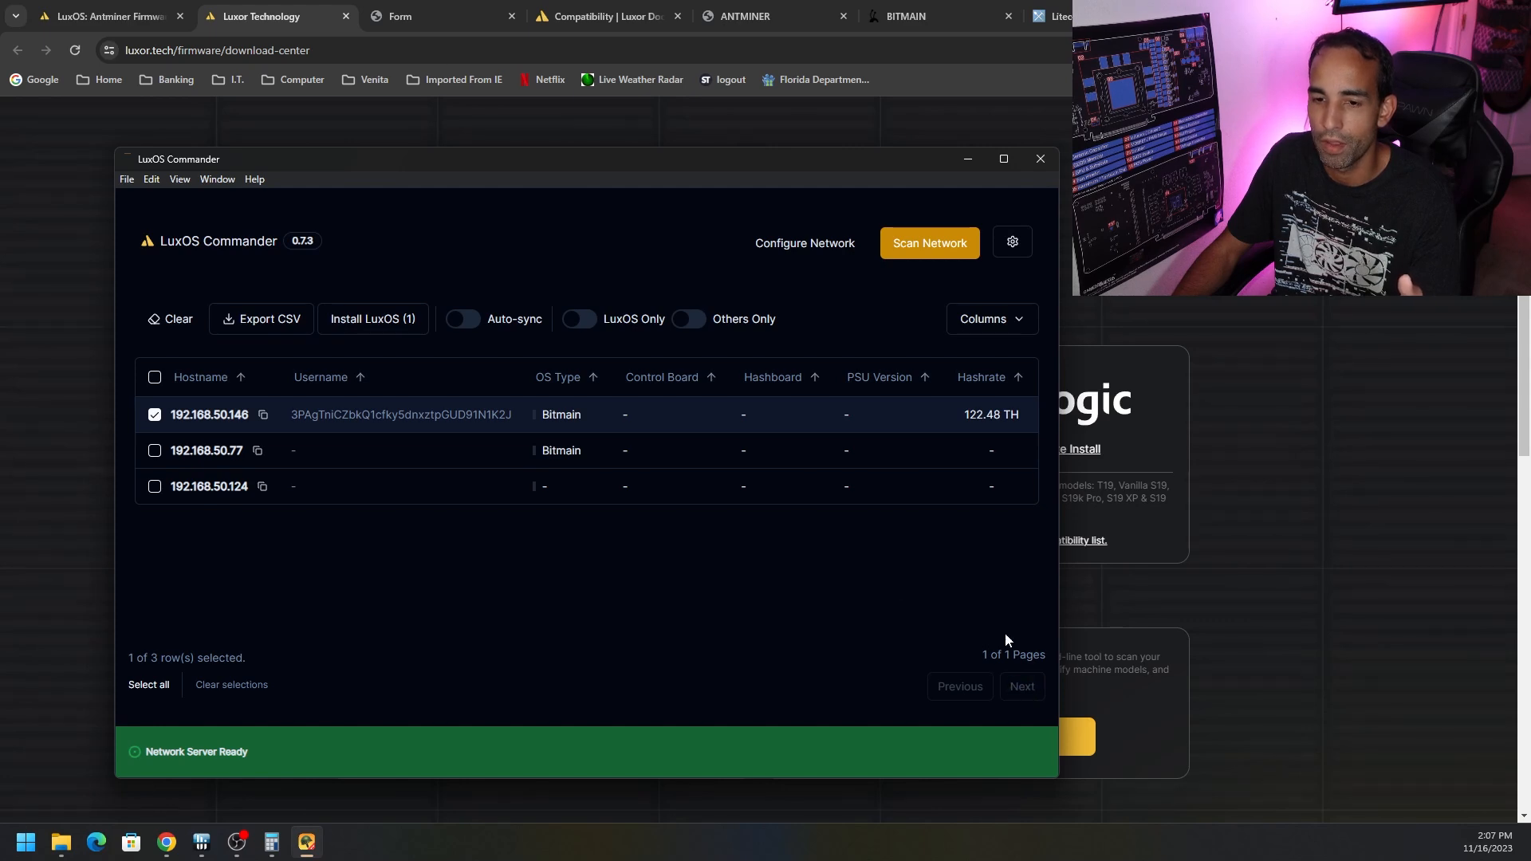
click(155, 450)
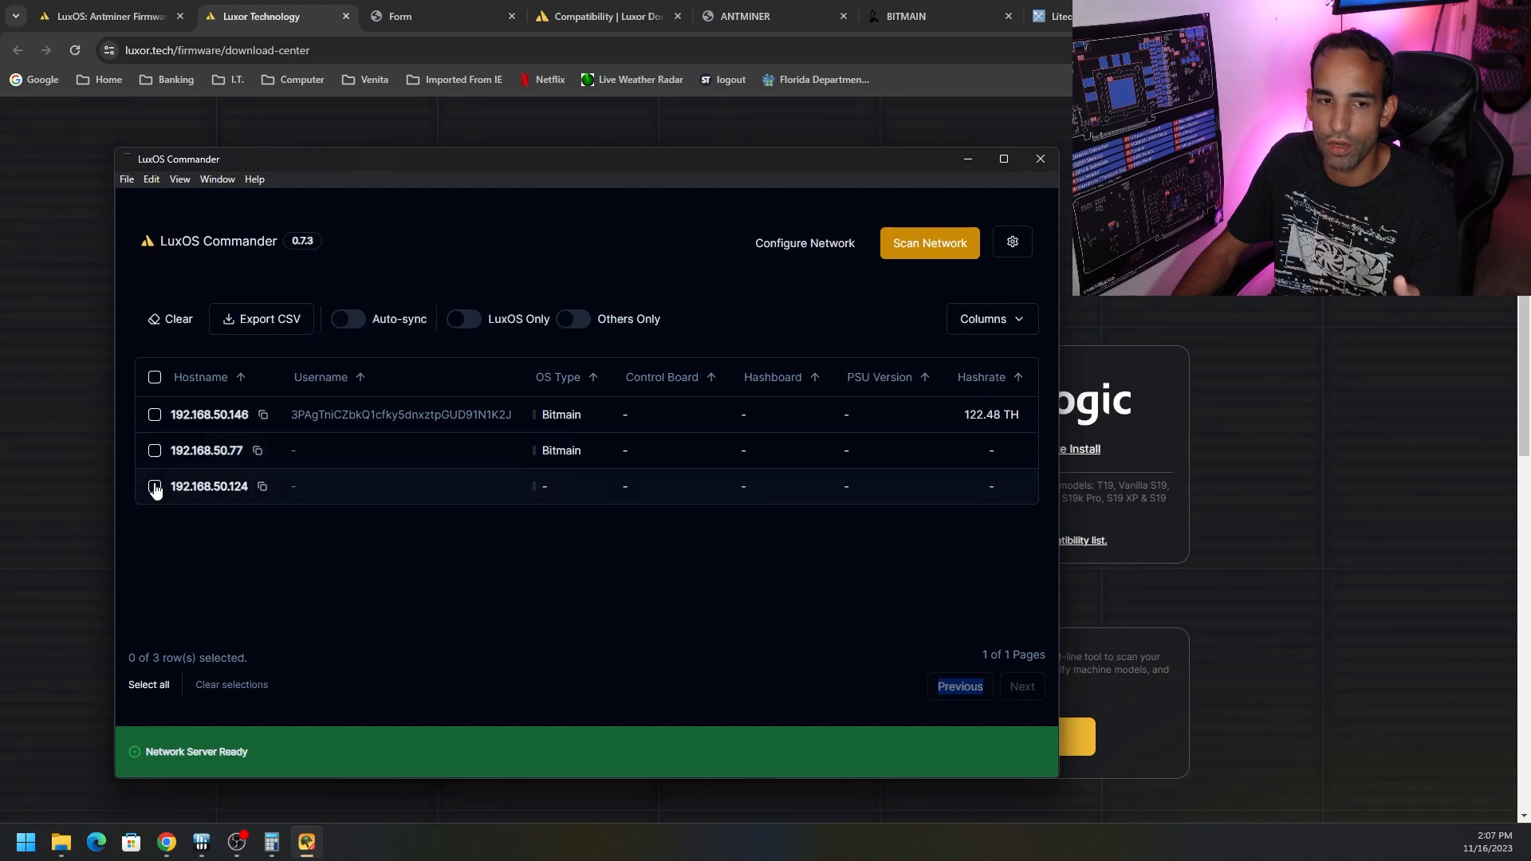
click(155, 487)
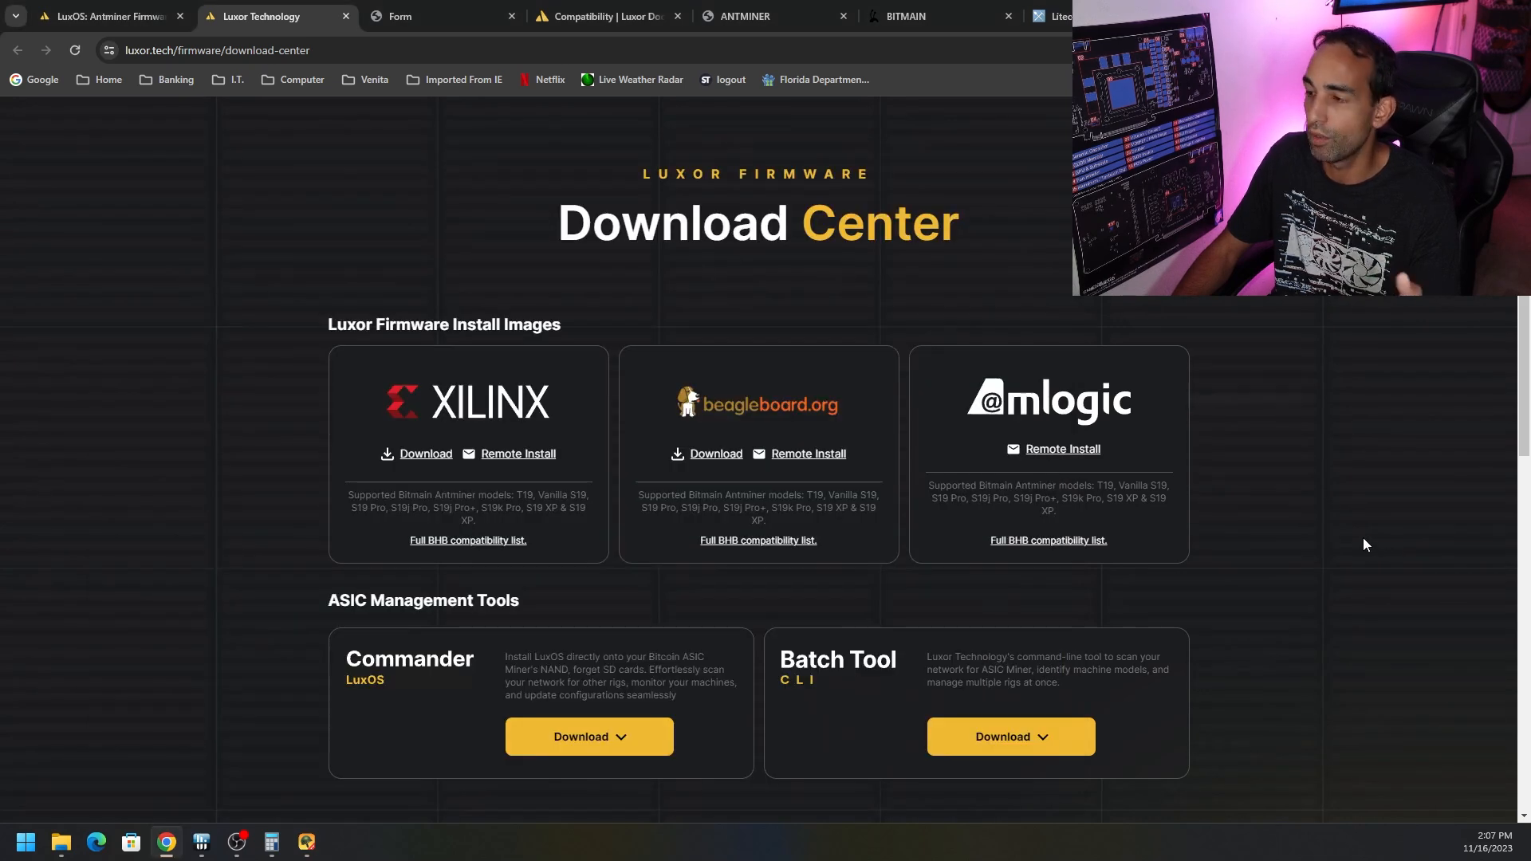
mouse_move(1132, 427)
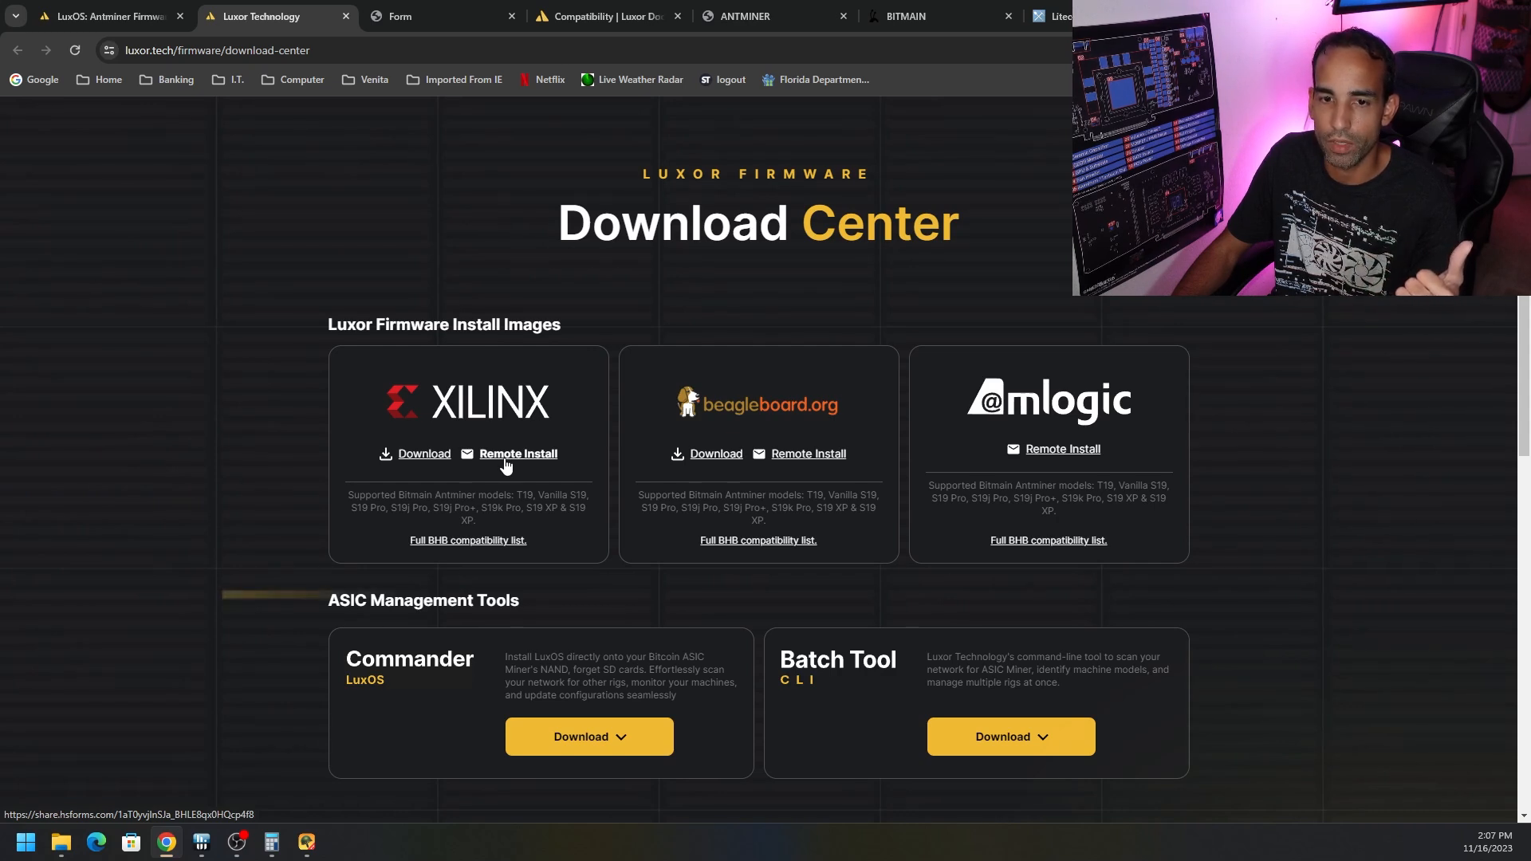
mouse_move(424, 453)
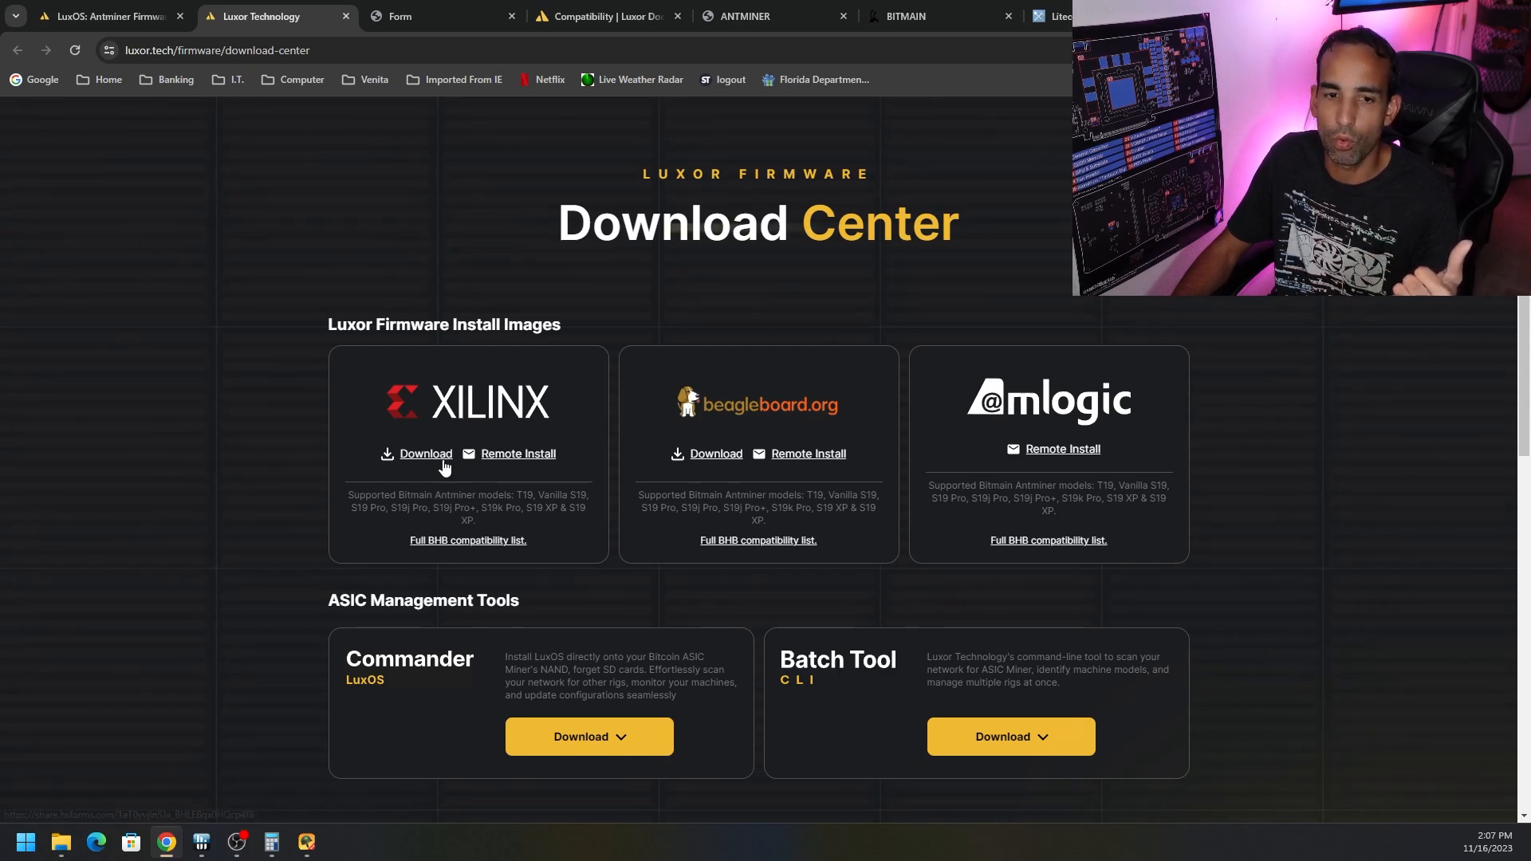
- Switch to the remote-install request form and tick Antminer S19K Pro as the model
click(442, 16)
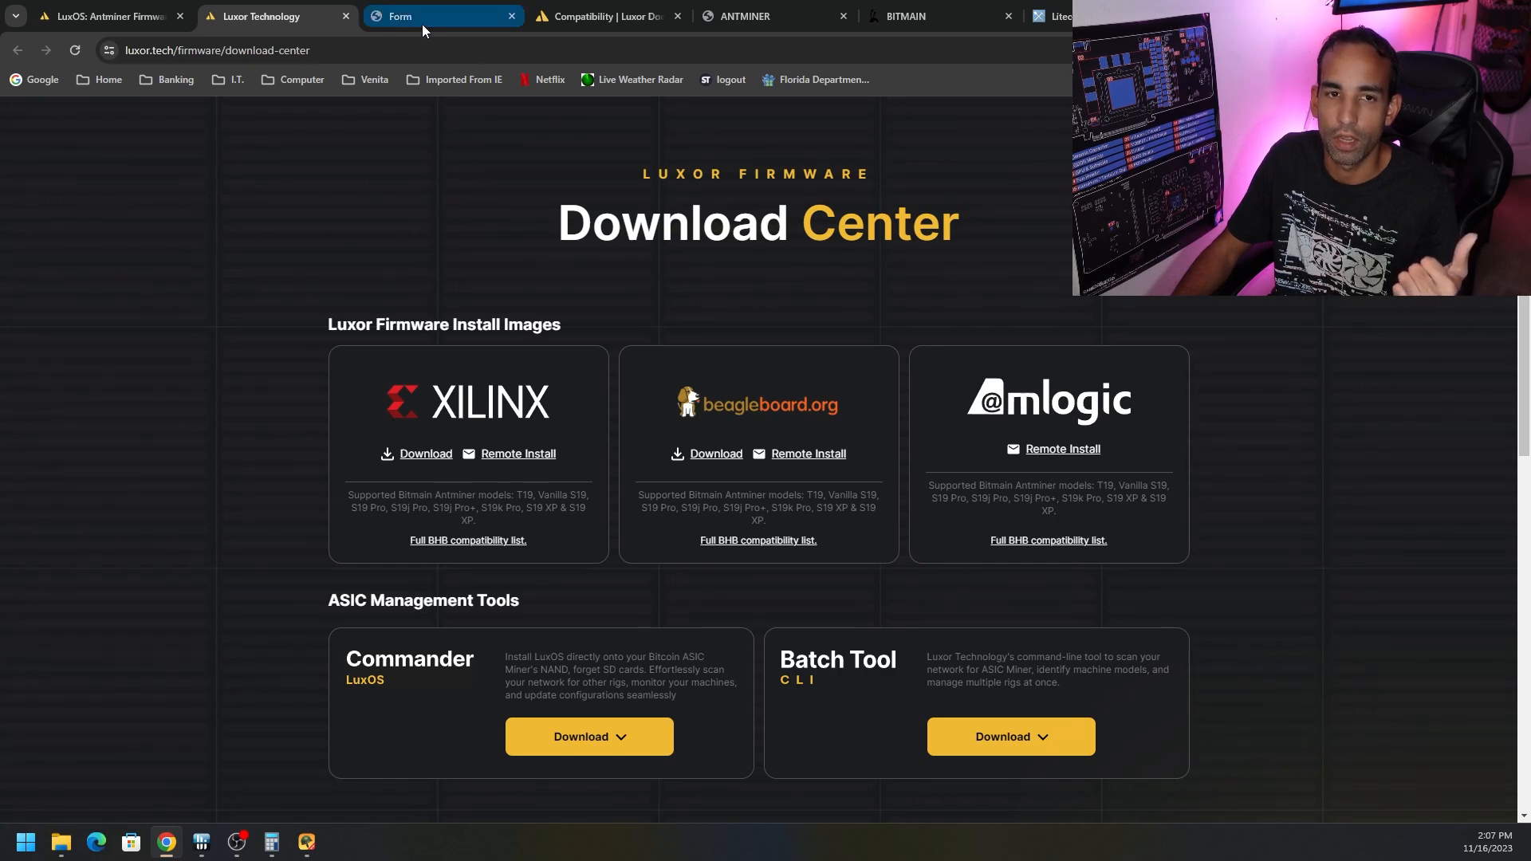
click(442, 16)
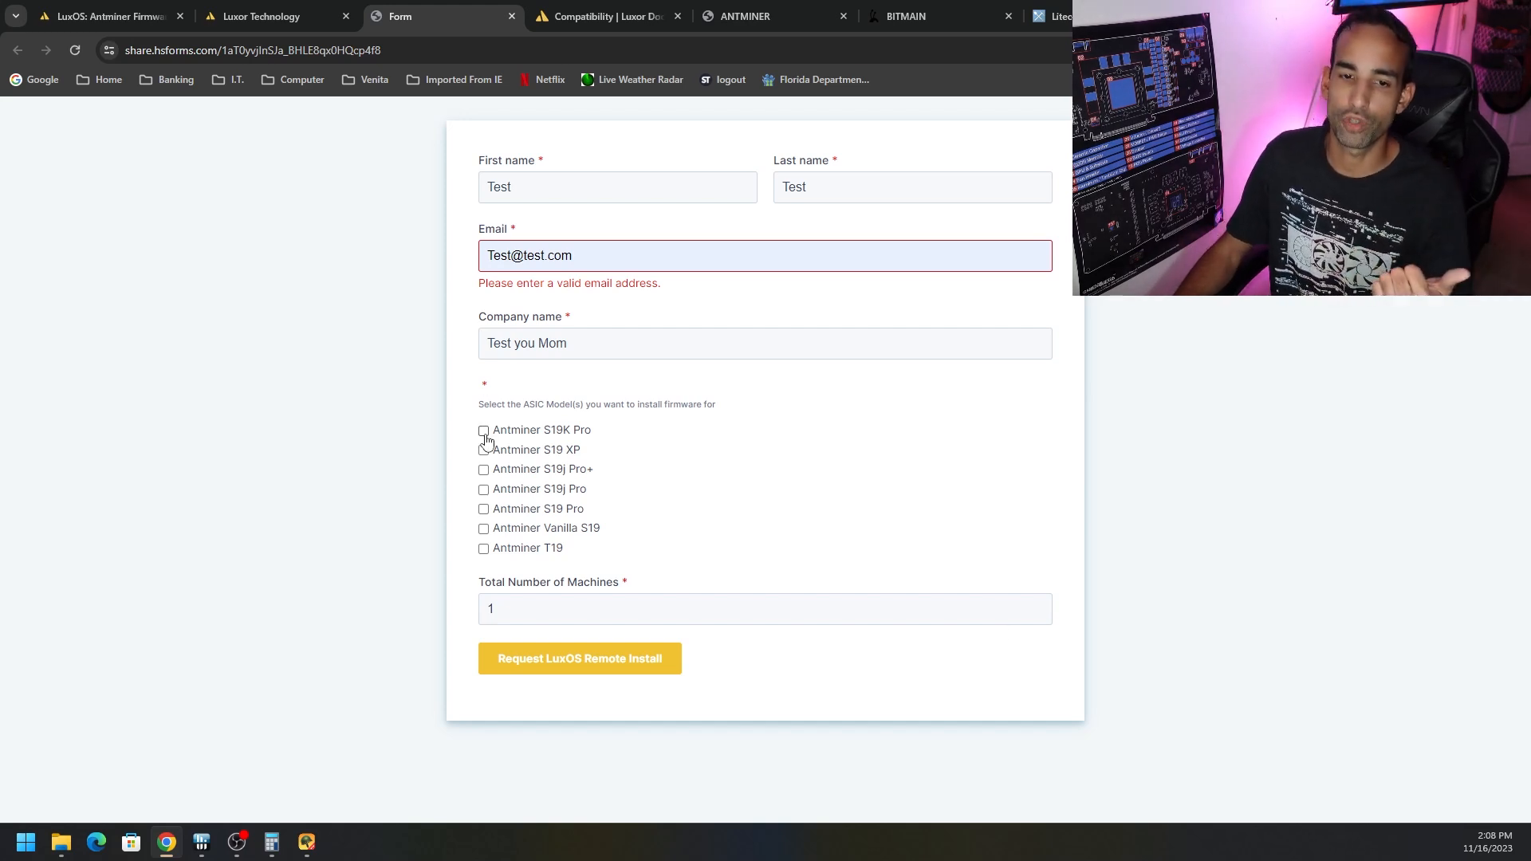
click(481, 429)
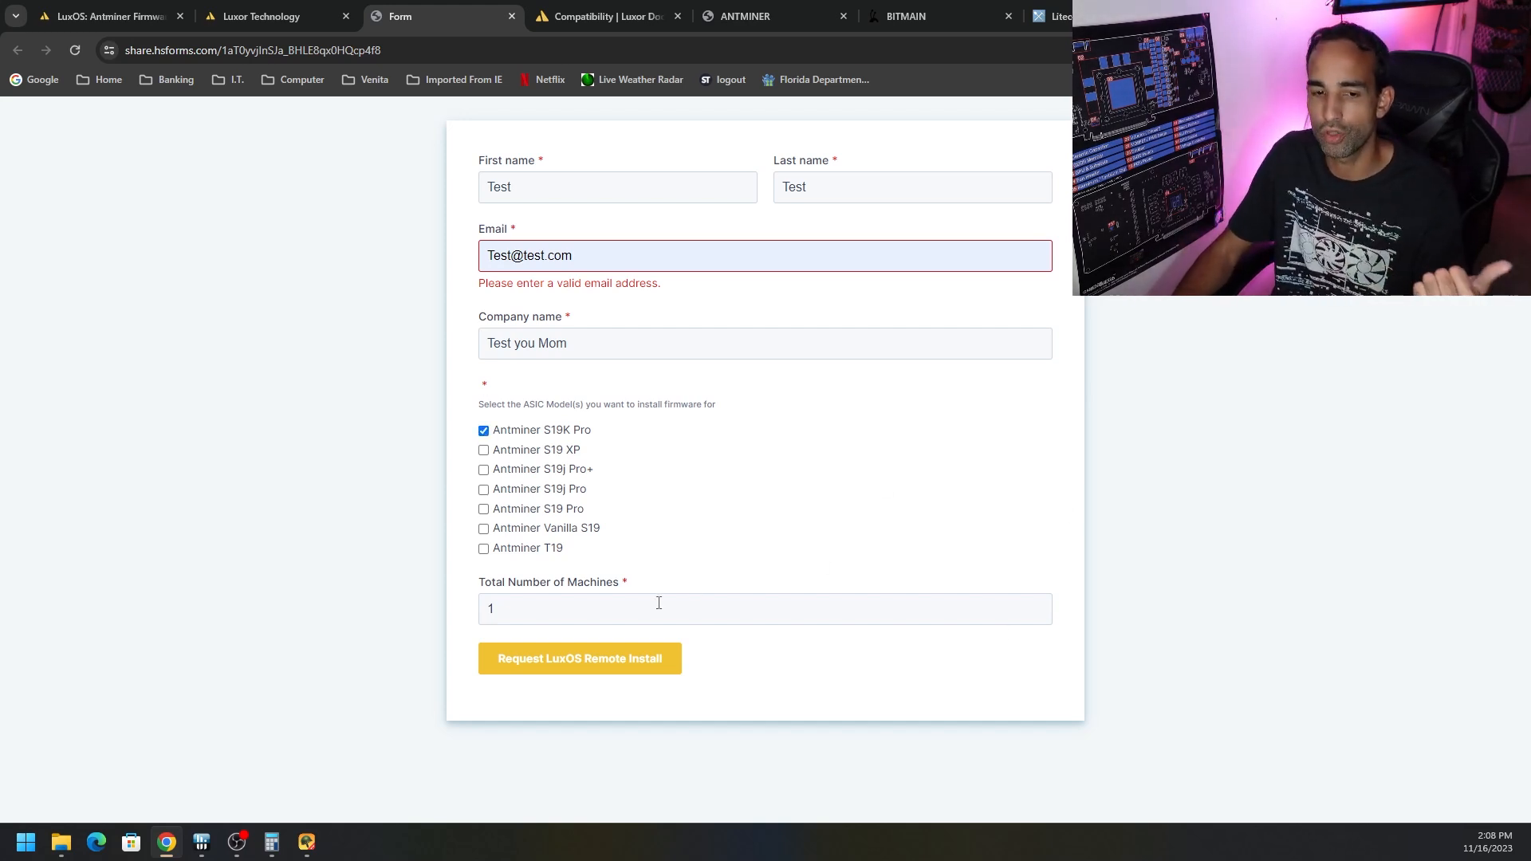
mouse_move(679, 681)
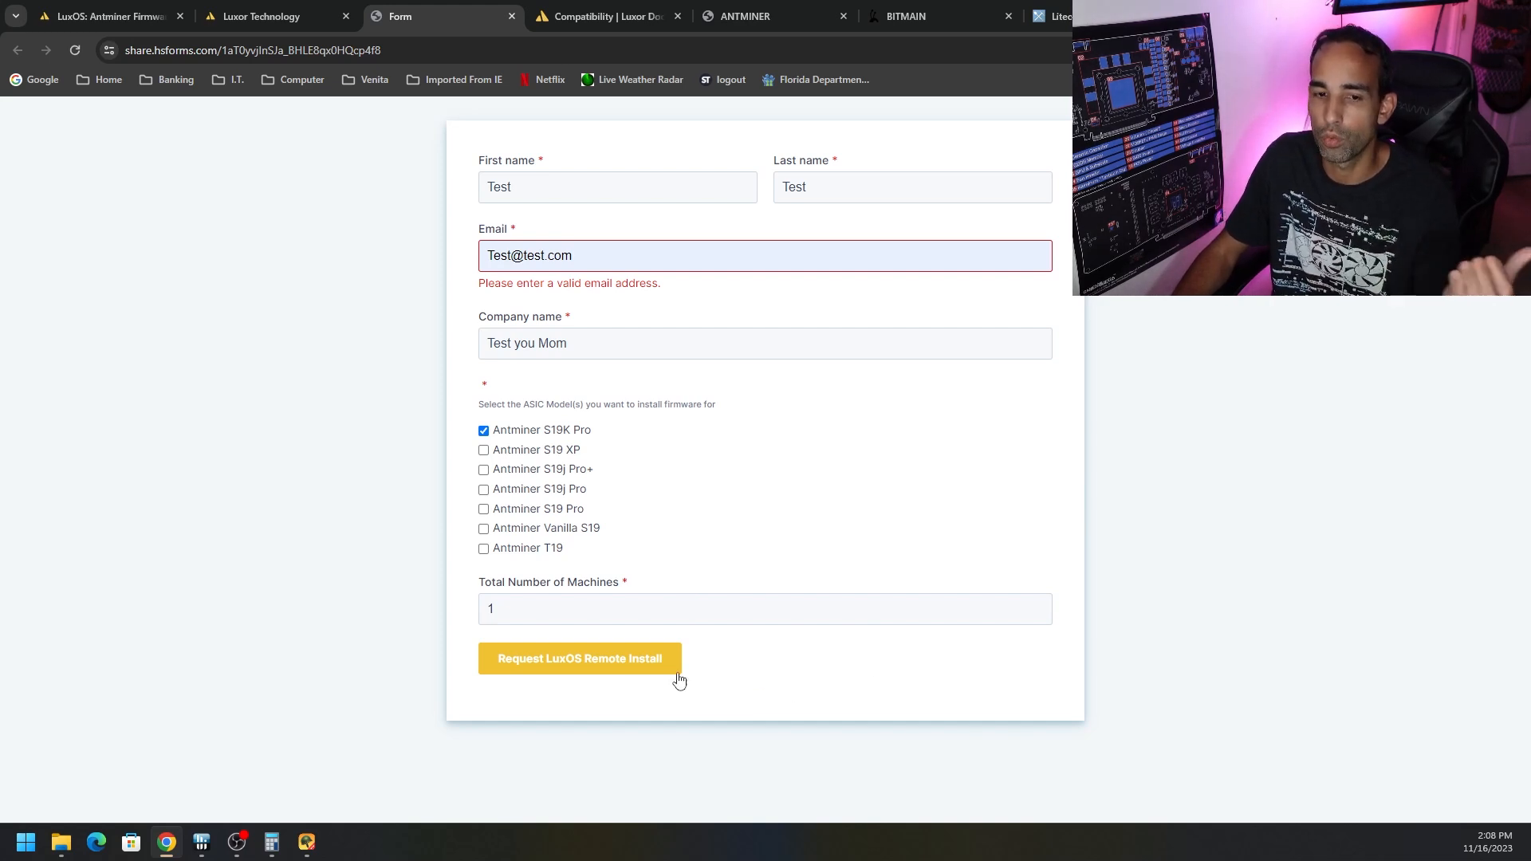
click(272, 16)
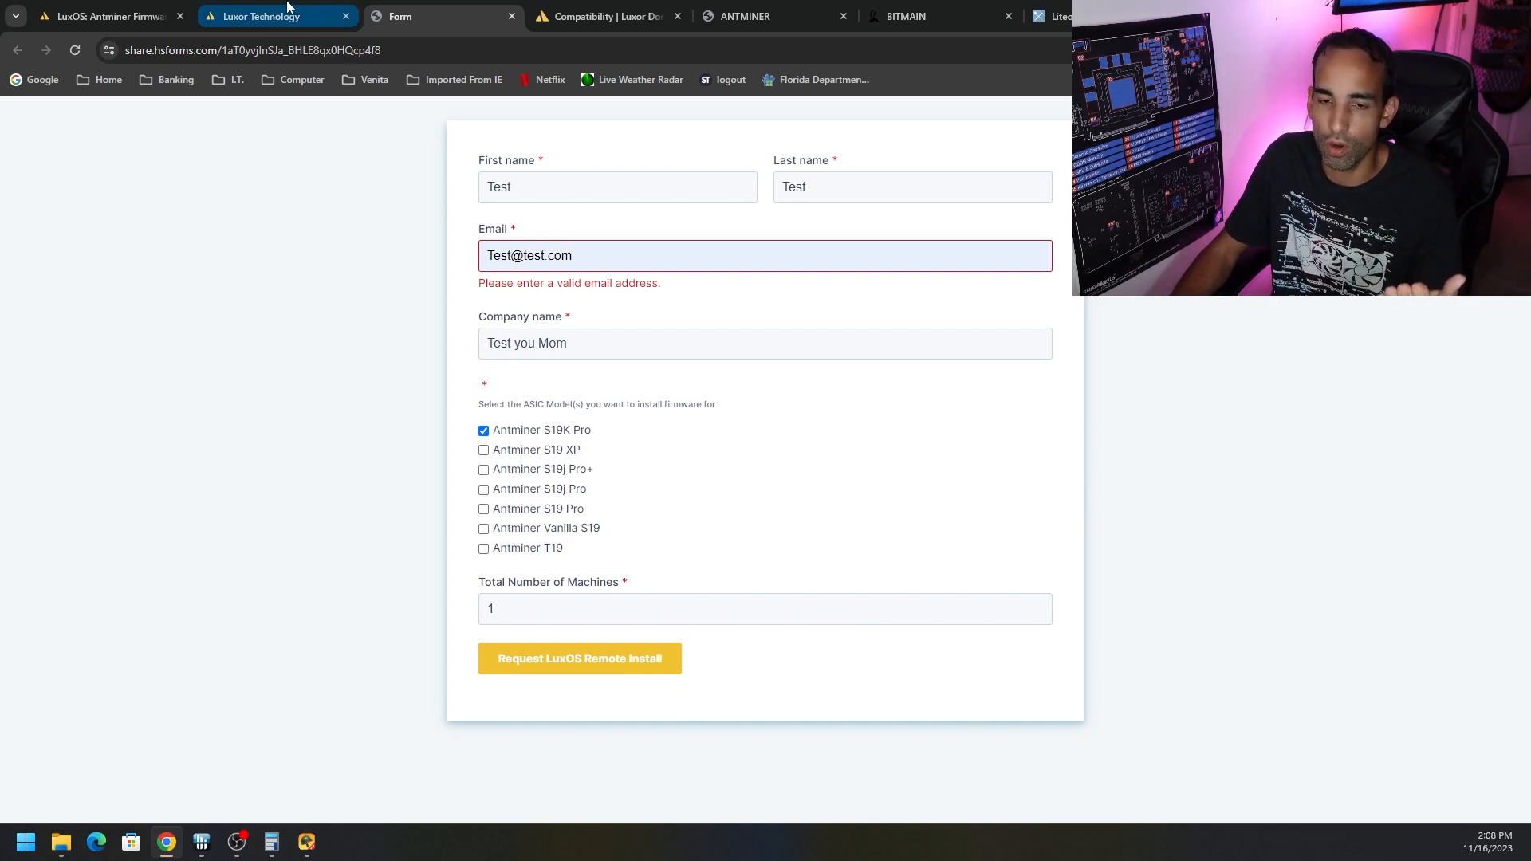
- Return to the Download Center and start the BeagleBone firmware image download
click(261, 16)
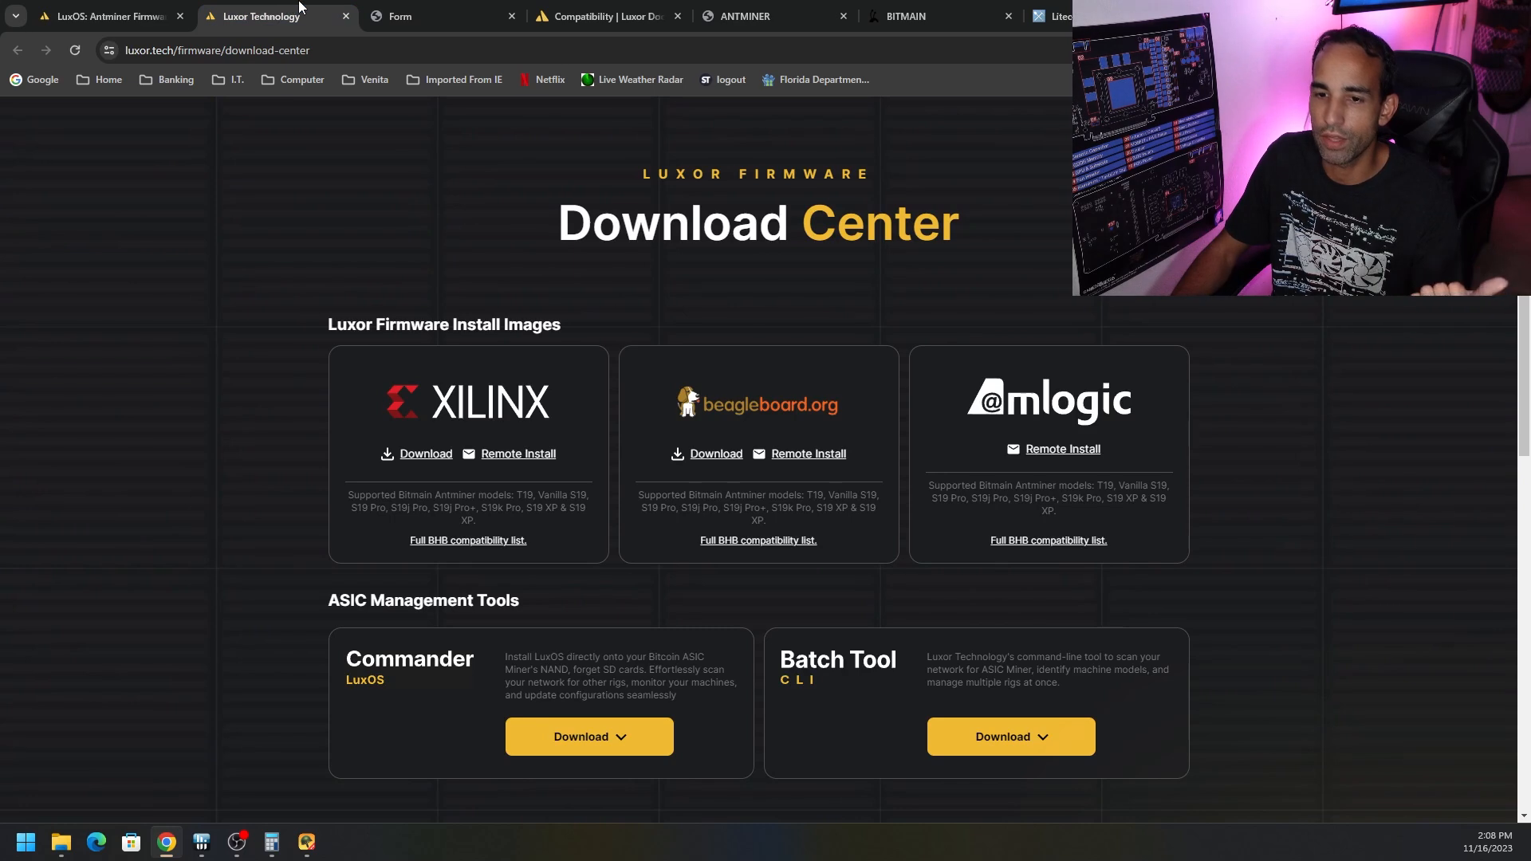
mouse_move(1259, 468)
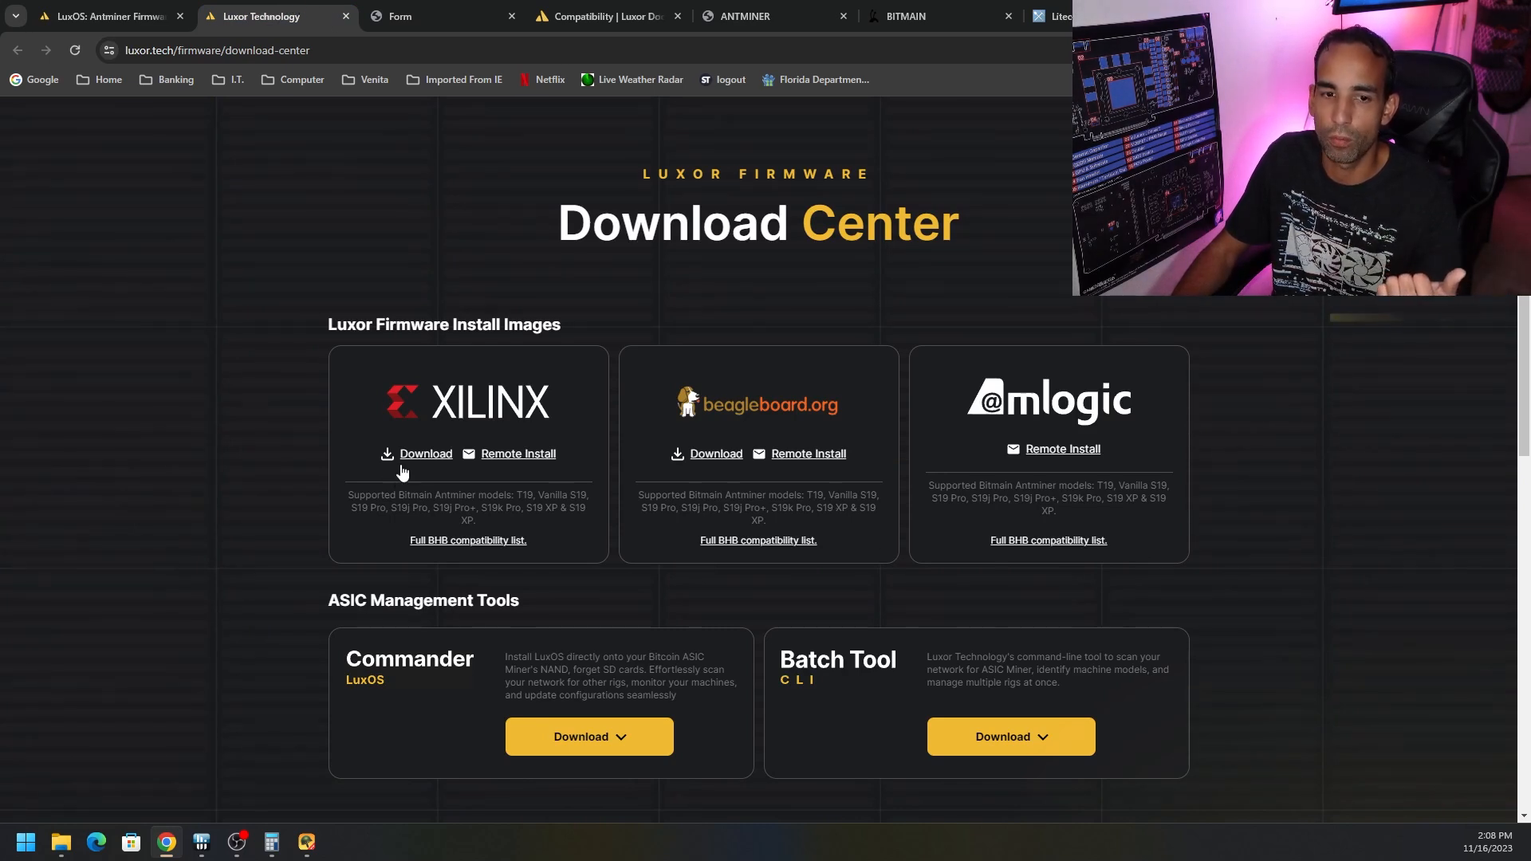
mouse_move(714, 473)
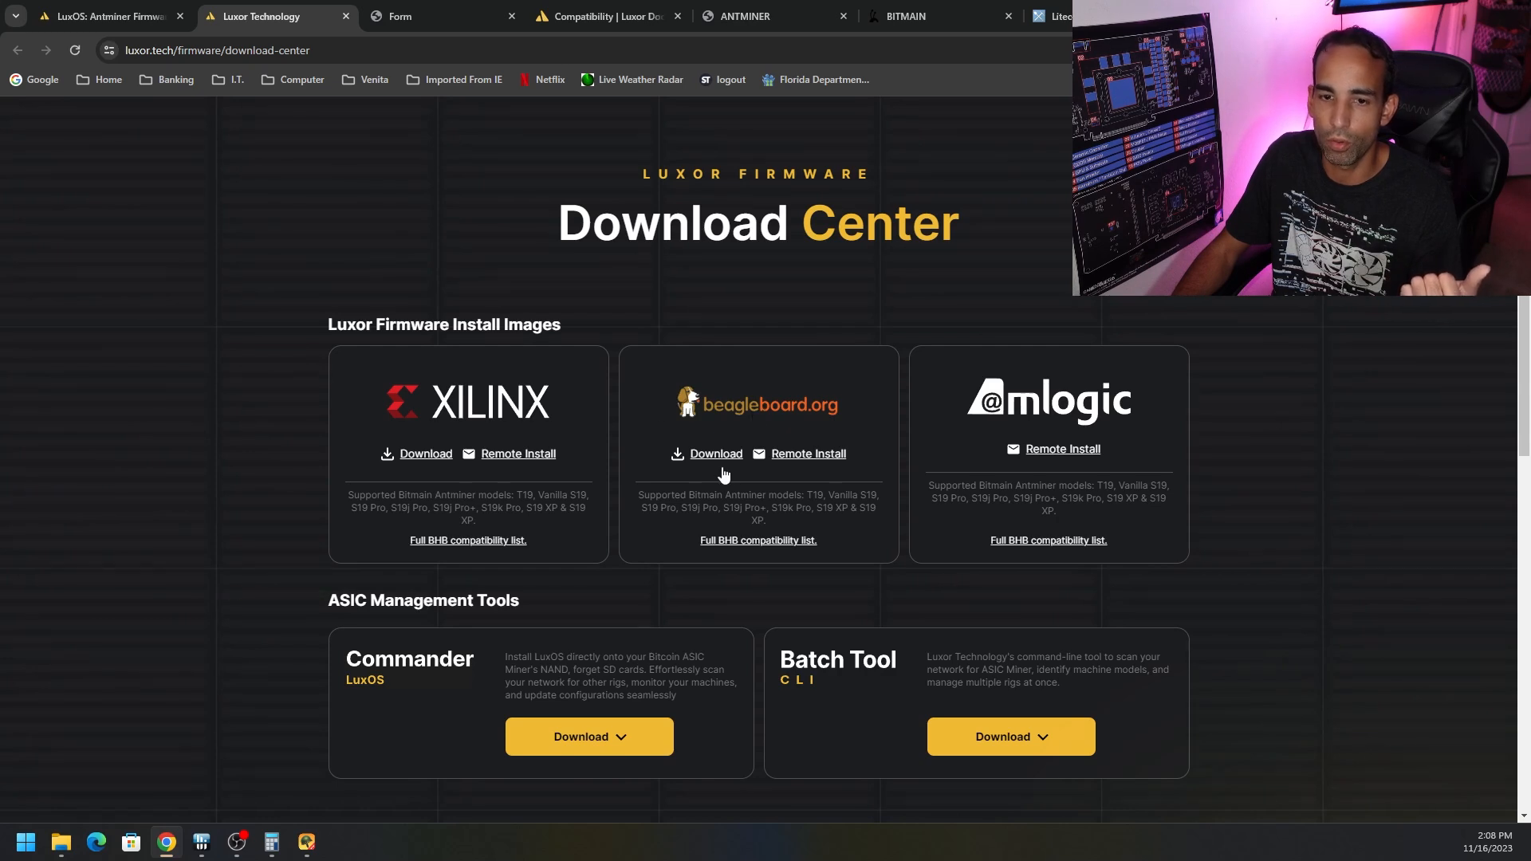
click(714, 453)
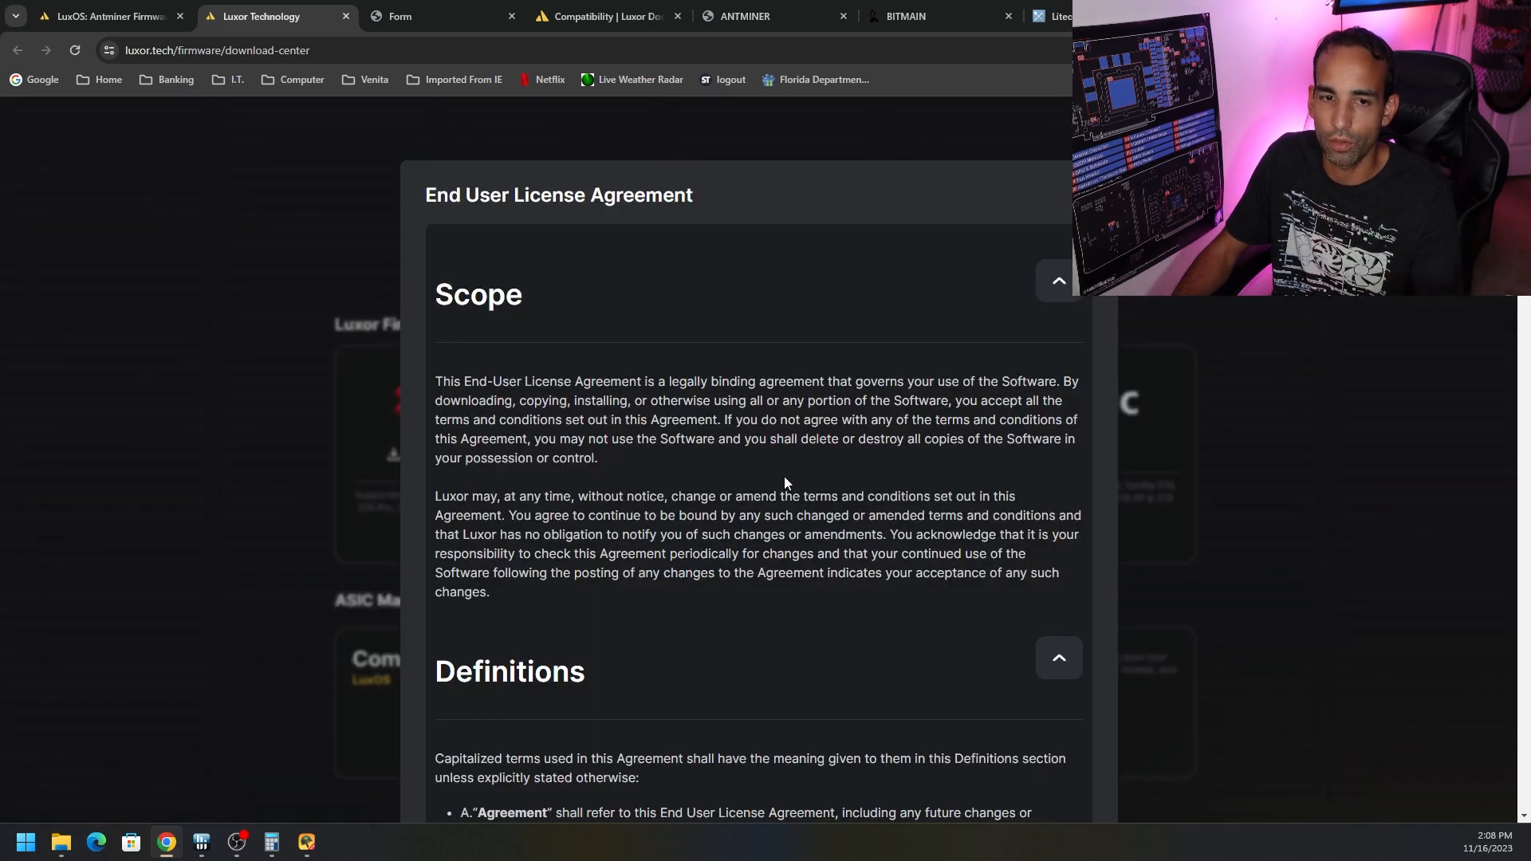
- Scroll through the end-user license agreement and accept it with I agree
scroll(down, 3)
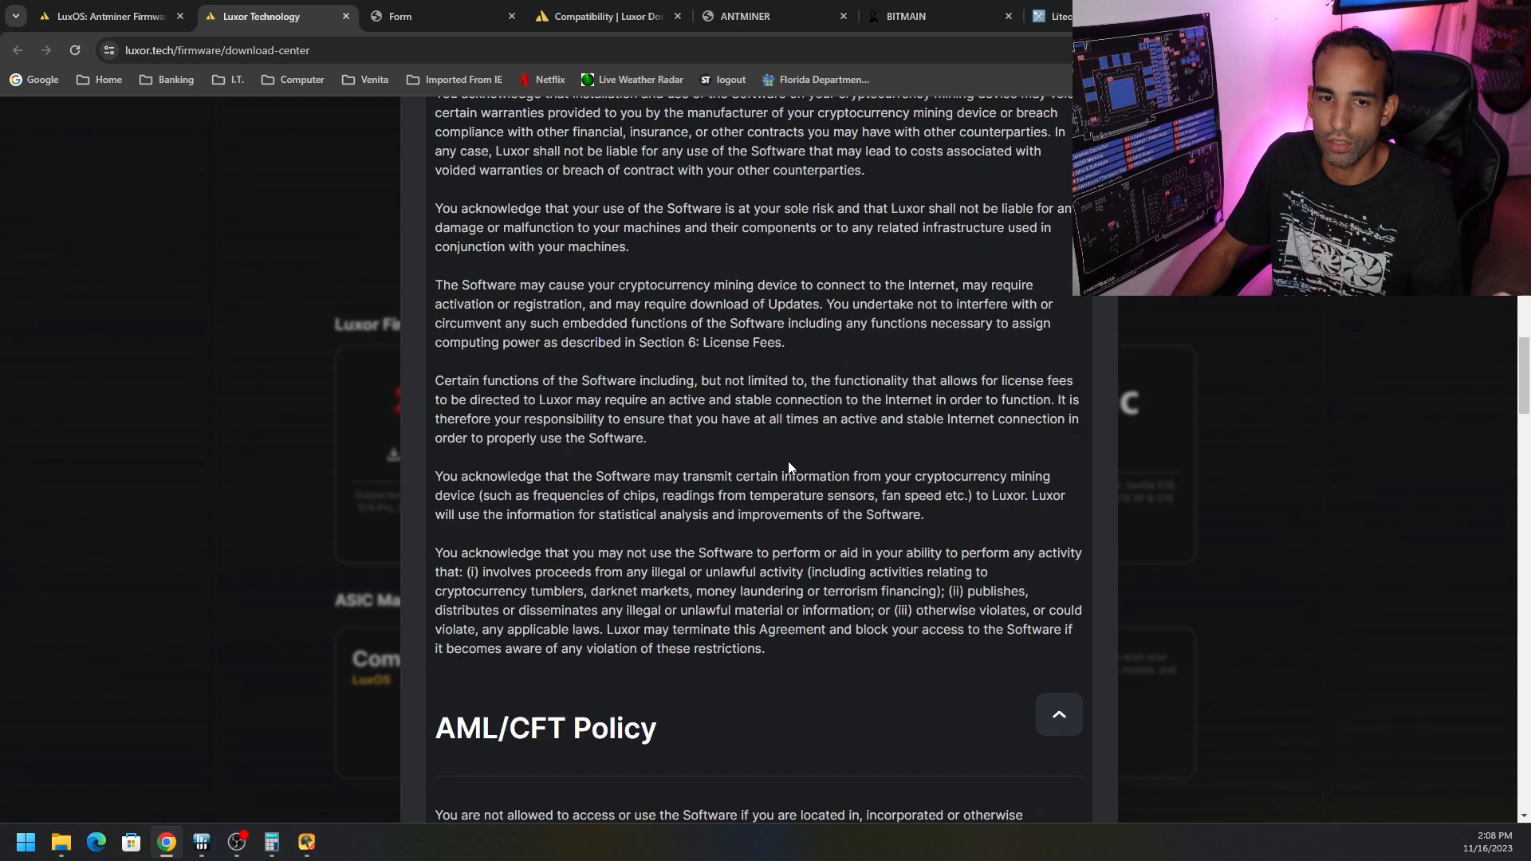
scroll(down, 3)
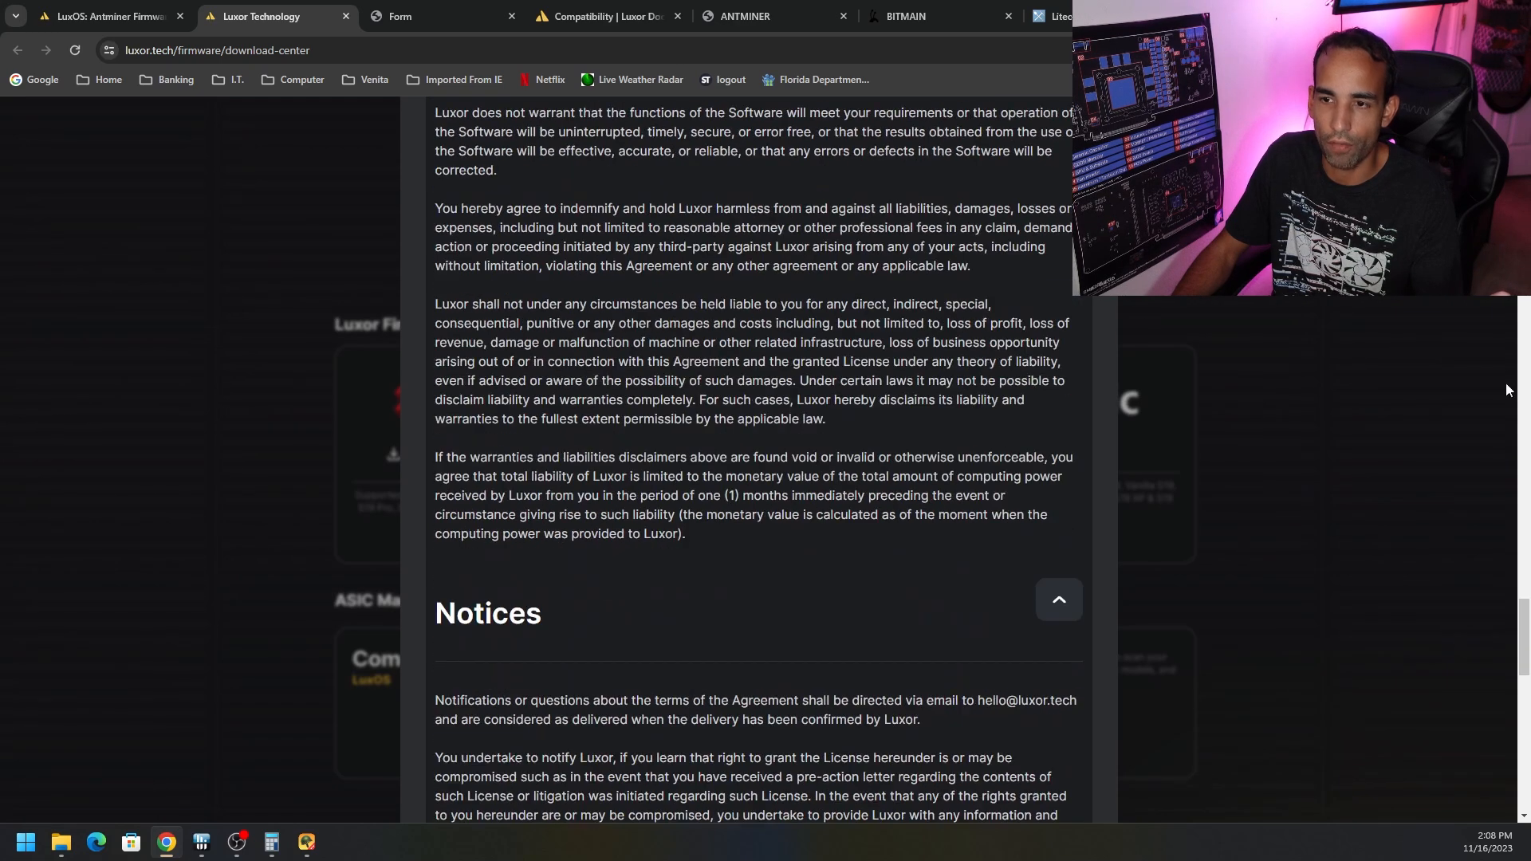
scroll(down, 3)
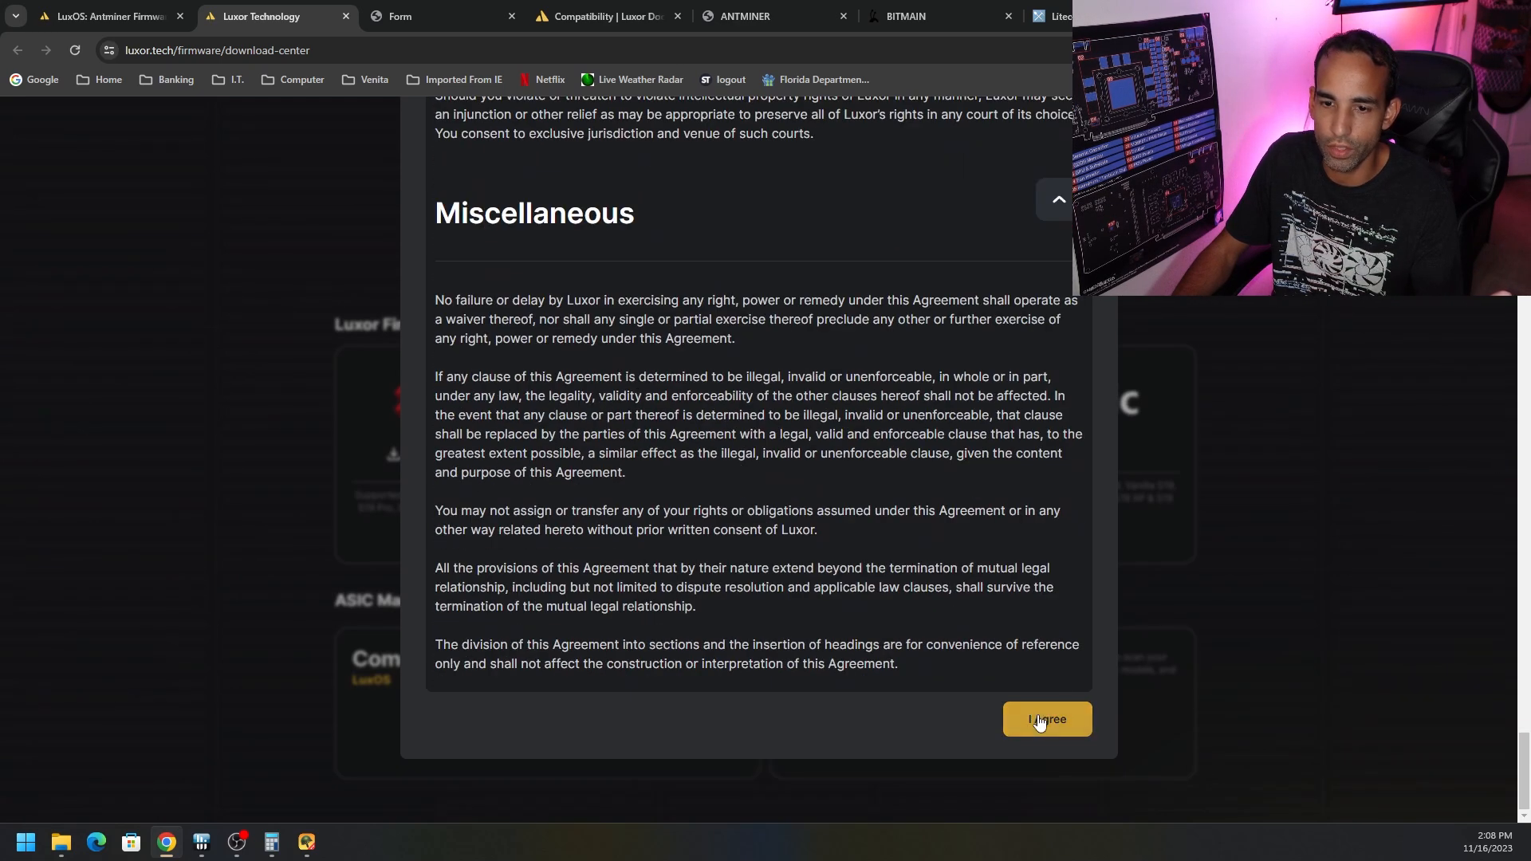
click(1046, 719)
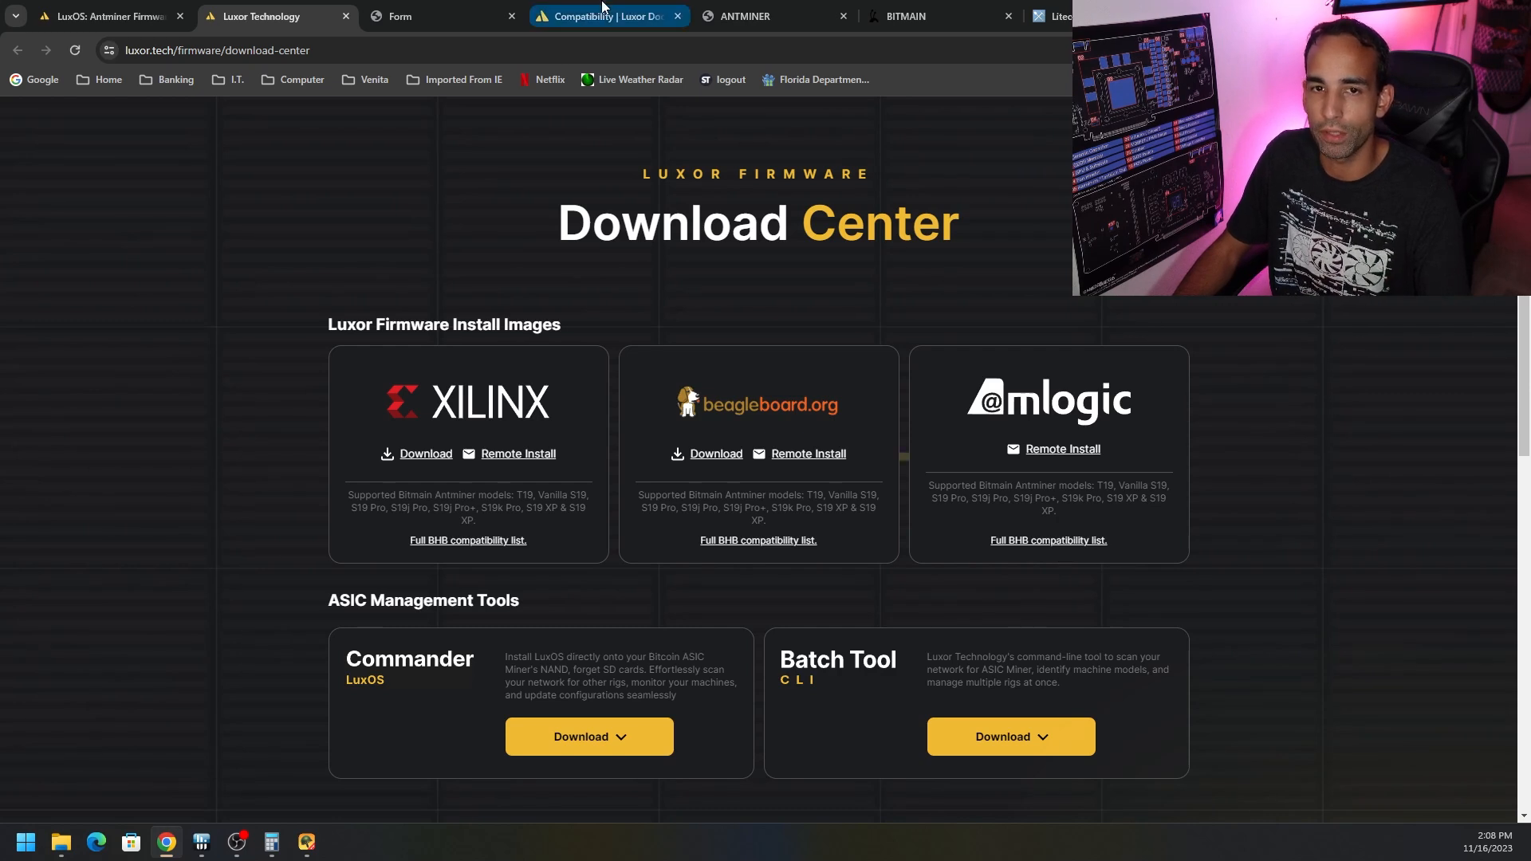
click(606, 16)
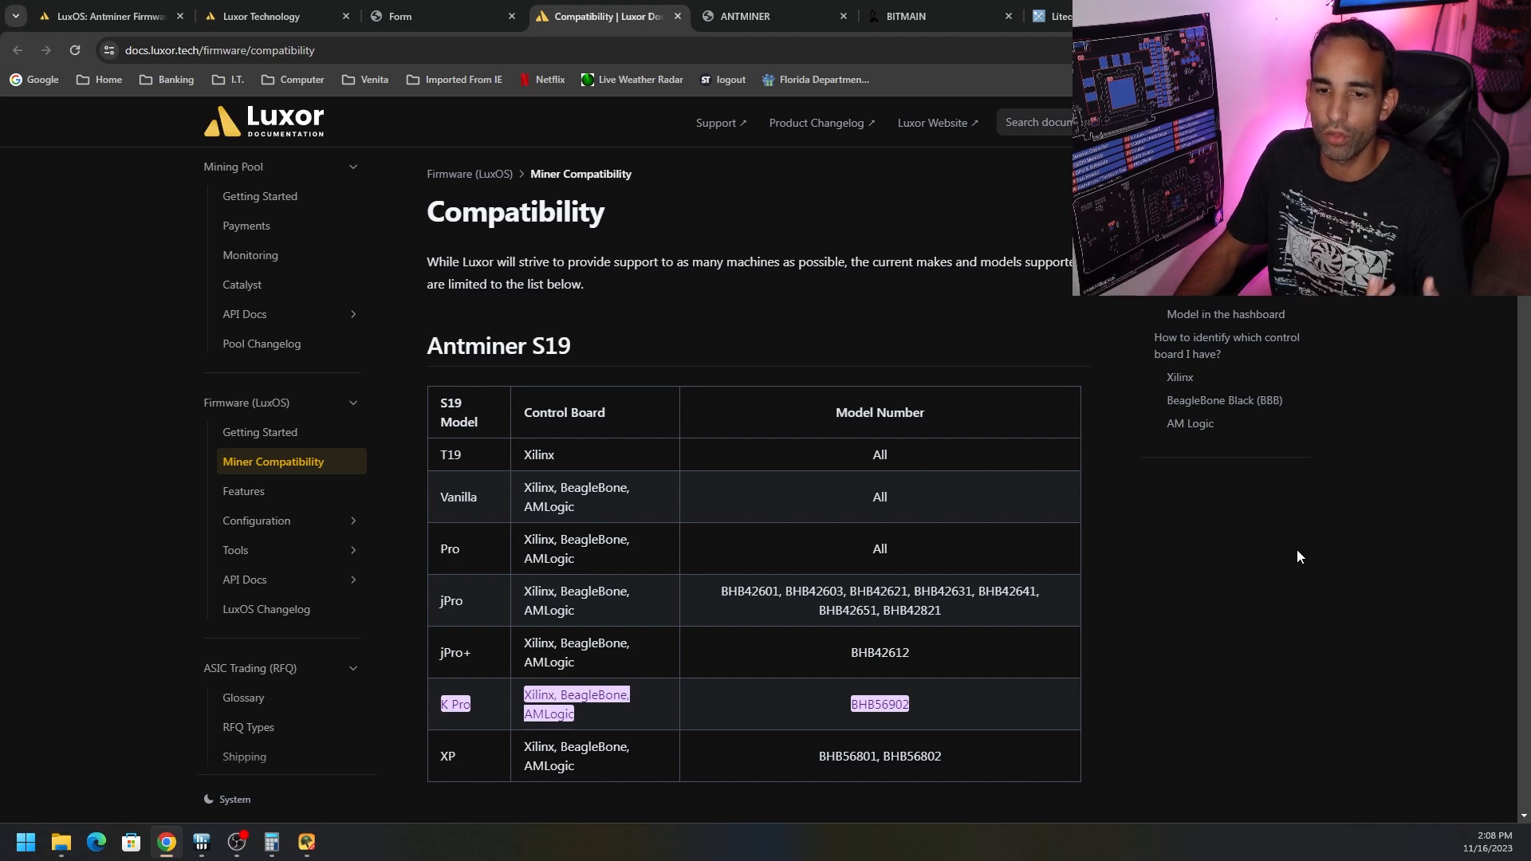
click(271, 16)
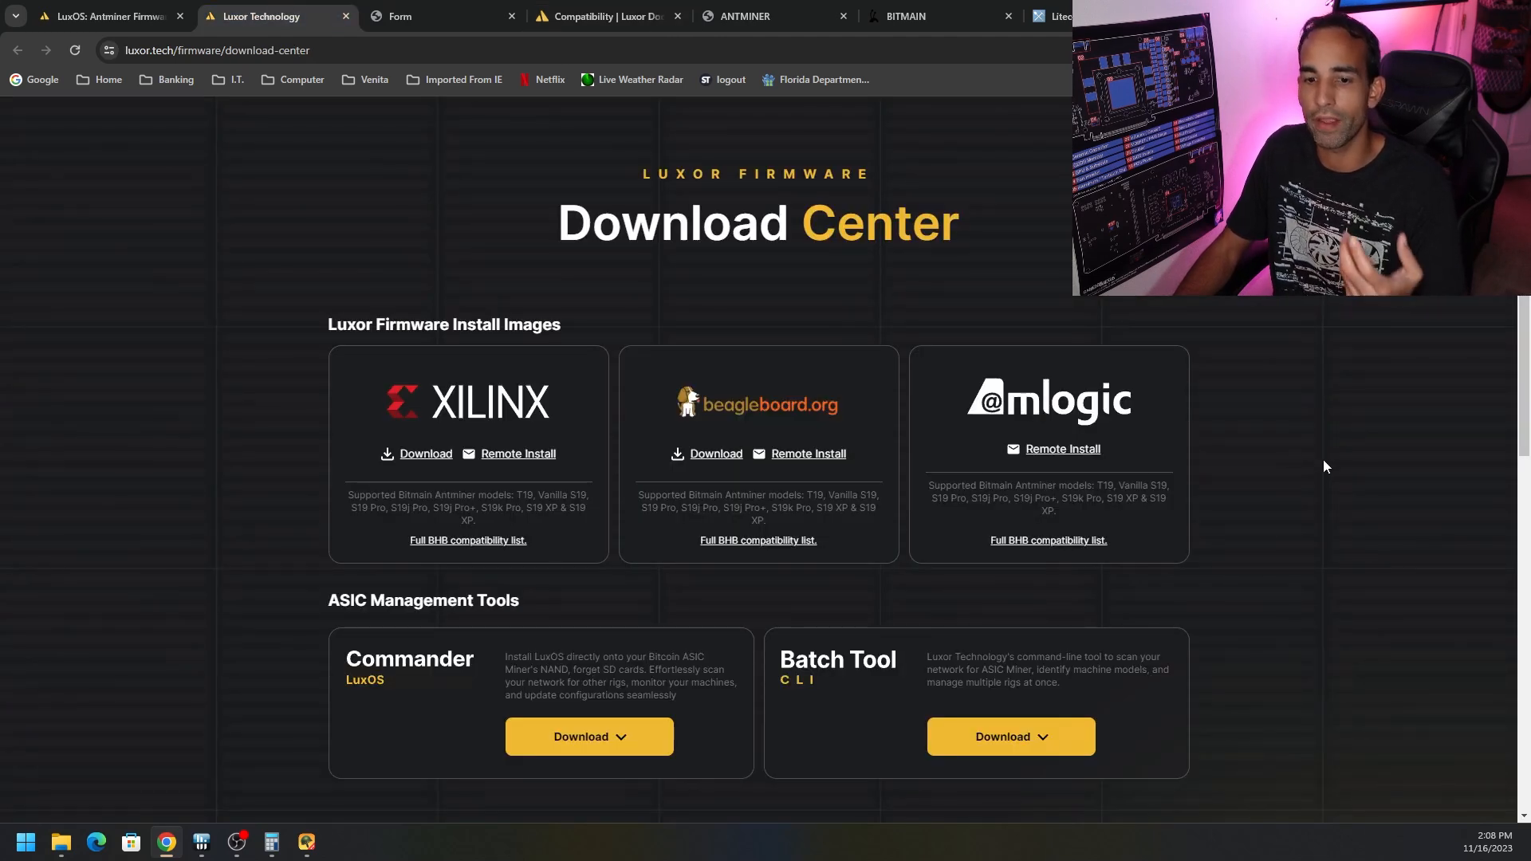
mouse_move(1333, 459)
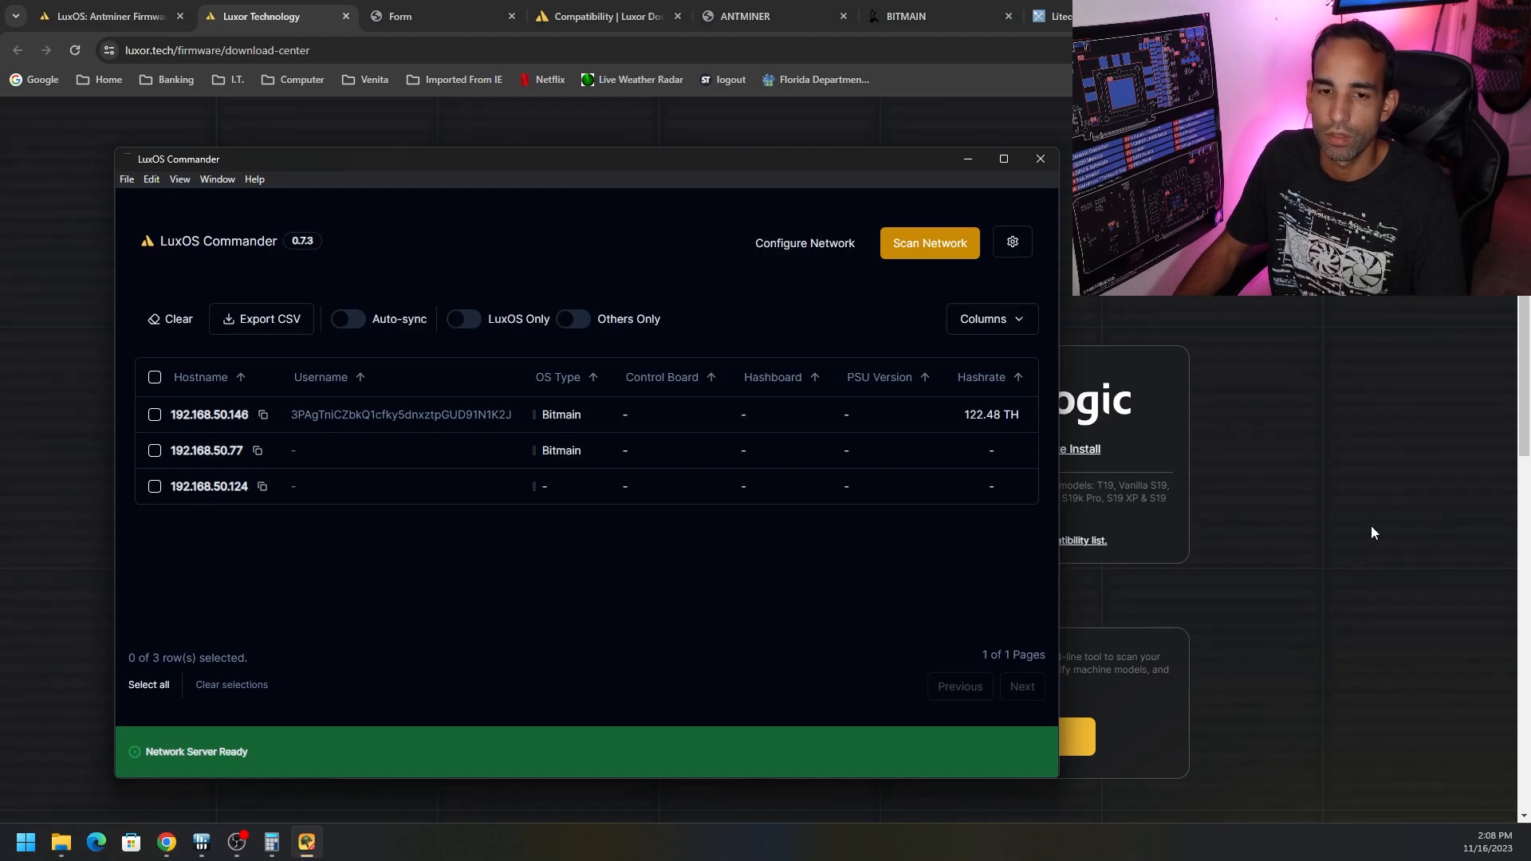
mouse_move(716, 415)
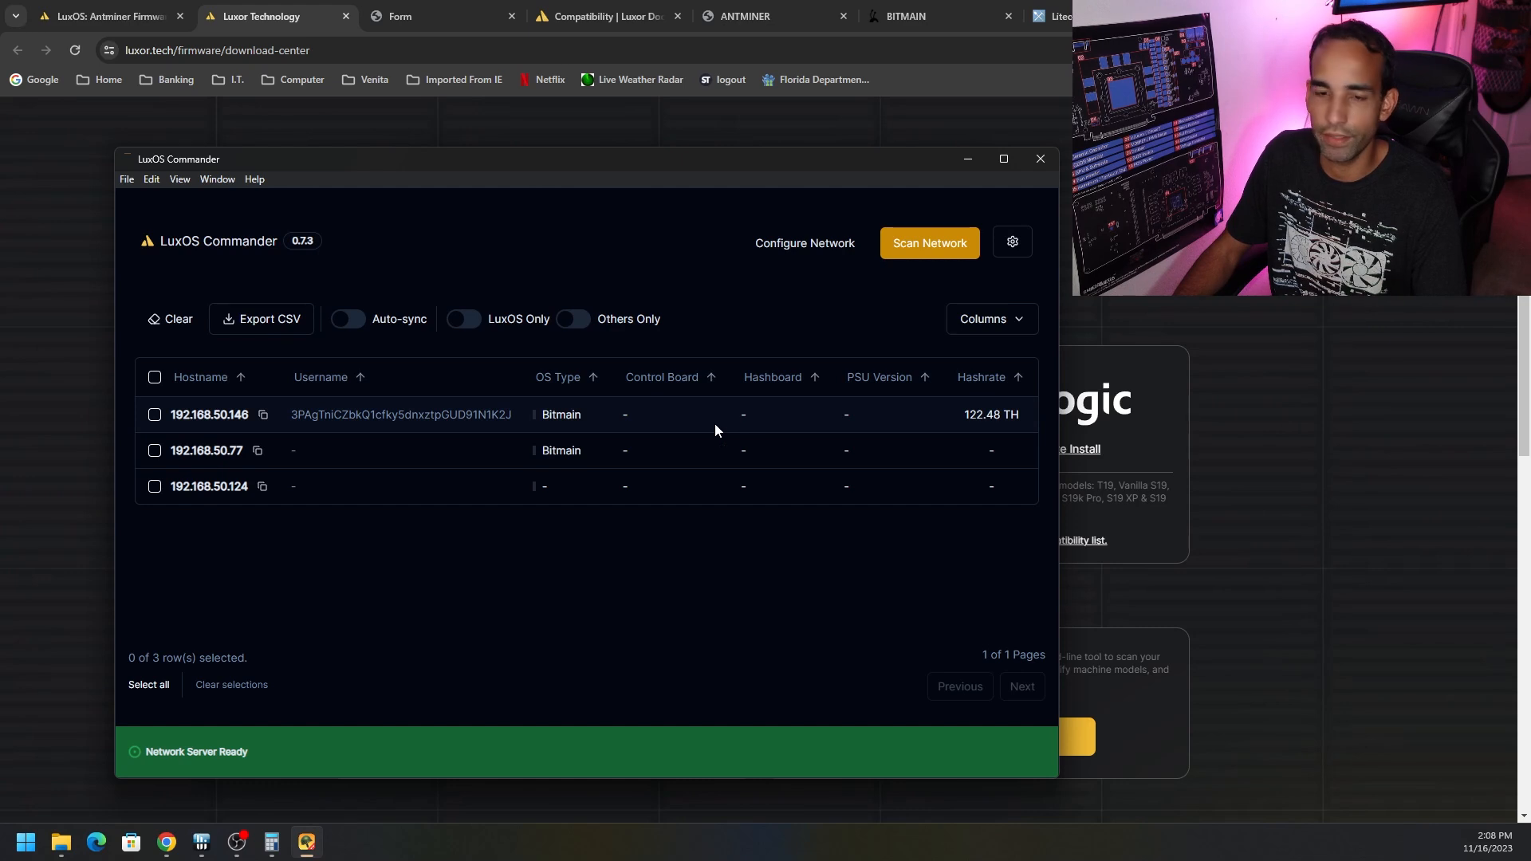
mouse_move(616, 424)
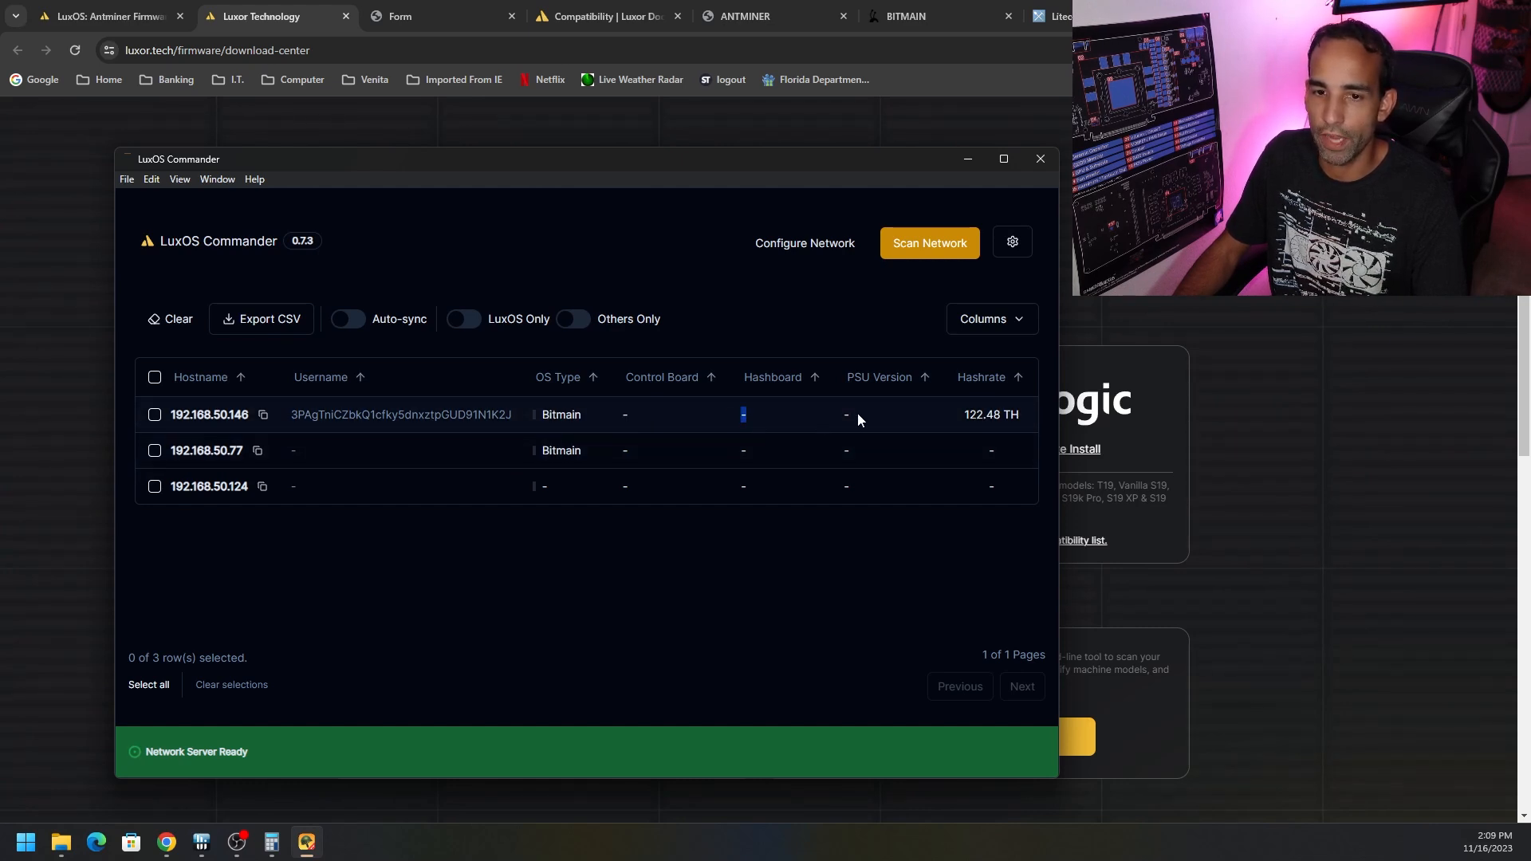
mouse_move(850, 585)
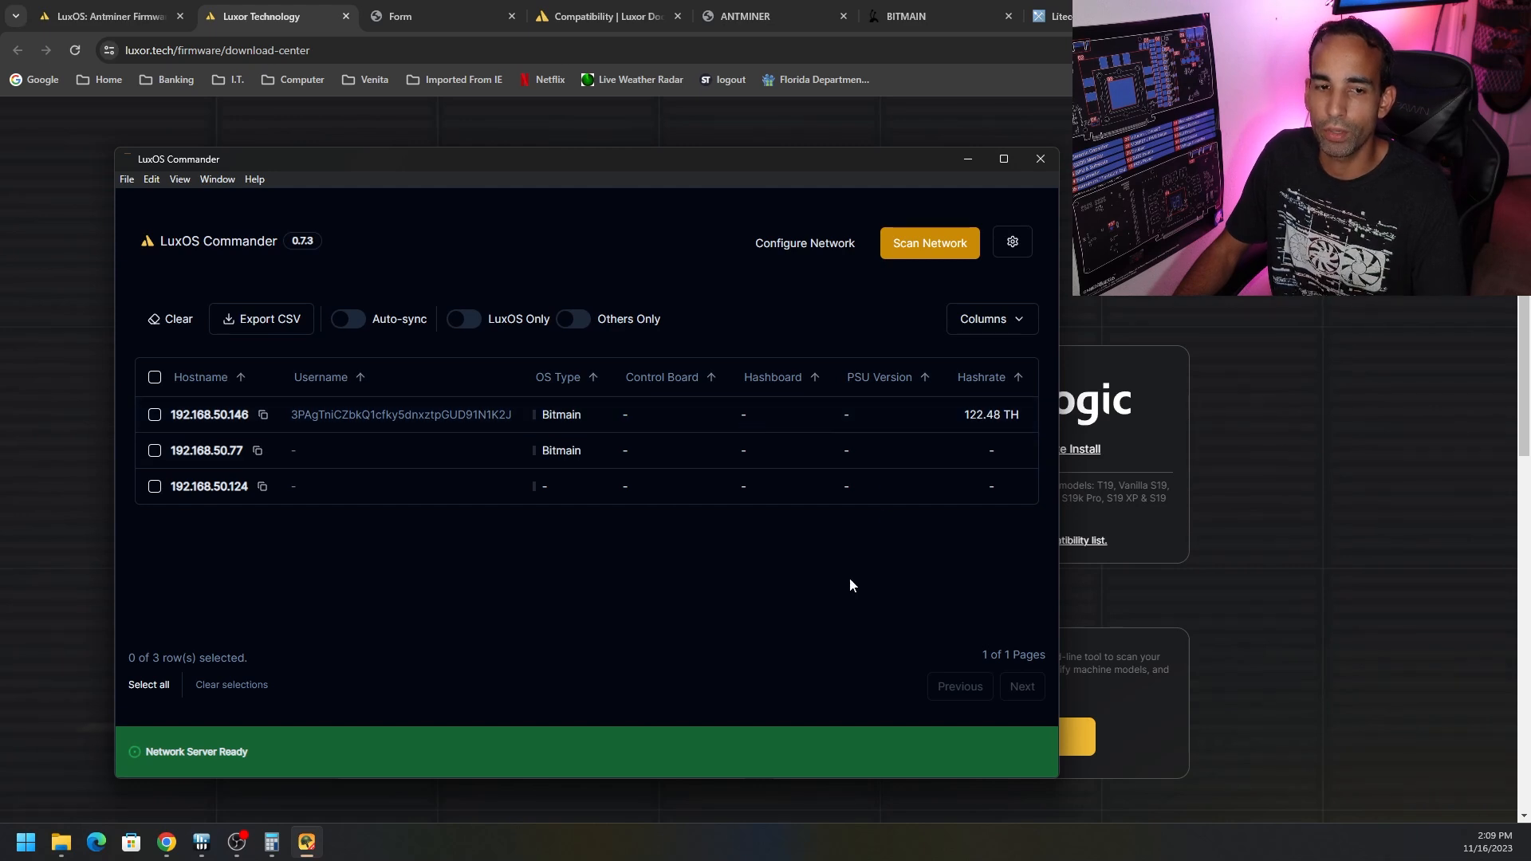
mouse_move(847, 562)
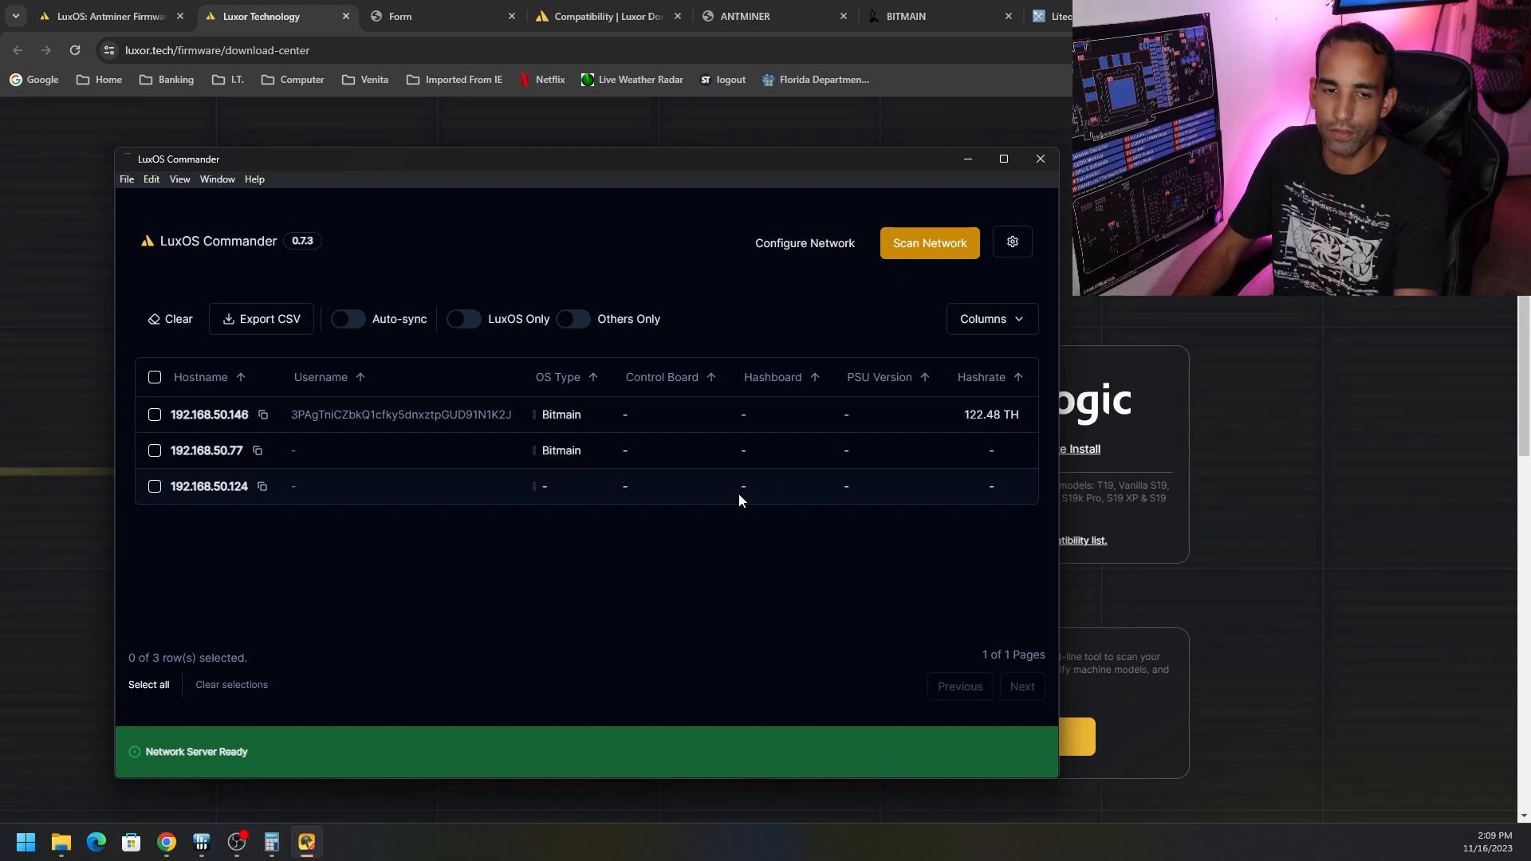
mouse_move(963, 440)
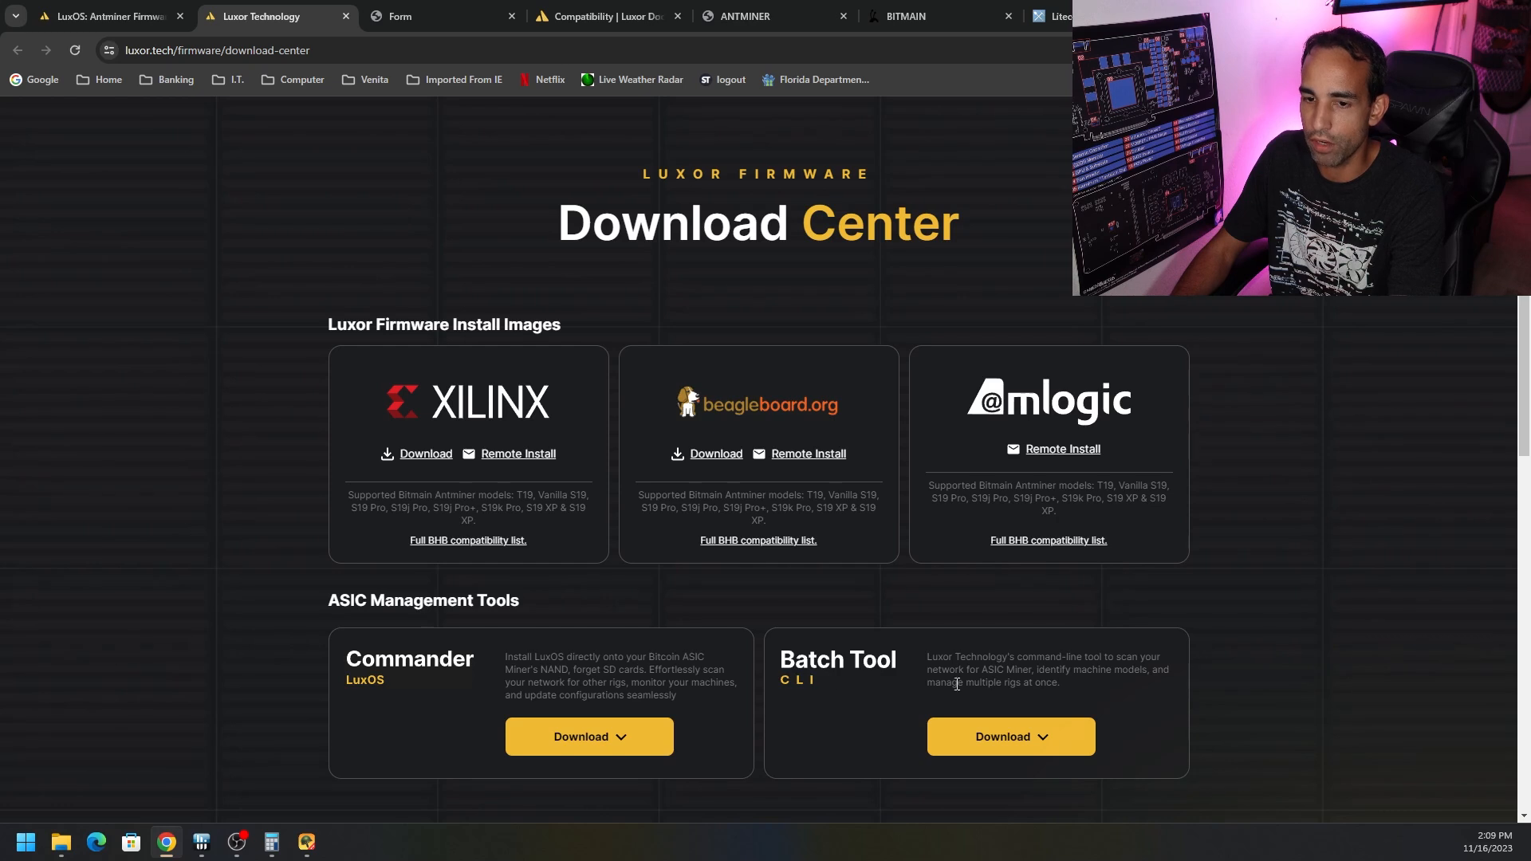
- From the Batch Tool CLI builds list, download luxminer-cli-windows-amd64
click(1011, 737)
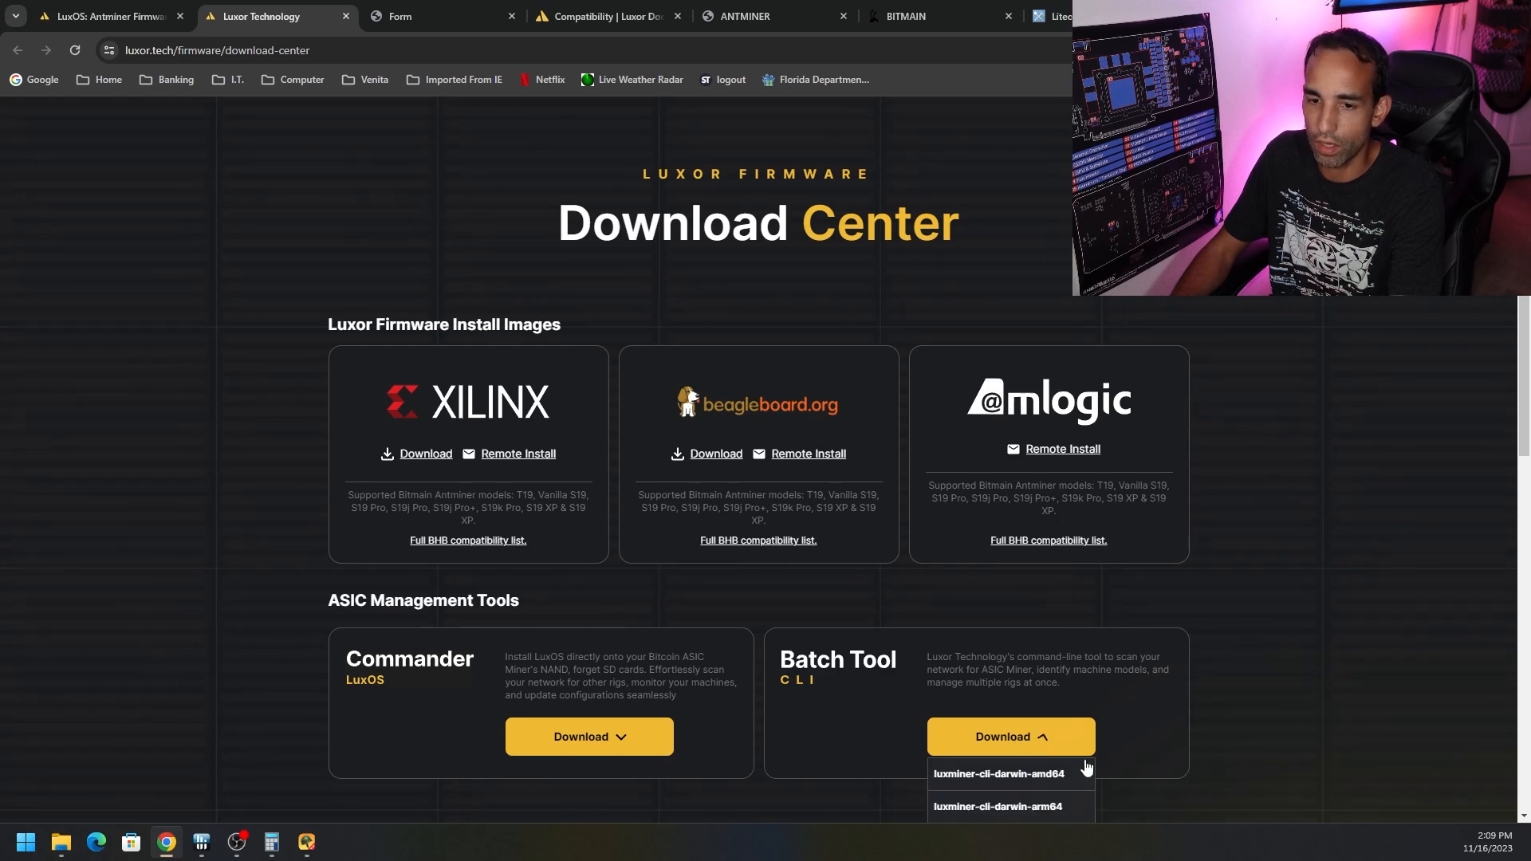
scroll(down, 3)
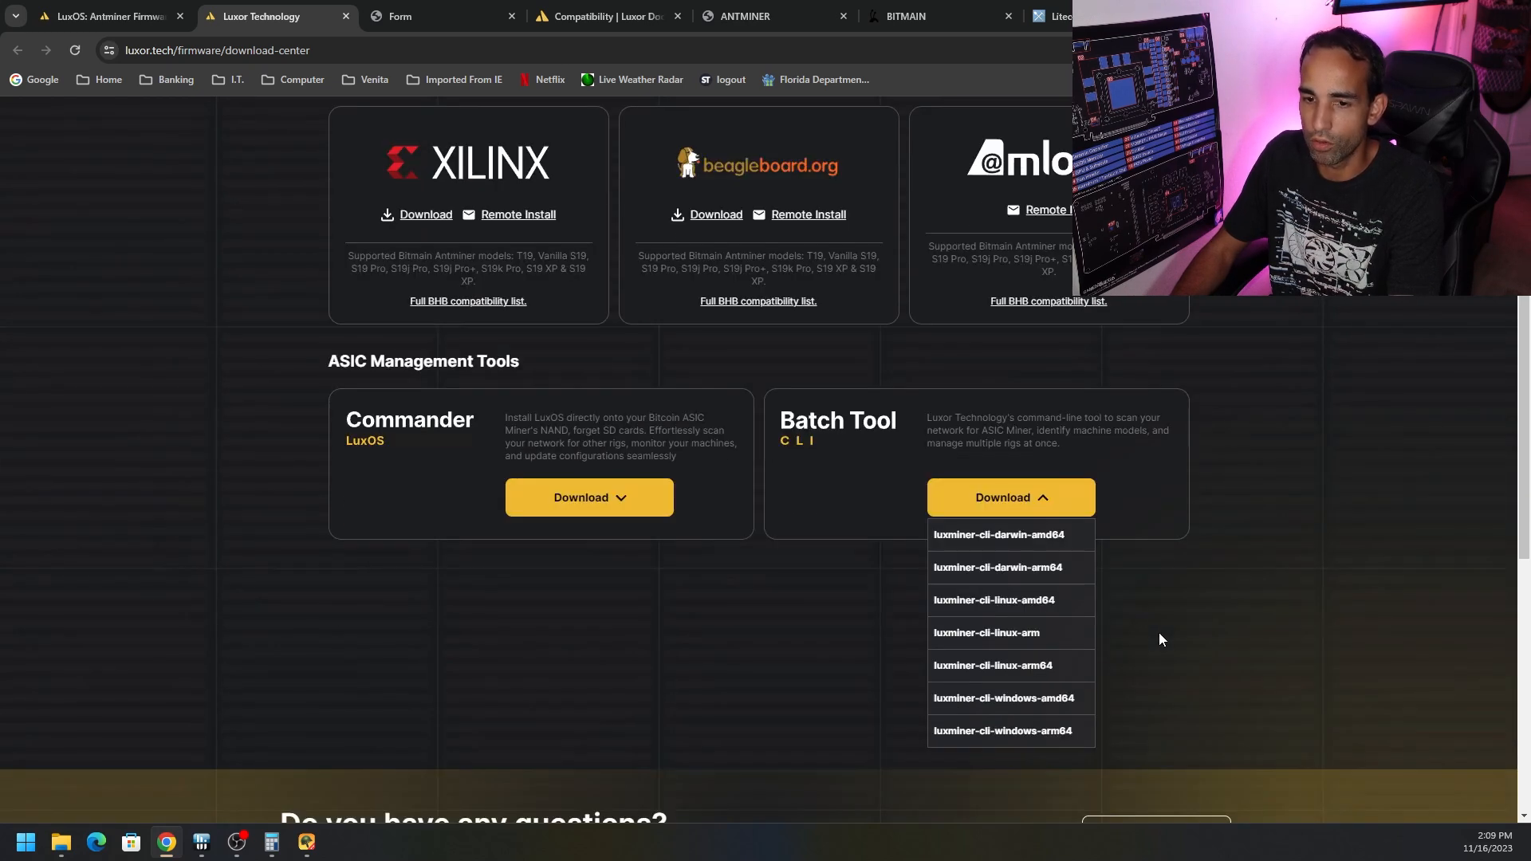
mouse_move(993, 665)
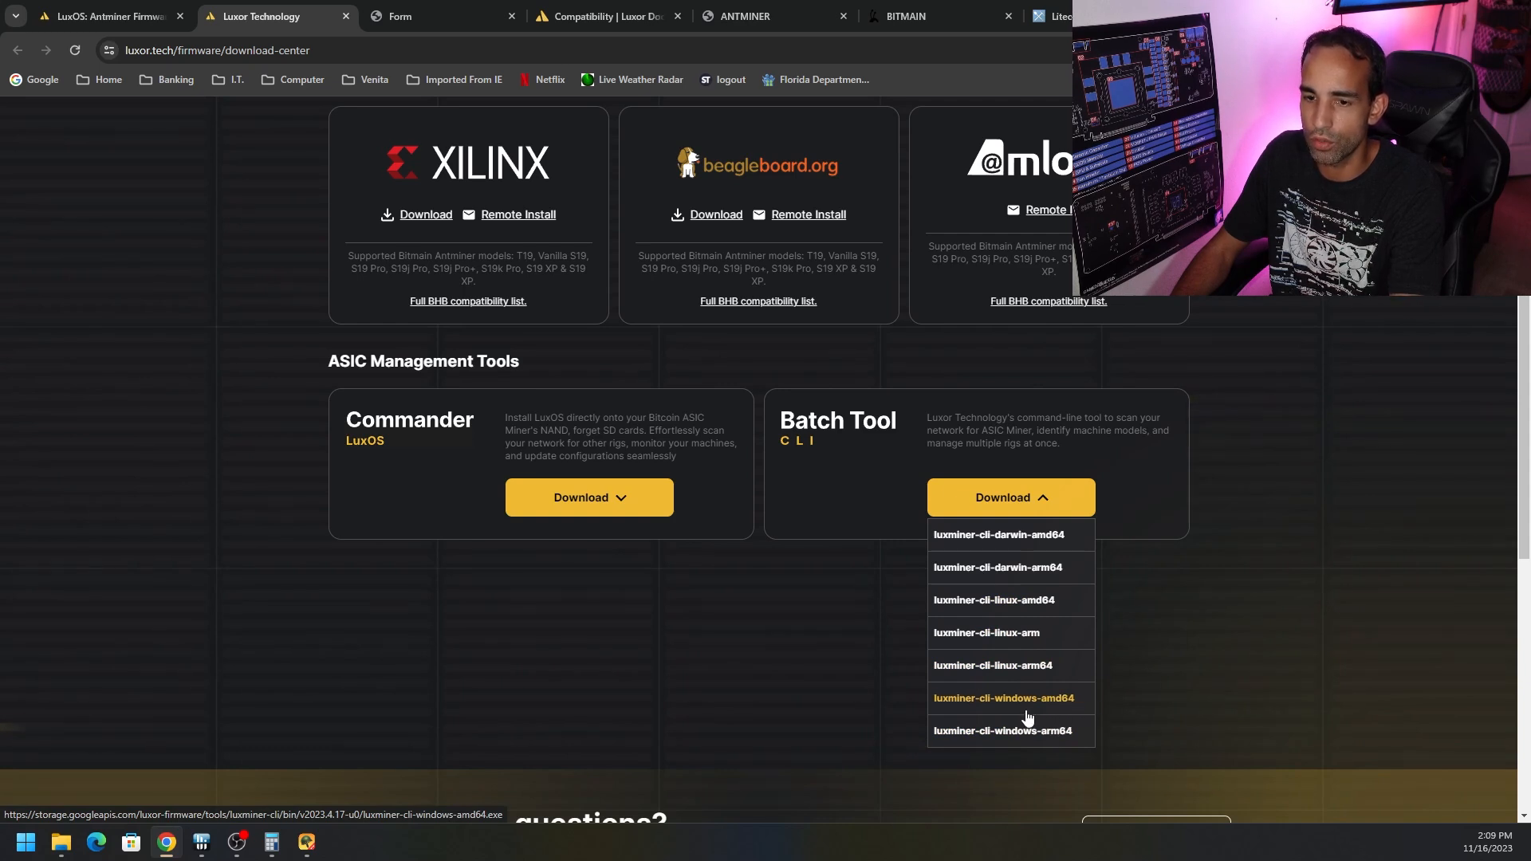
click(1003, 697)
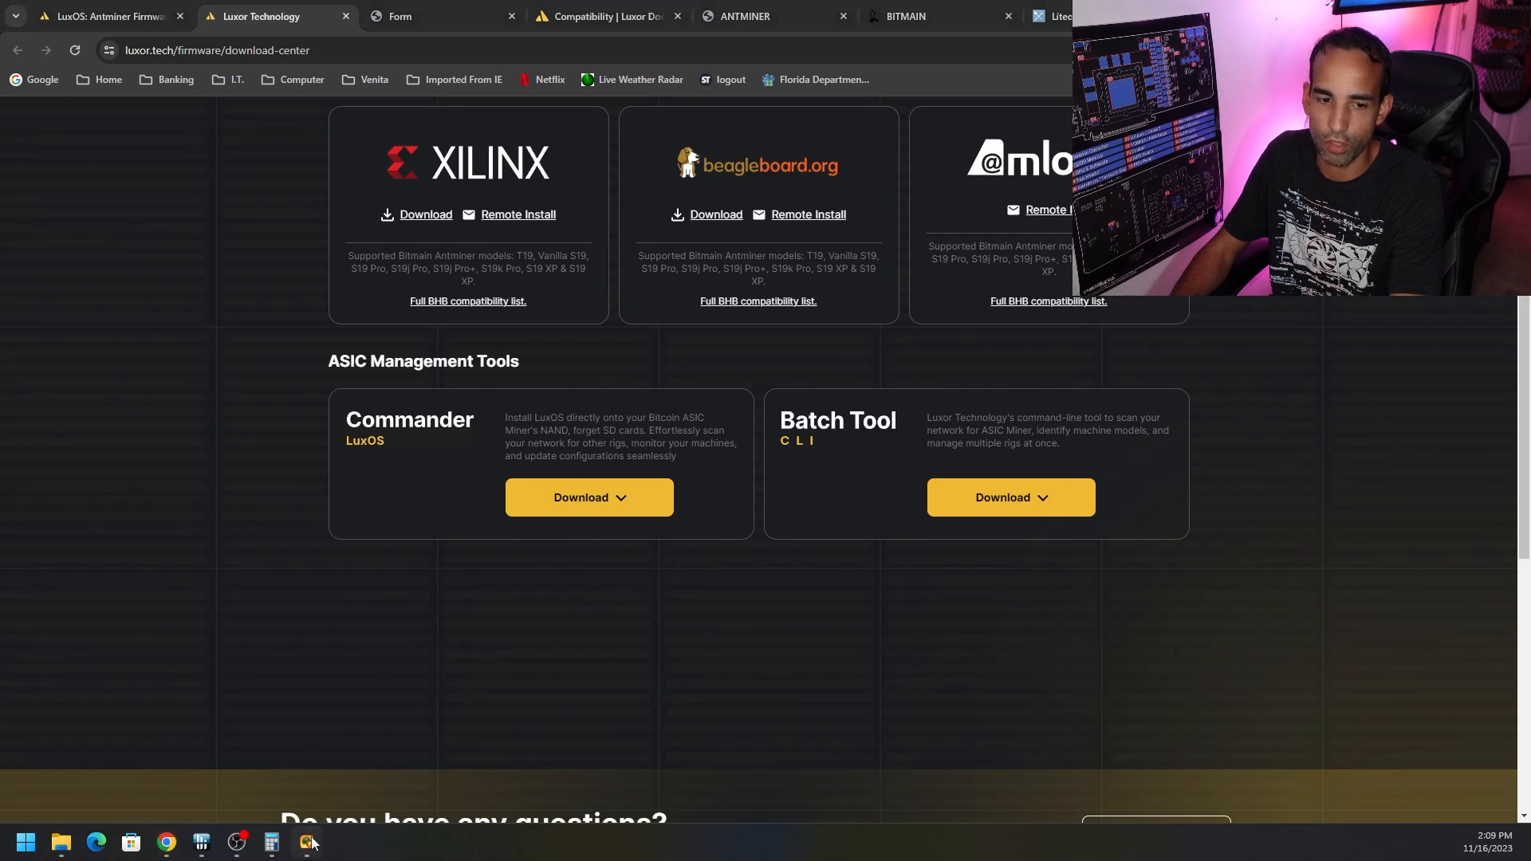
- Switch to the LuxOS: Antminer Firmware tab and scroll through its fees table and dashboard preview
click(308, 840)
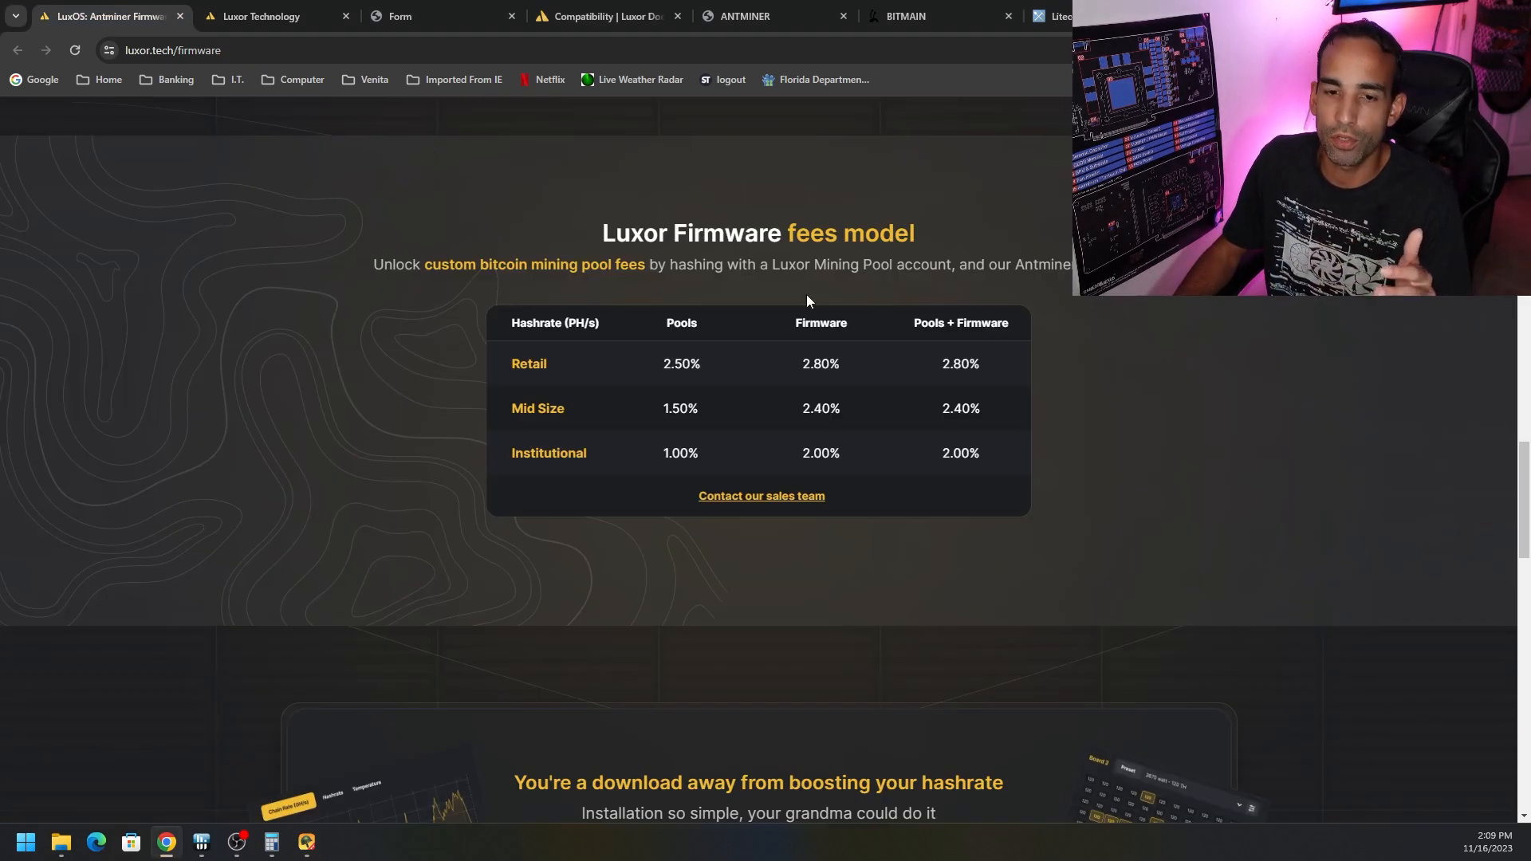
scroll(down, 3)
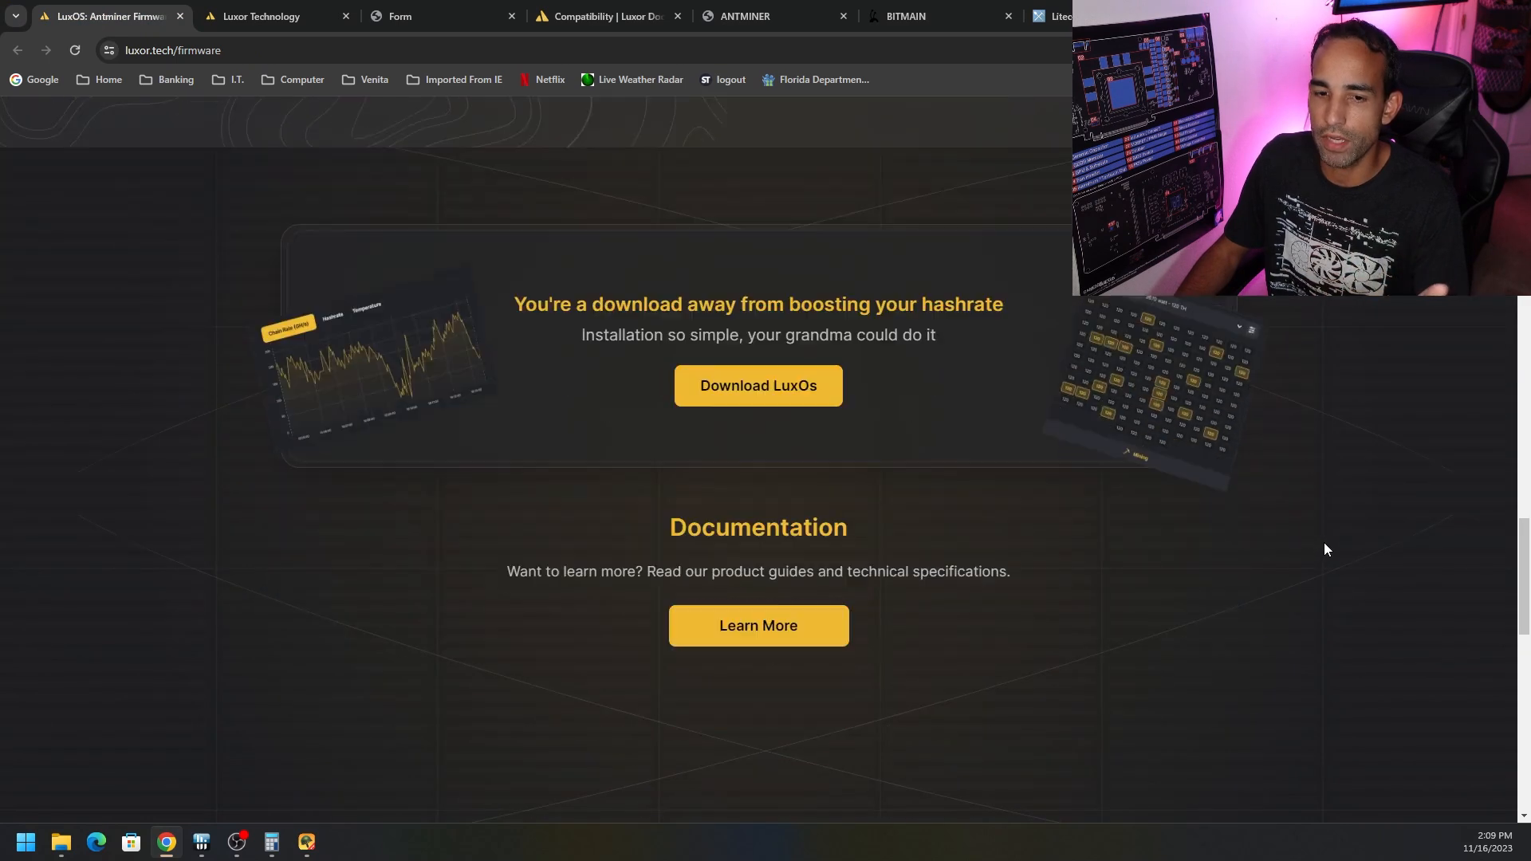
scroll(down, 3)
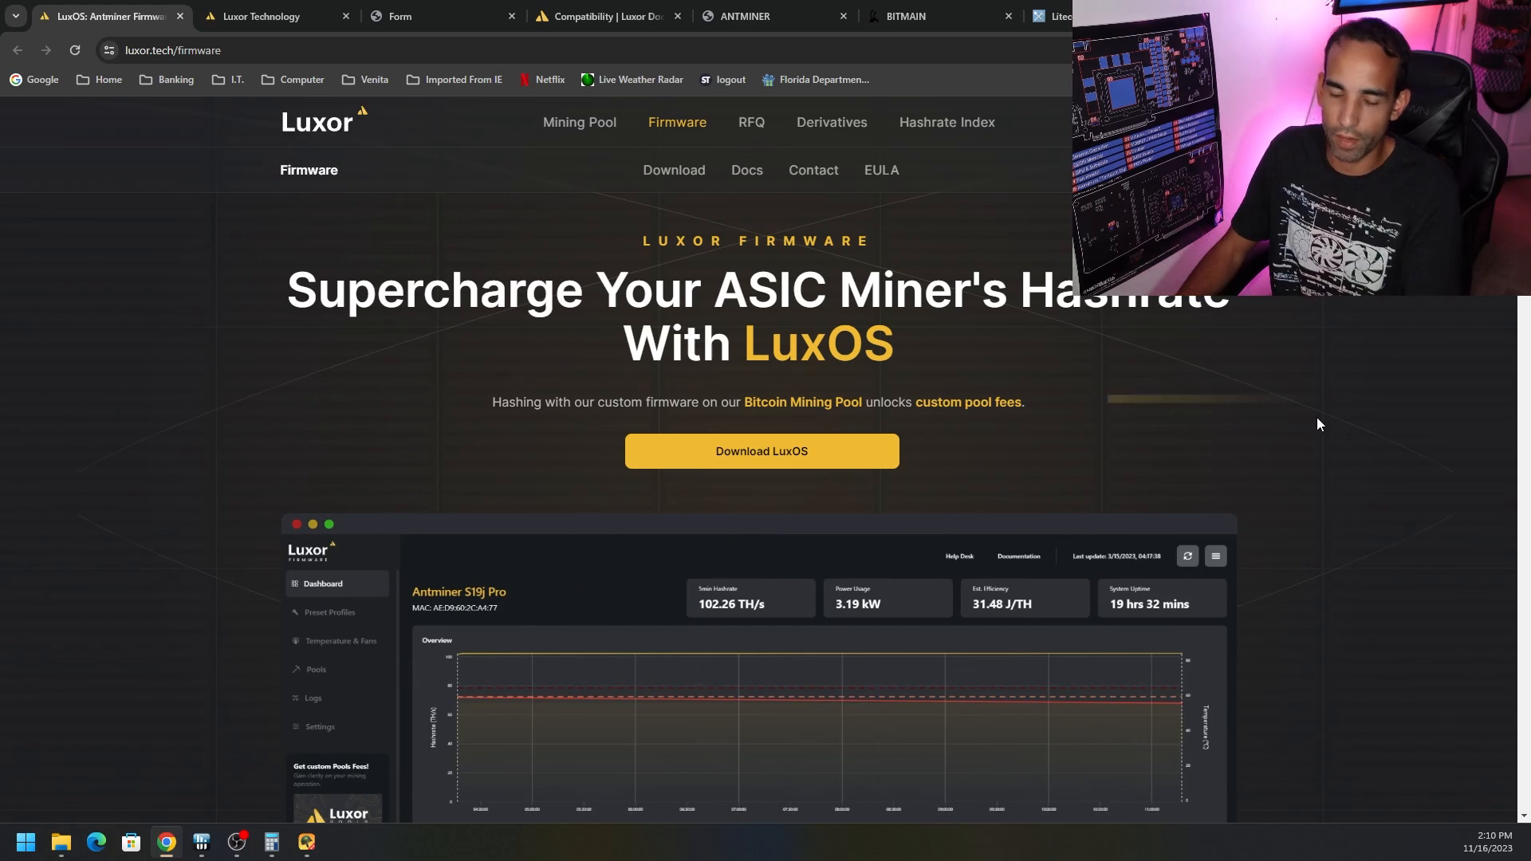
scroll(down, 3)
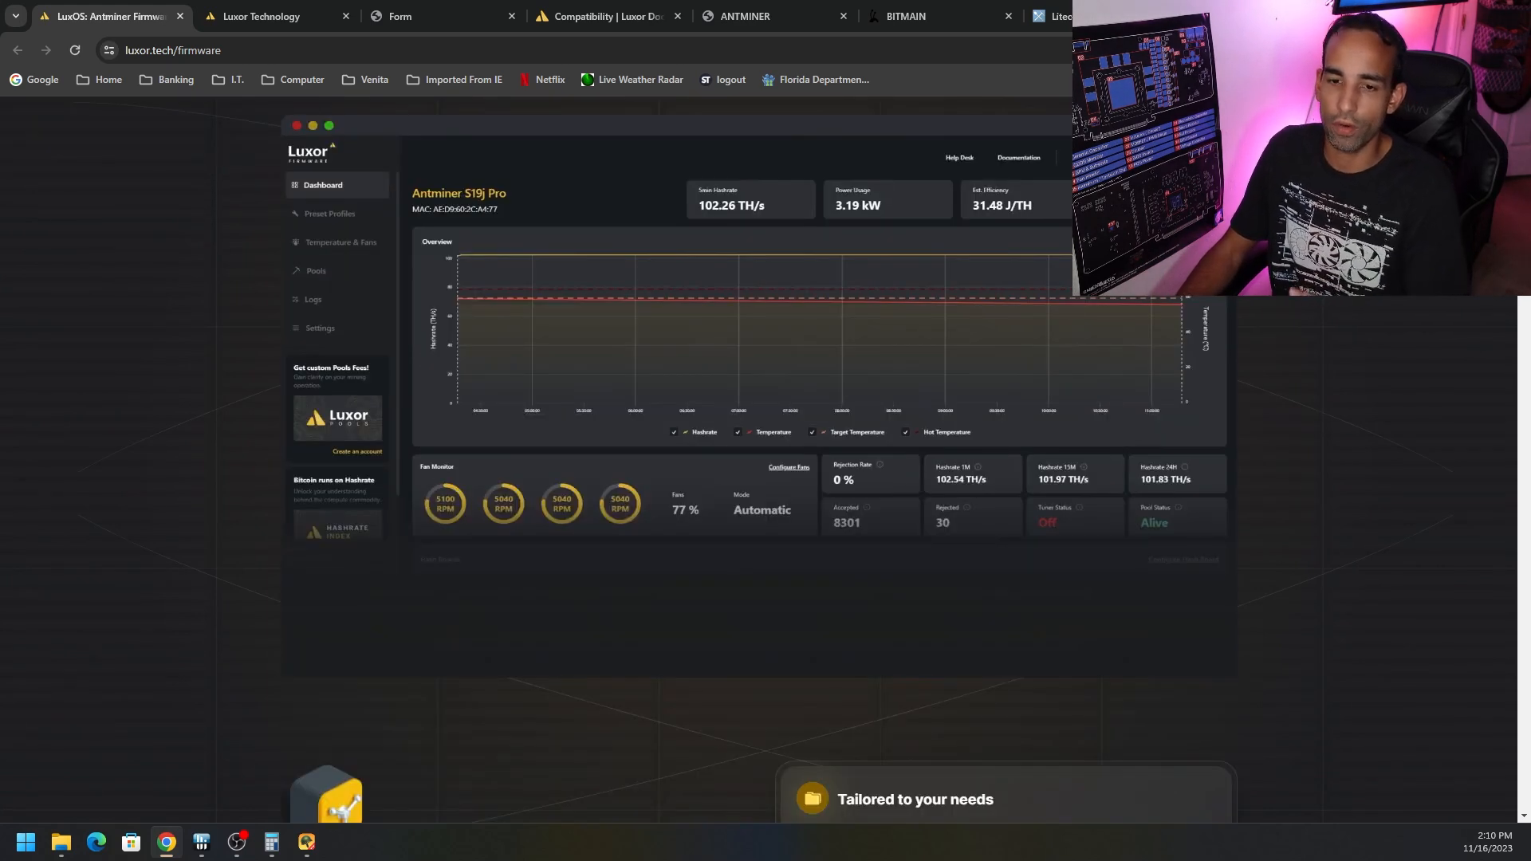